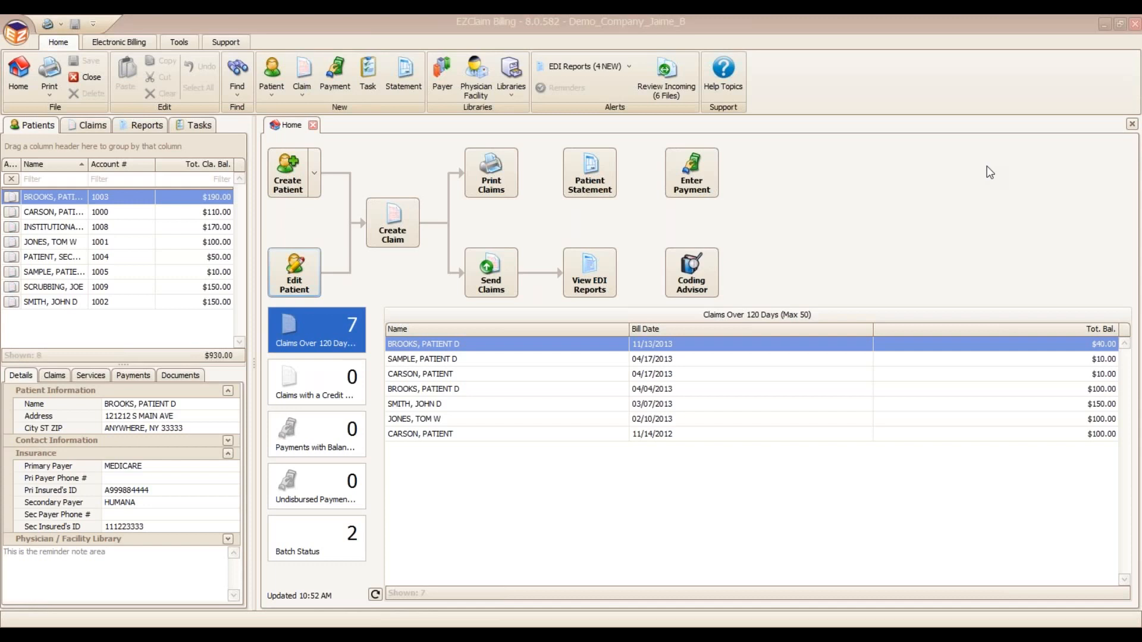
mouse_move(960, 380)
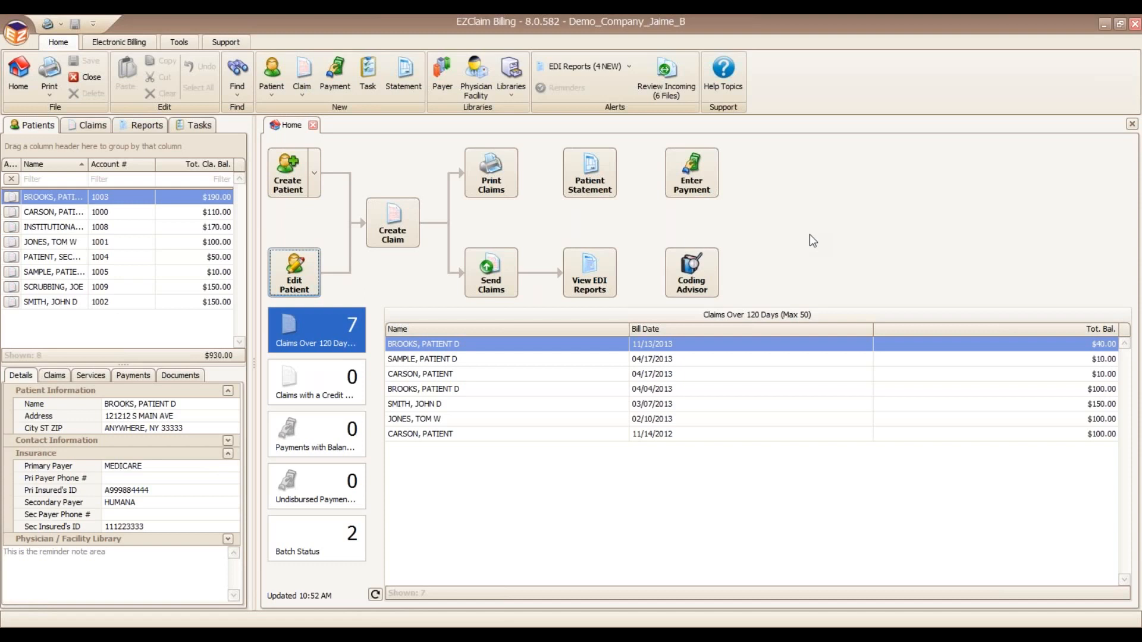
mouse_move(859, 164)
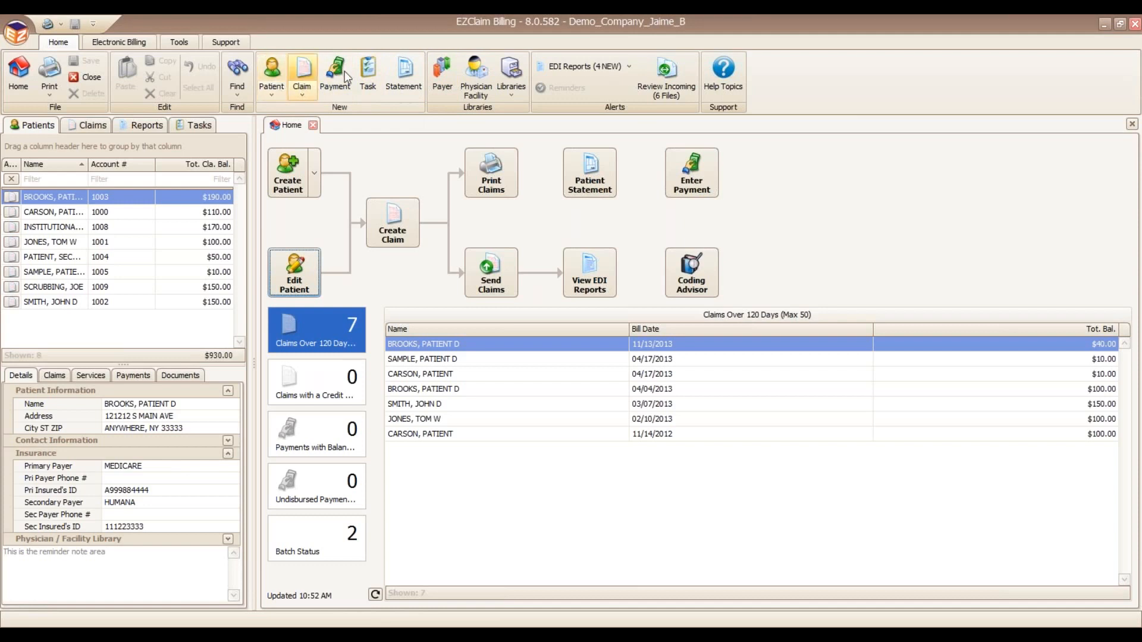
mouse_move(722, 72)
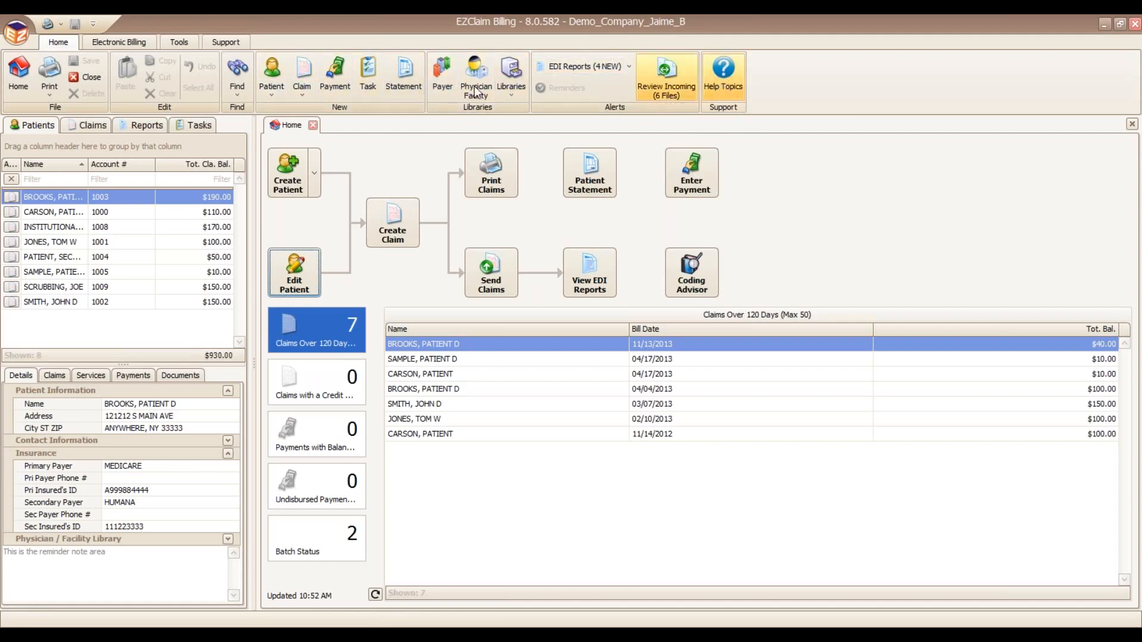
Step: Browse the Electronic Billing and Support ribbon features, then return to Home
left_click(118, 42)
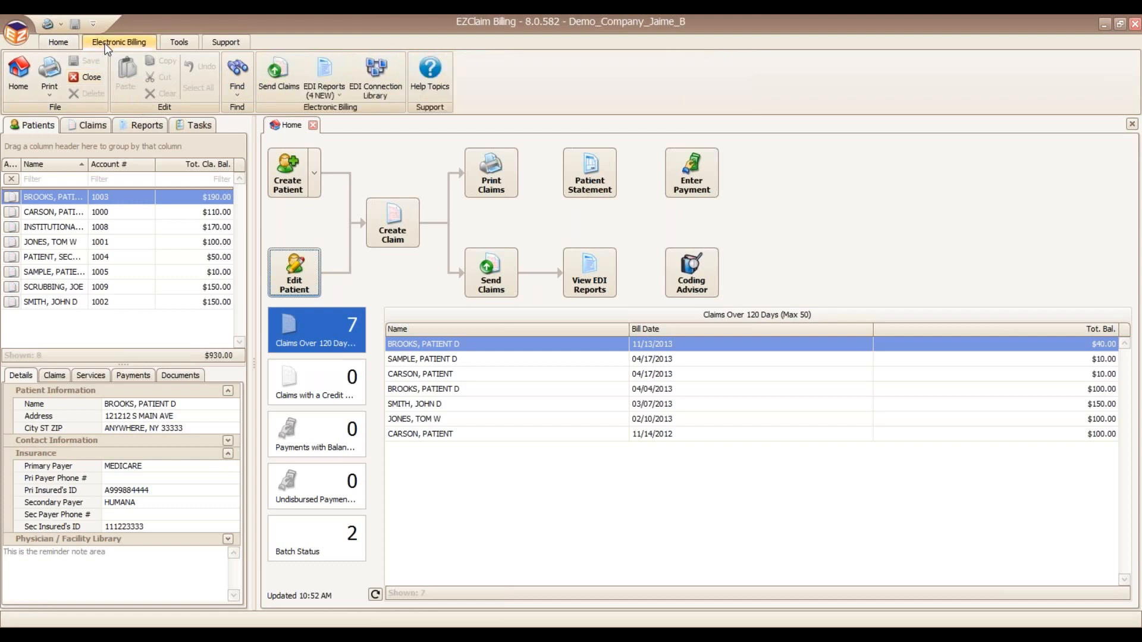
left_click(225, 41)
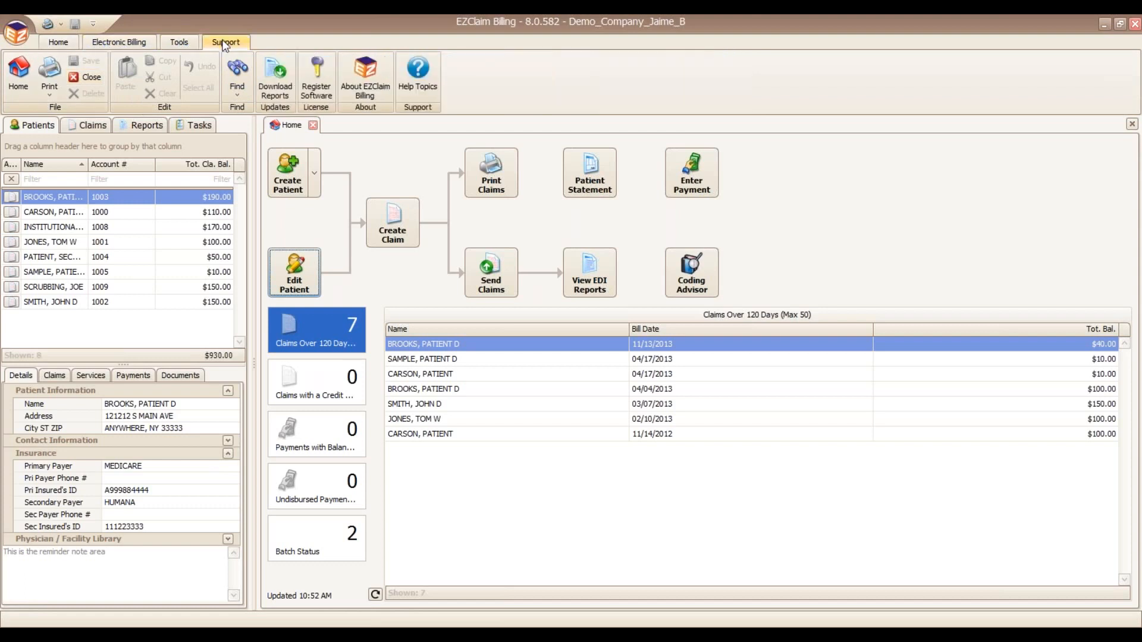
left_click(58, 42)
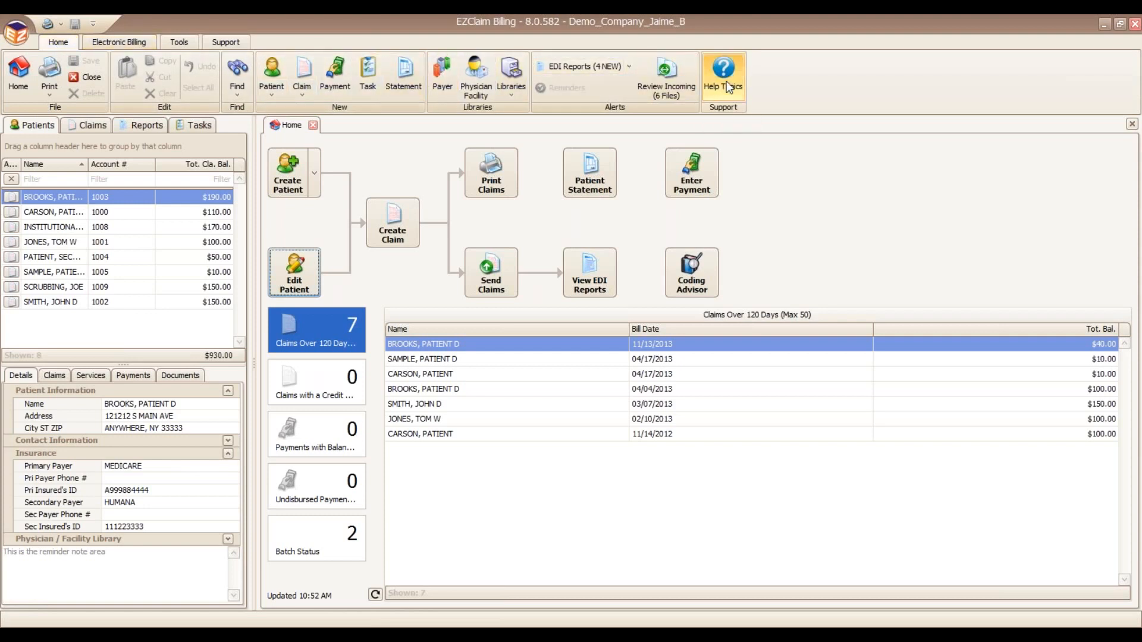
Step: Show the online Help Topics manual's Contents in Chrome, then return to EZClaim
left_click(722, 73)
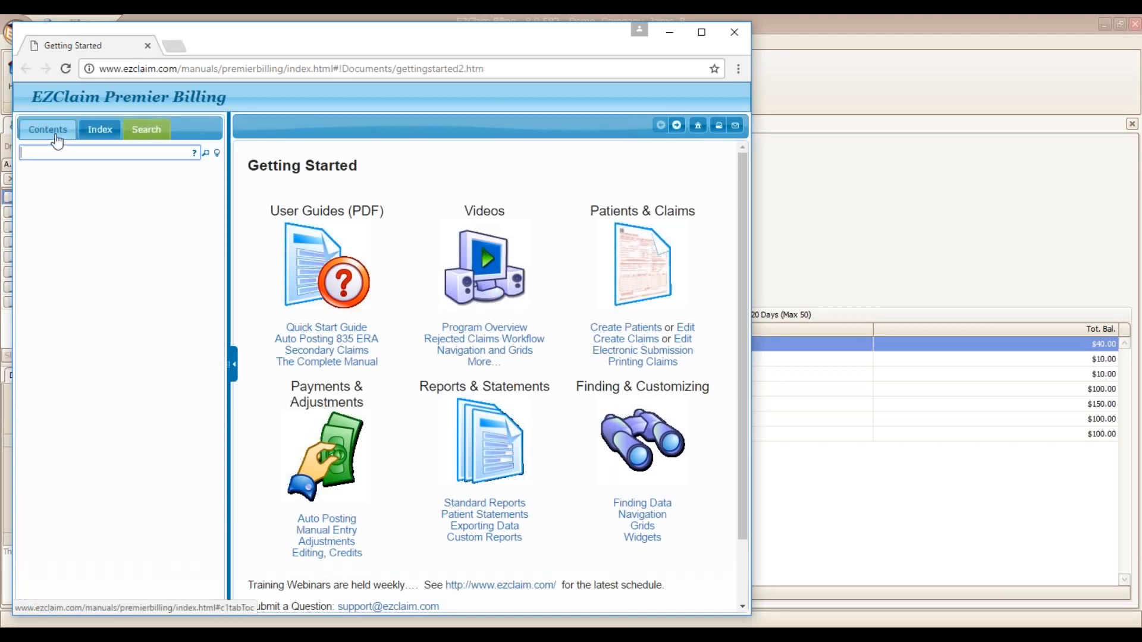
left_click(48, 129)
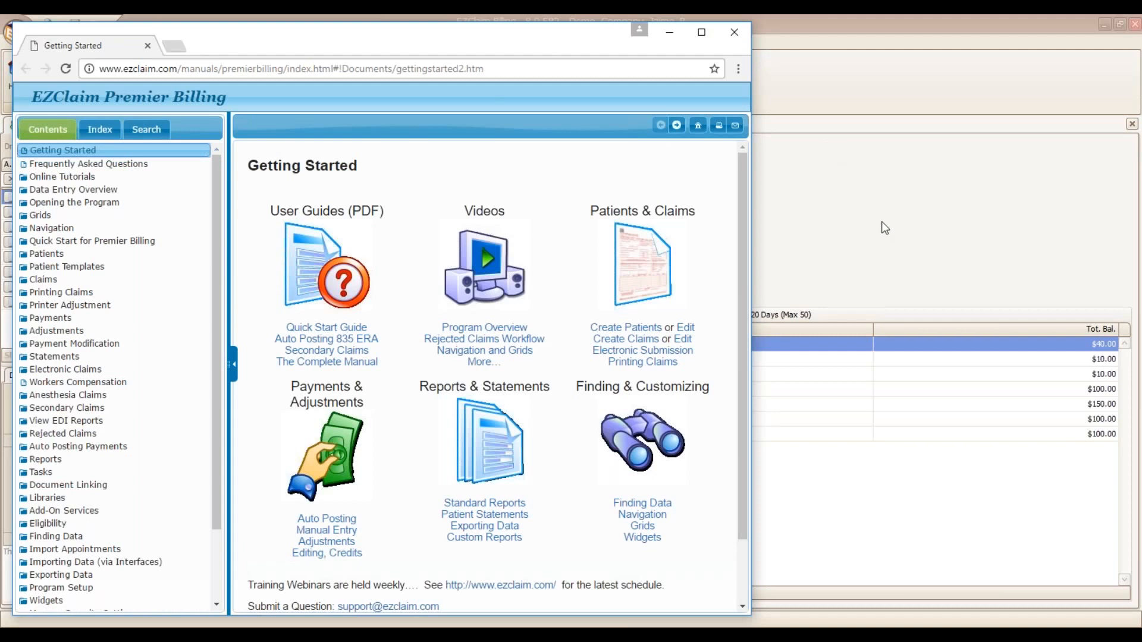
left_click(734, 32)
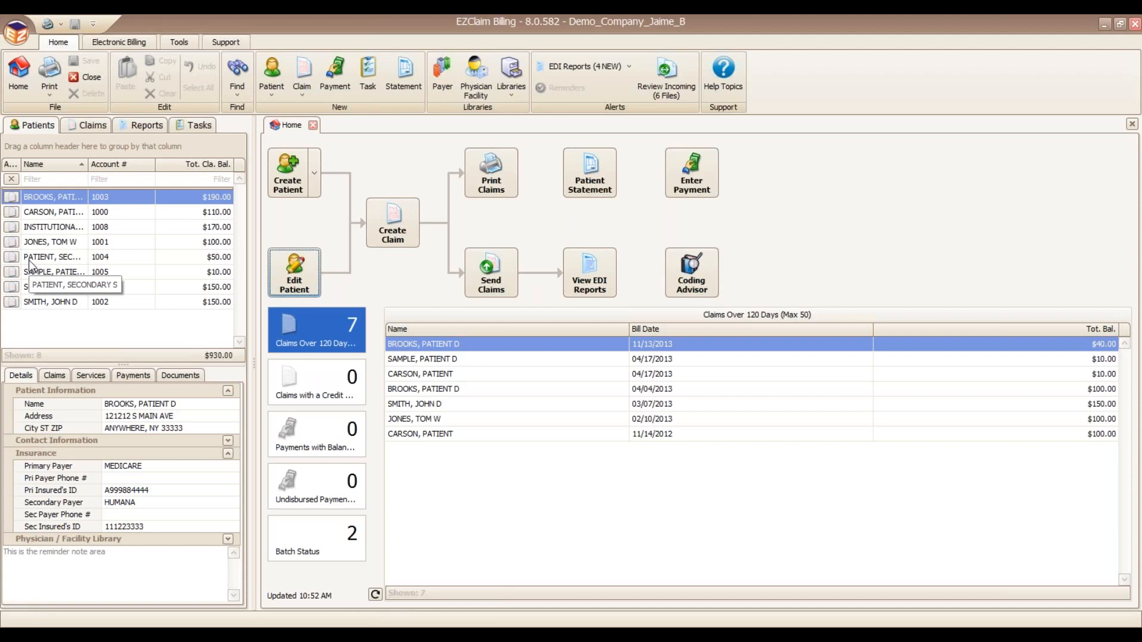
Step: Select INSTITUTIONAL, PATIENT (account 1008) to show its Rochester address and institutional payer
left_click(33, 164)
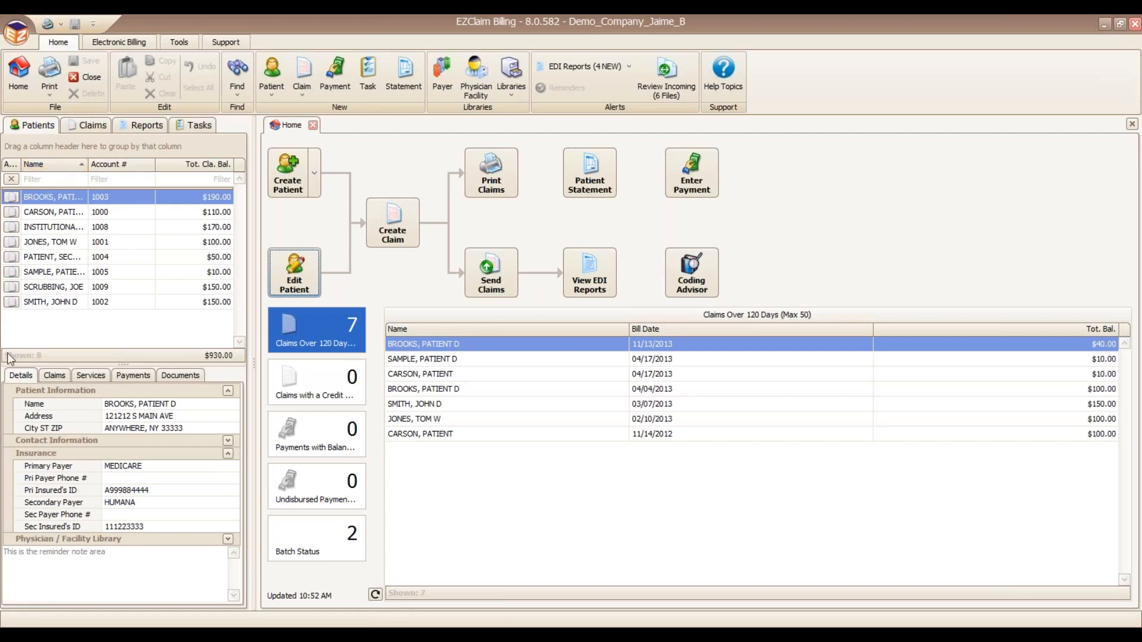
left_click(53, 227)
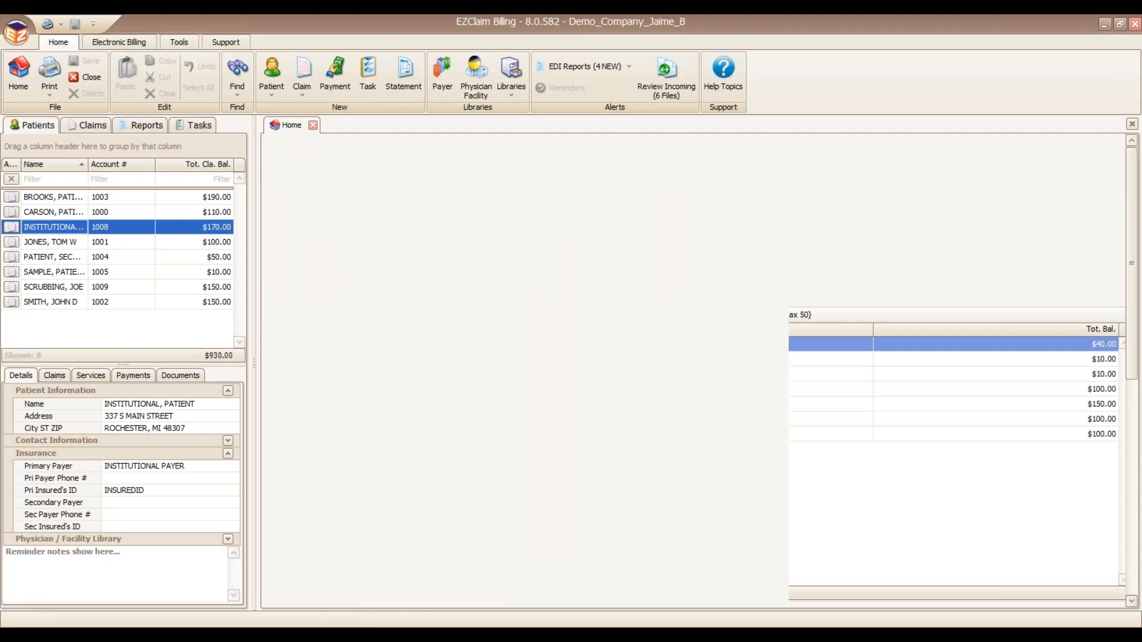
Step: Open the INSTITUTIONAL, PATIENT record and show its patient actions menu
double_click(52, 226)
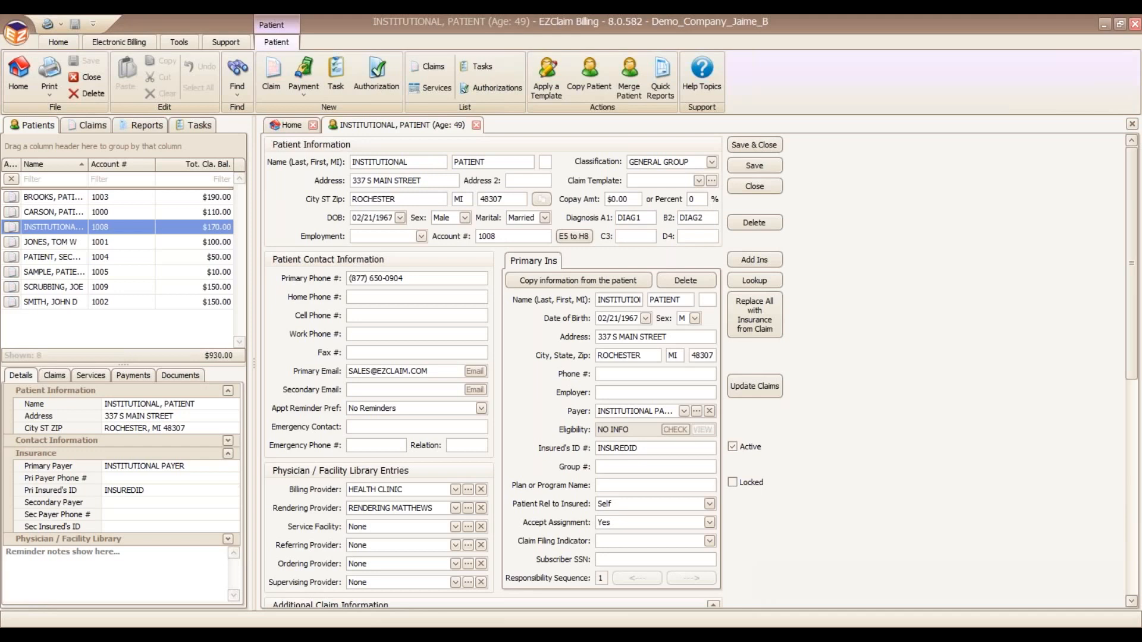
right_click(53, 226)
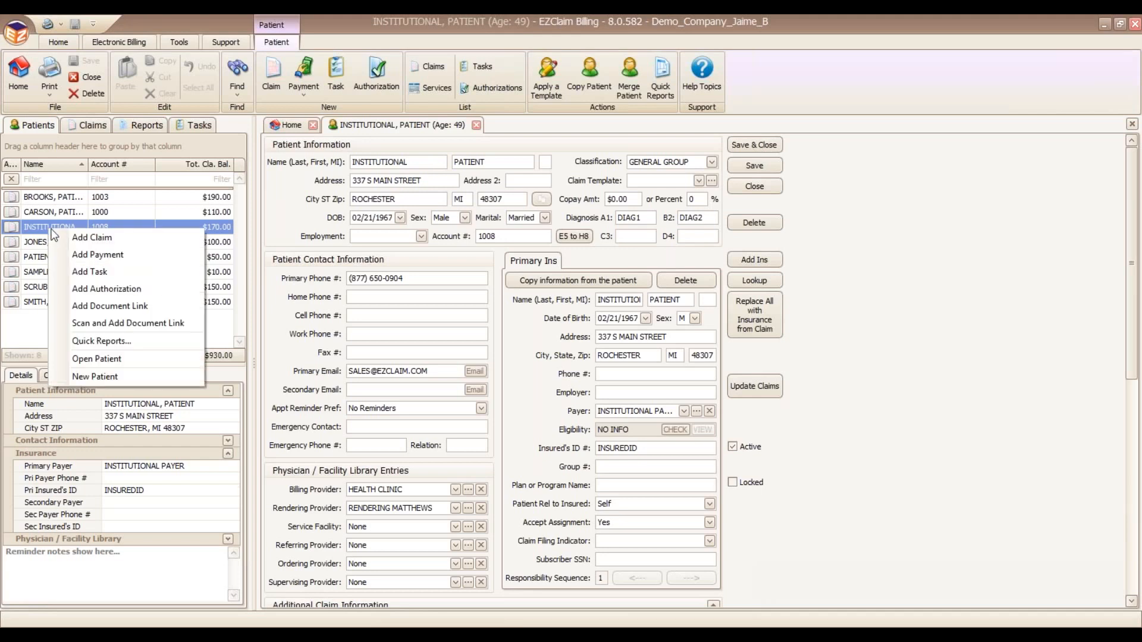
mouse_move(110, 305)
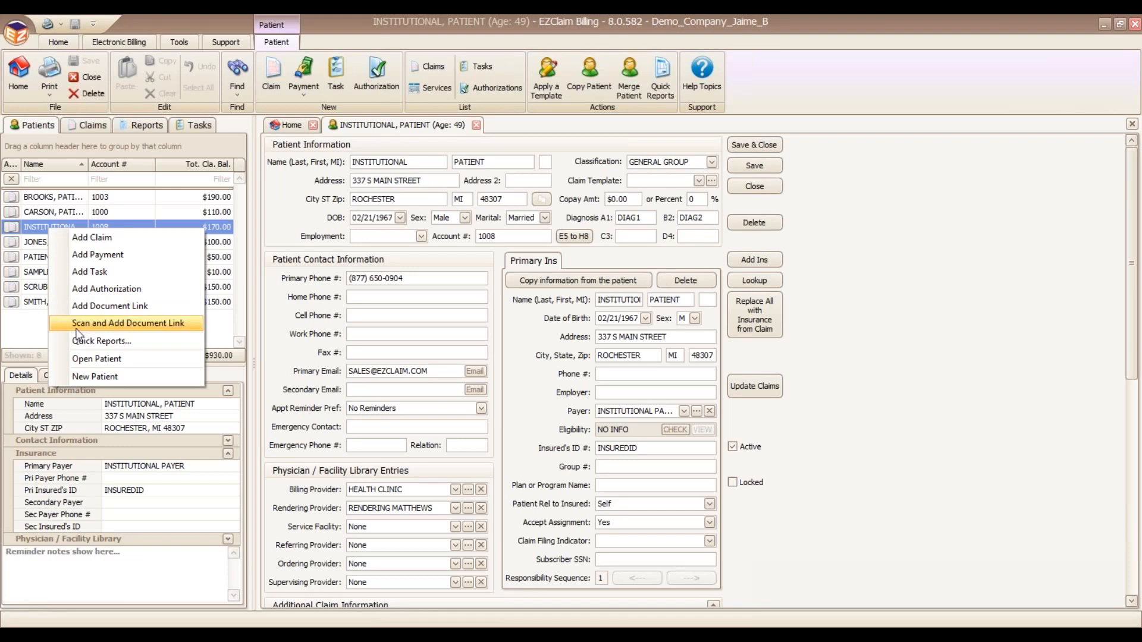
mouse_move(77, 335)
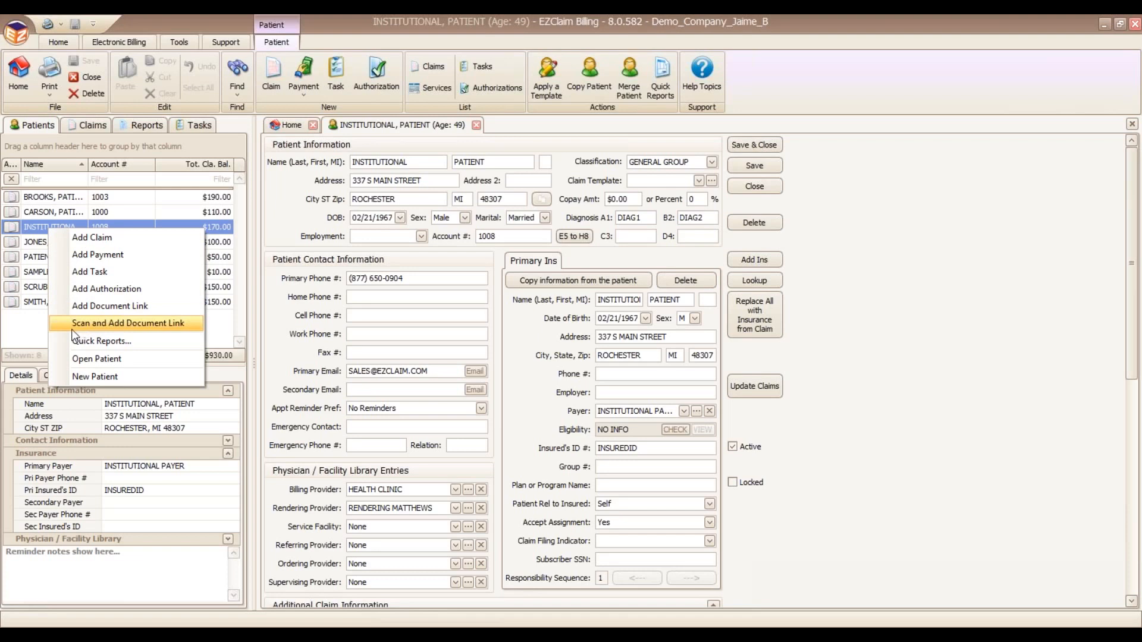
mouse_move(109, 305)
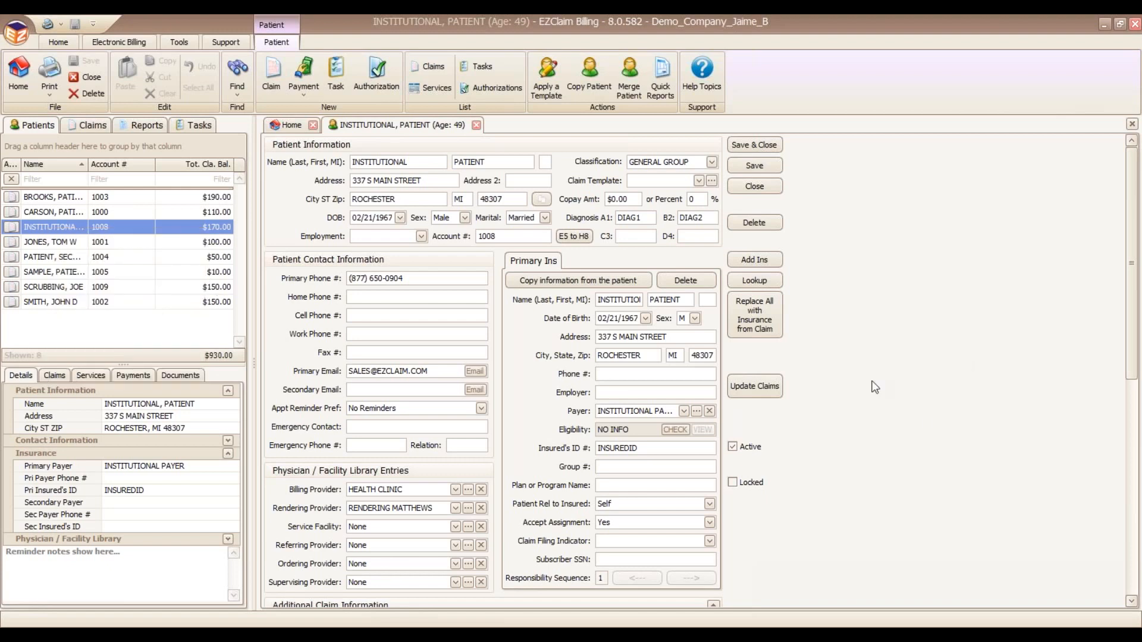
Step: Sort patients by name, filter the names by 'sw', and hide the Account # column
left_click(34, 164)
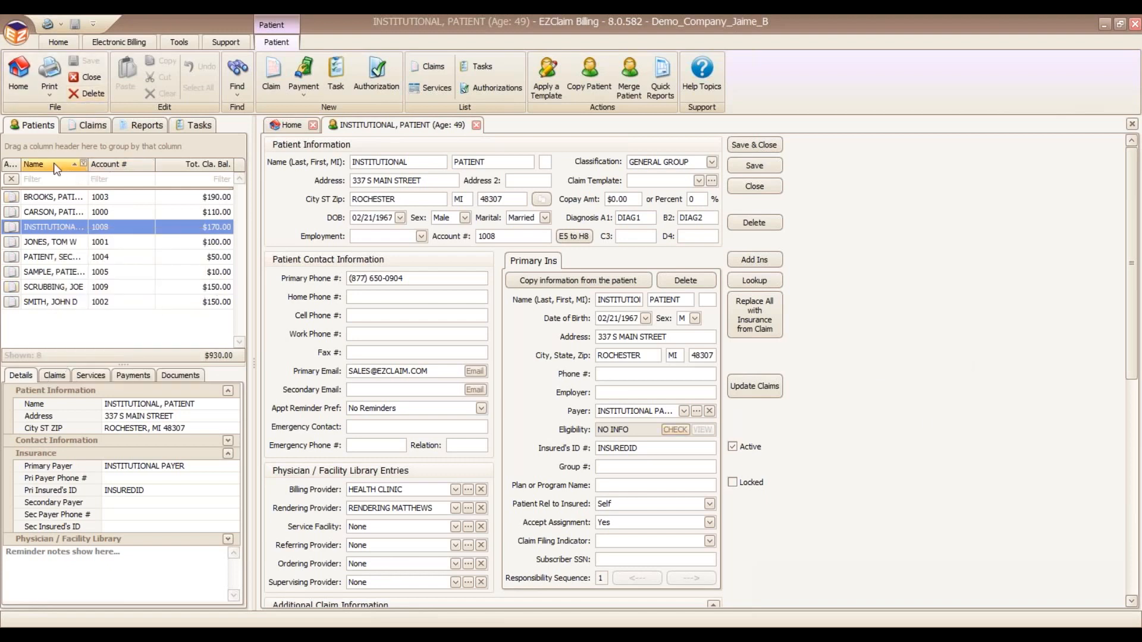
left_click(52, 197)
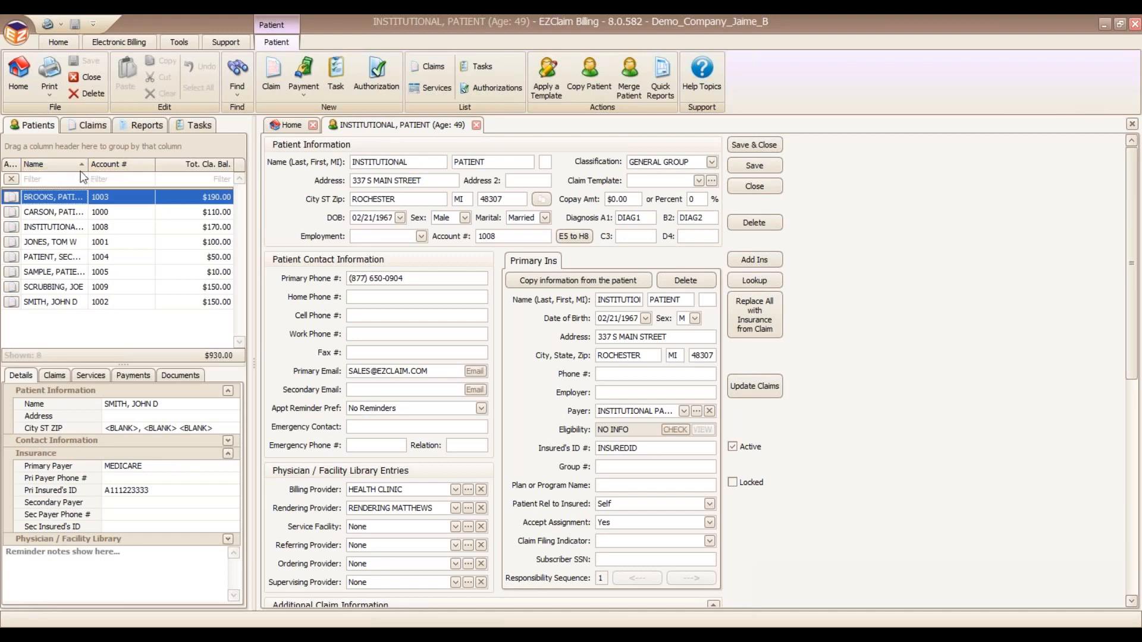
type("sw")
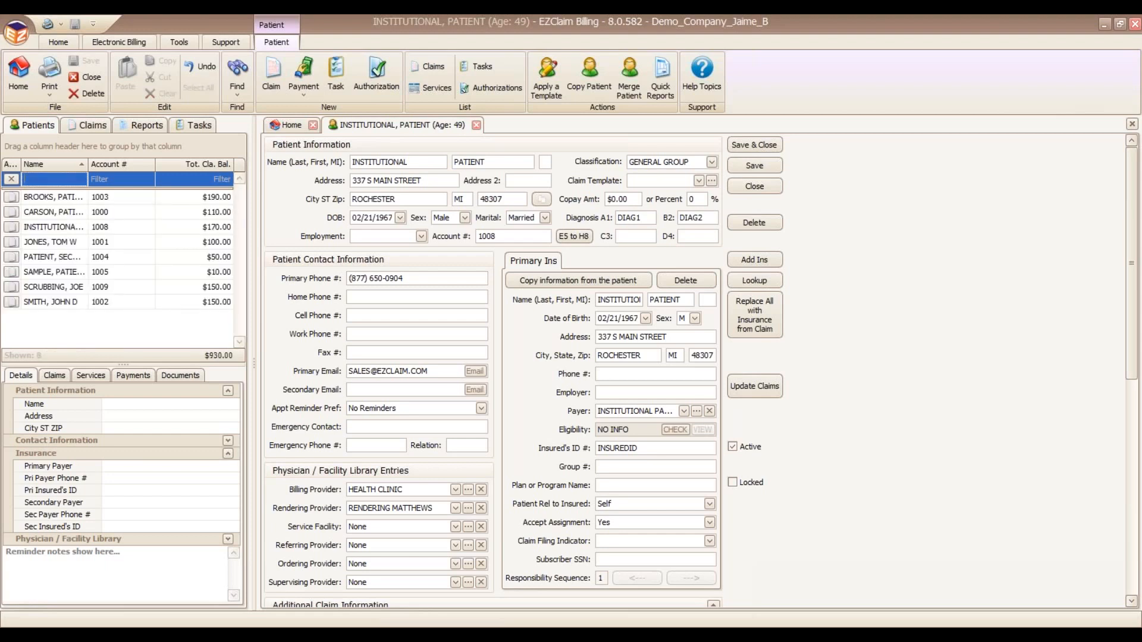
left_click(117, 164)
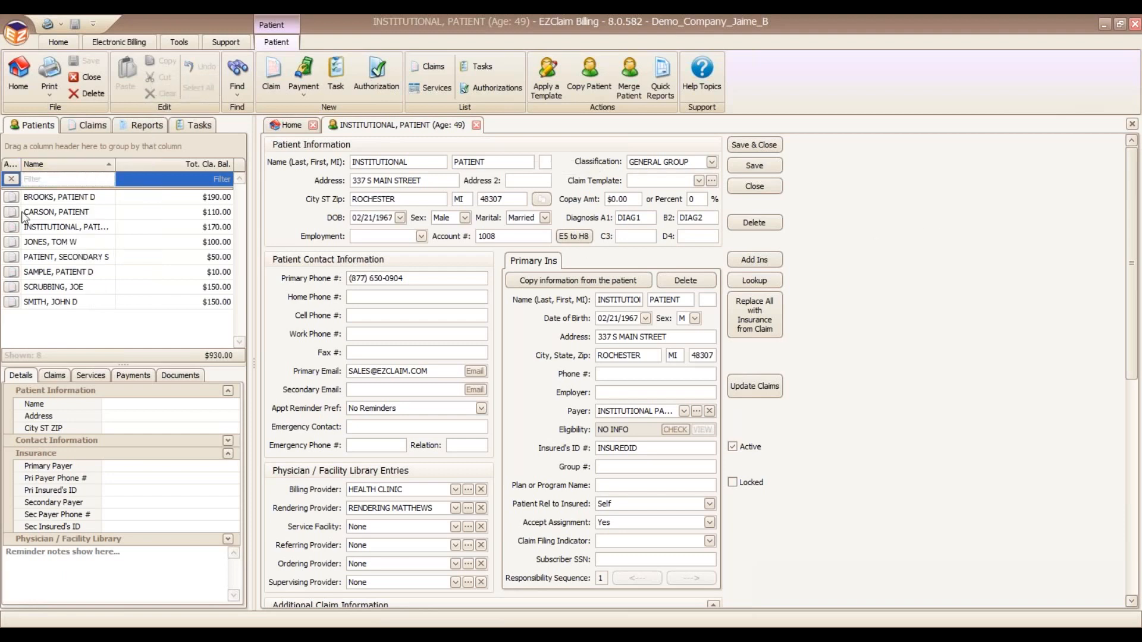
Step: Add the Pri Payer column to the patient grid via the Column Chooser
right_click(33, 164)
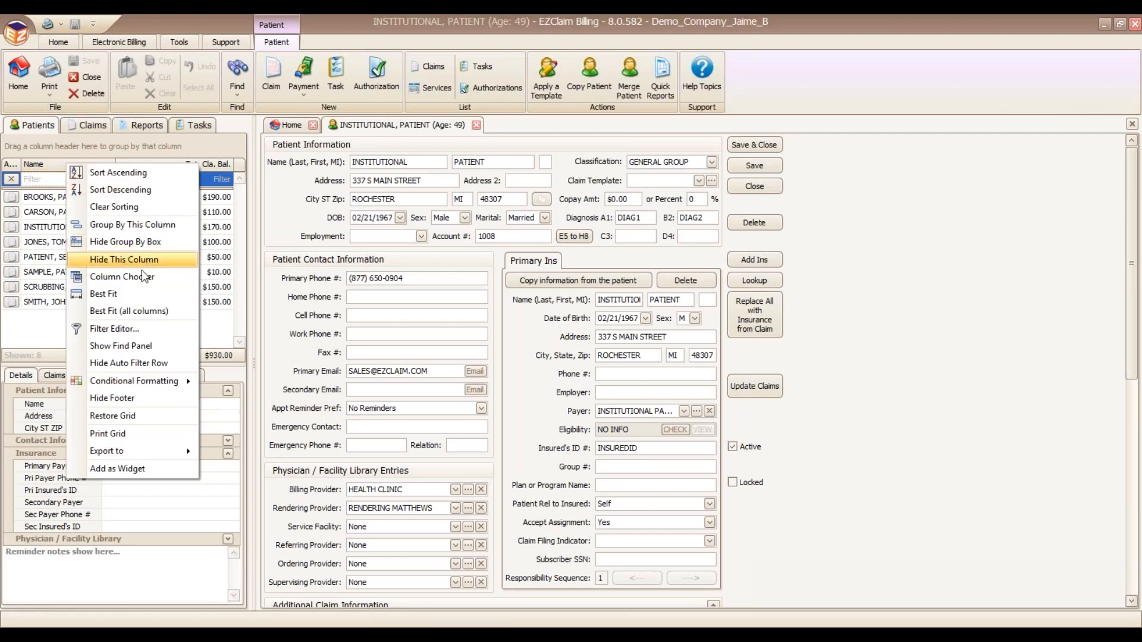
left_click(122, 276)
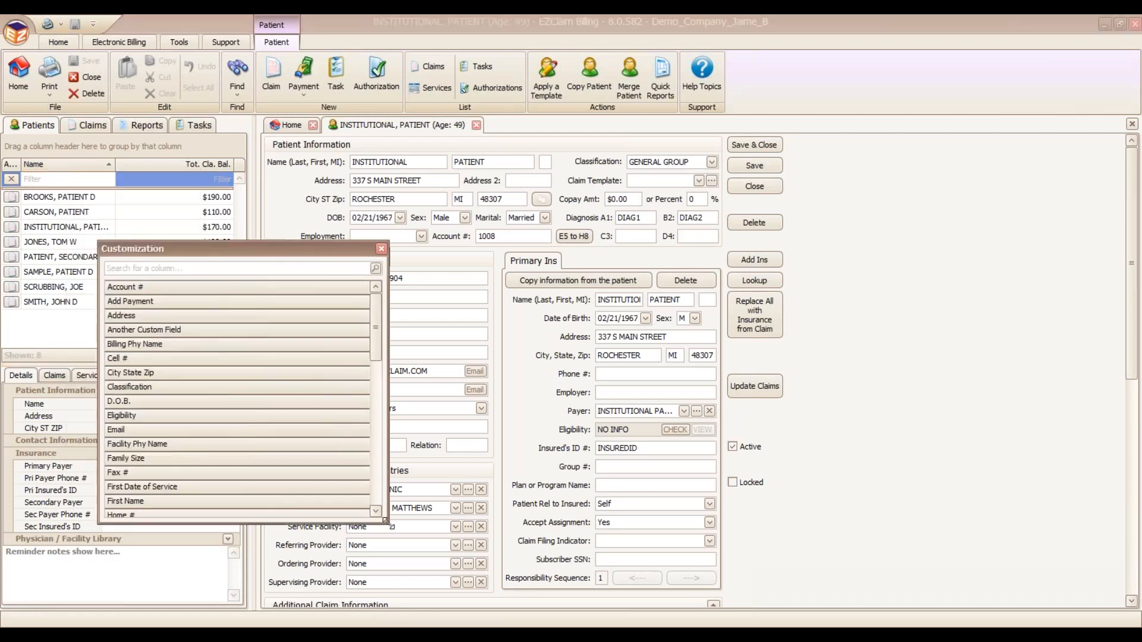
scroll("down", 3)
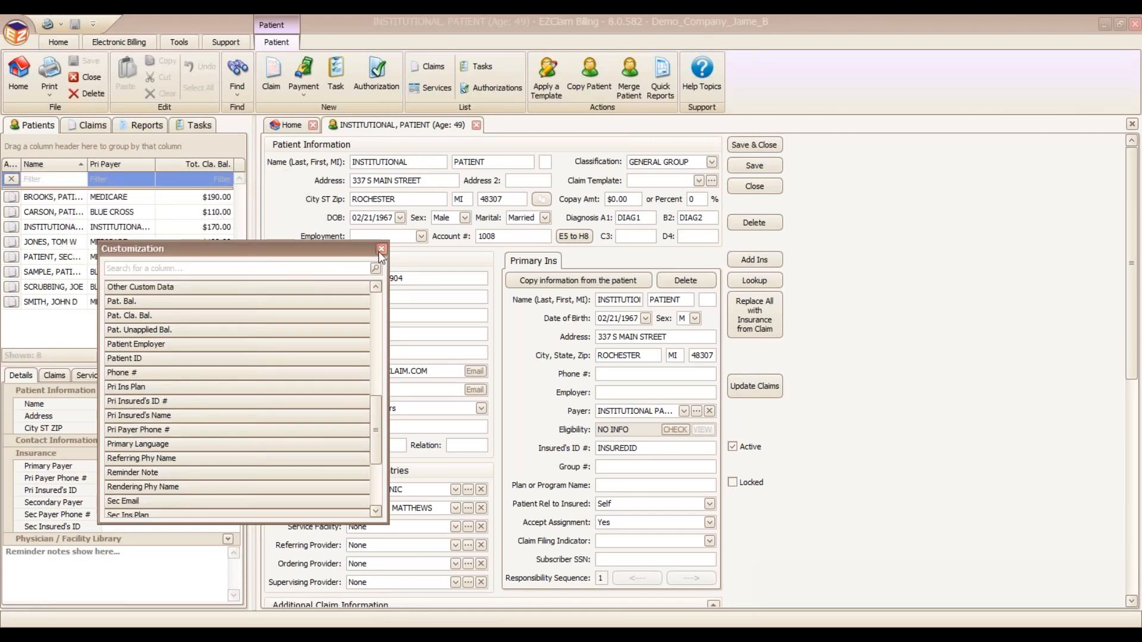
left_click(381, 250)
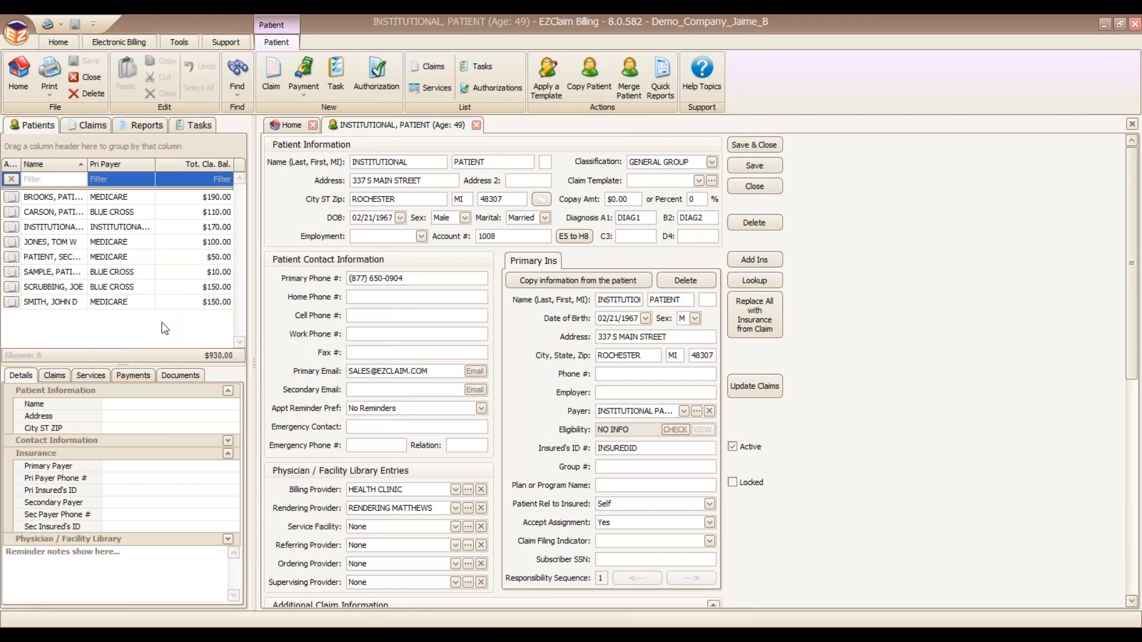
left_click(237, 73)
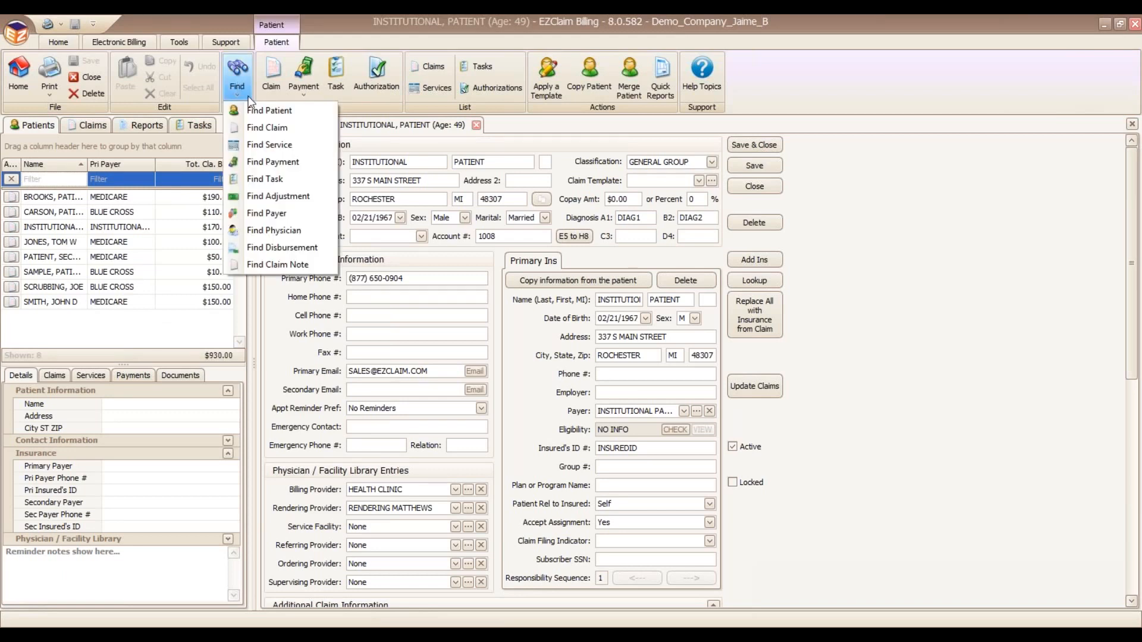
Step: Filter claims by patient name 'br', close the tabs, and view another patient's details
left_click(267, 127)
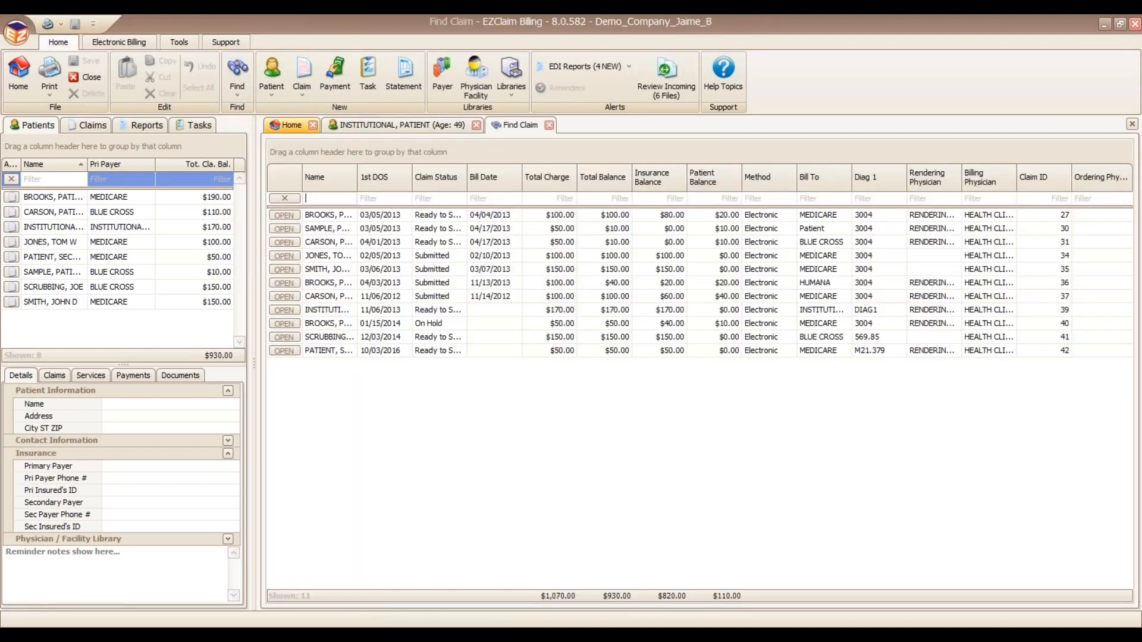
mouse_move(557, 224)
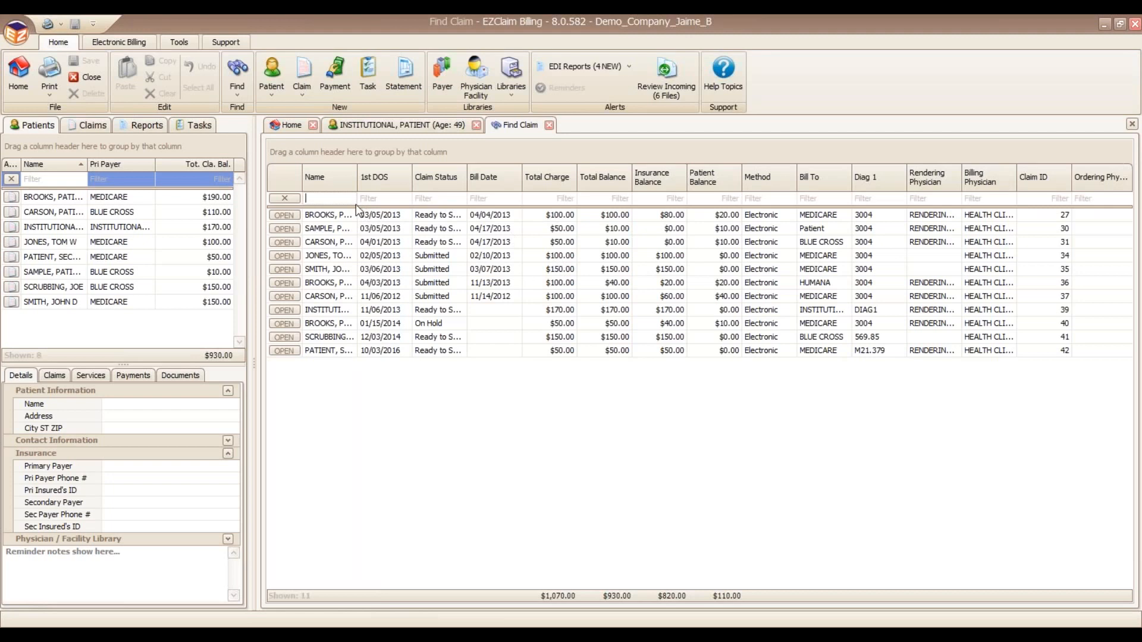
type("br")
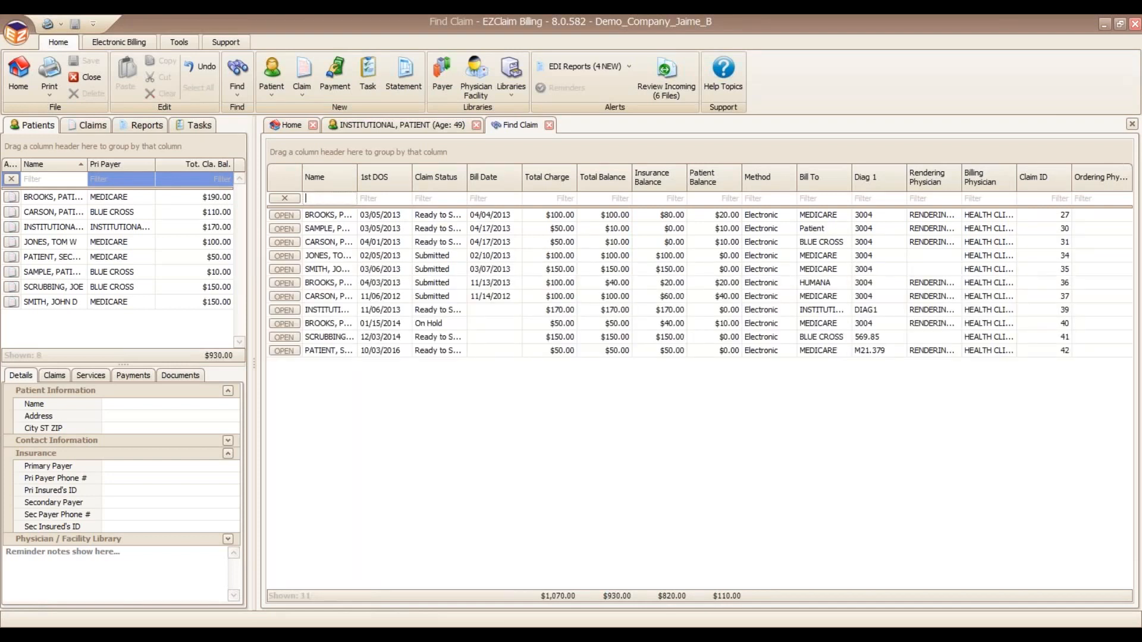
left_click(315, 177)
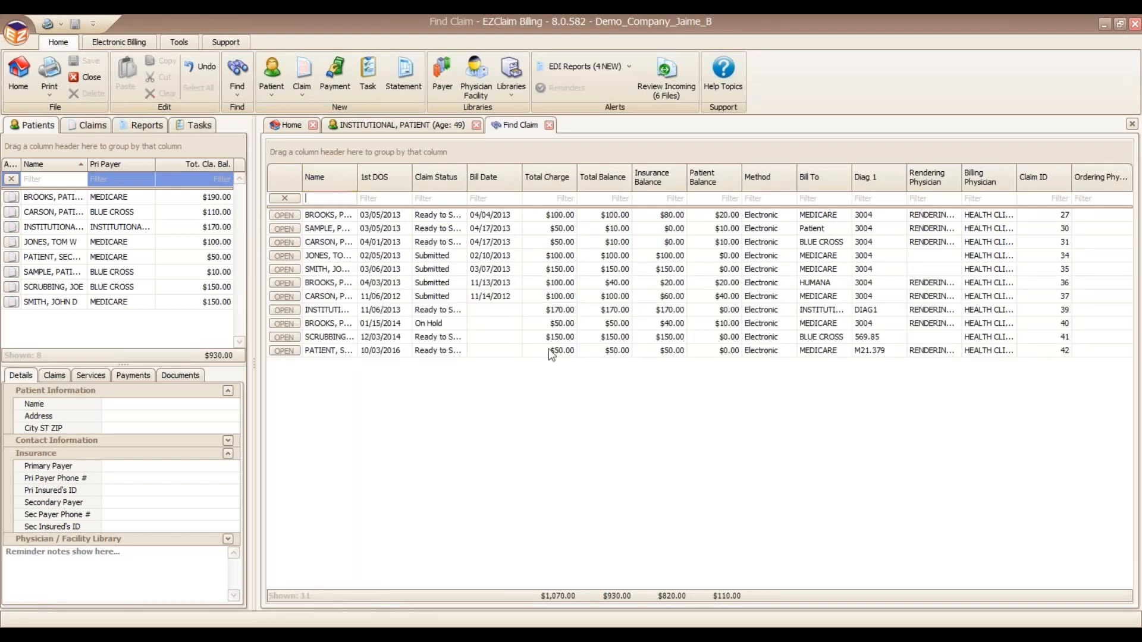
mouse_move(816, 350)
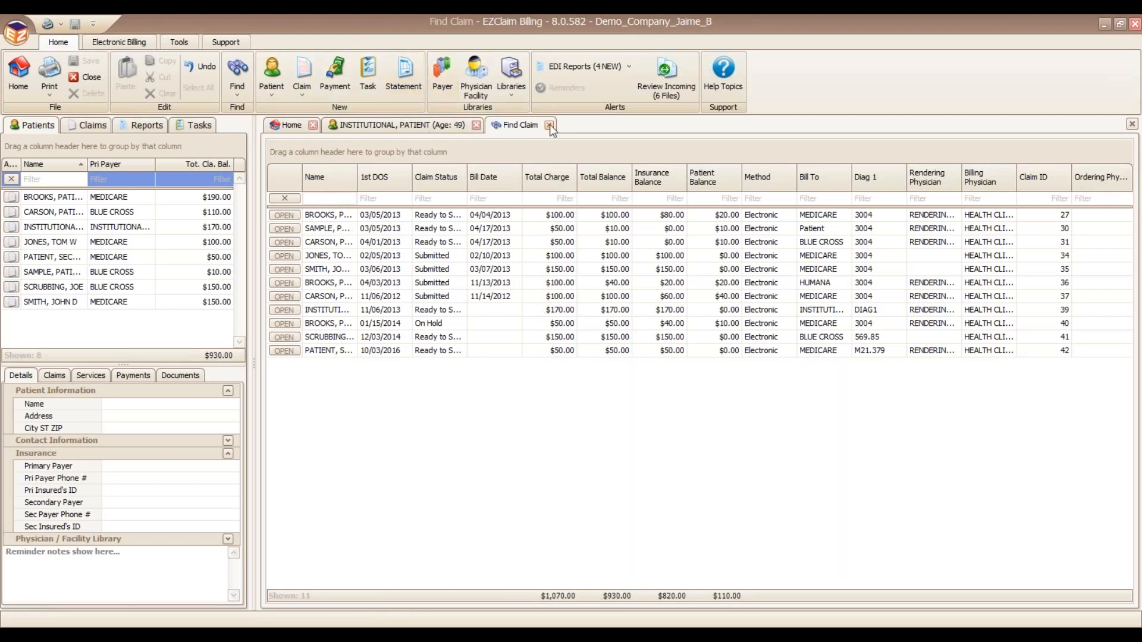
mouse_move(549, 126)
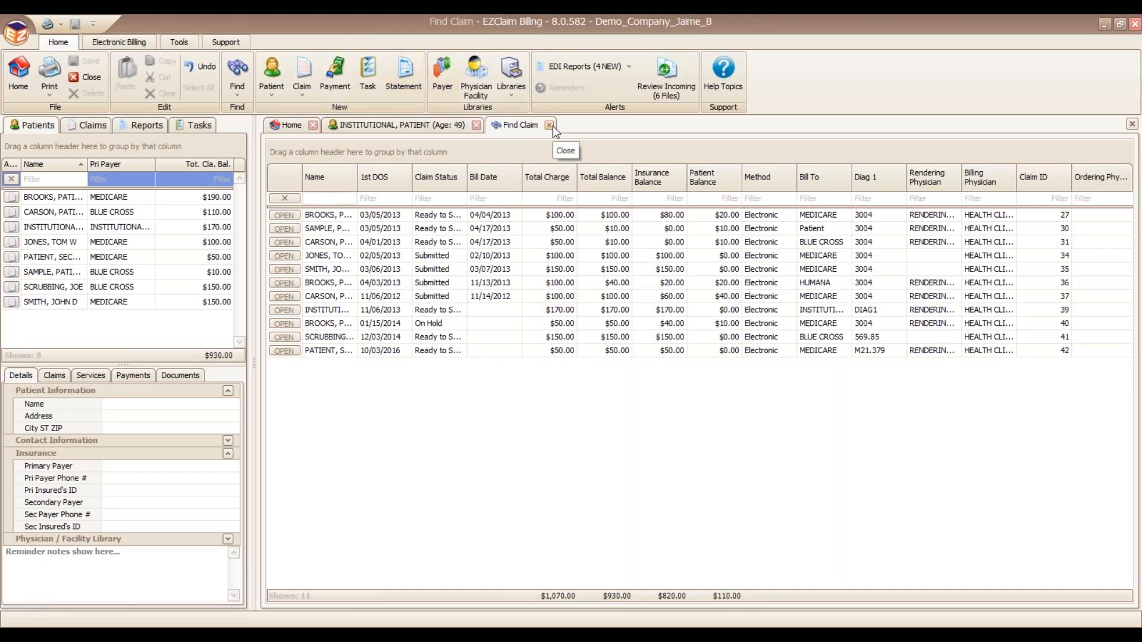
mouse_move(165, 231)
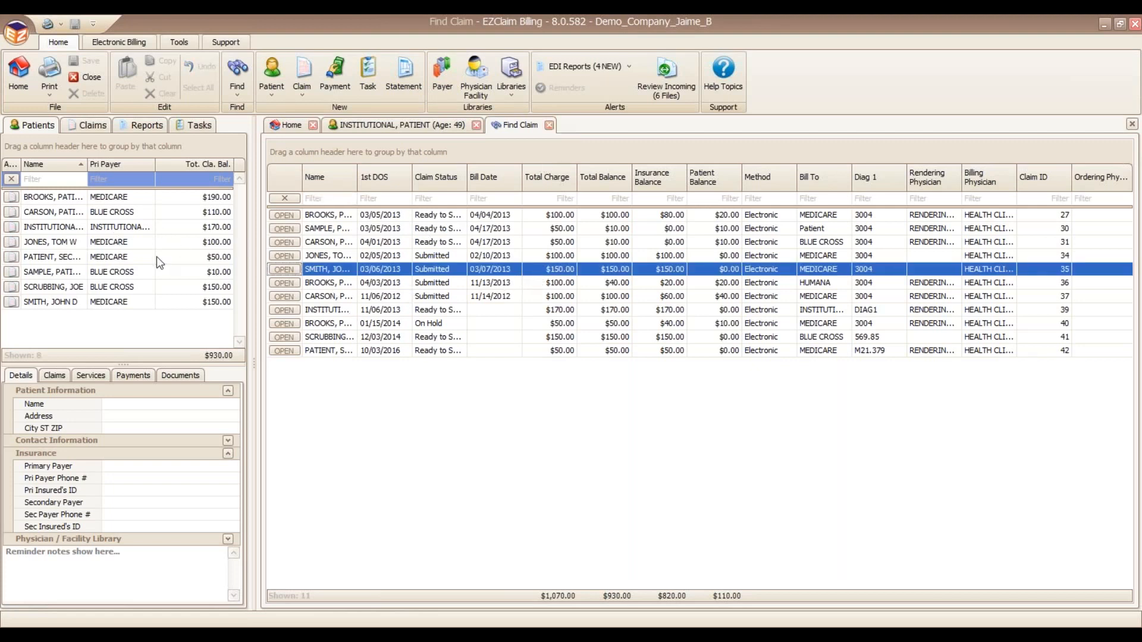
left_click(52, 257)
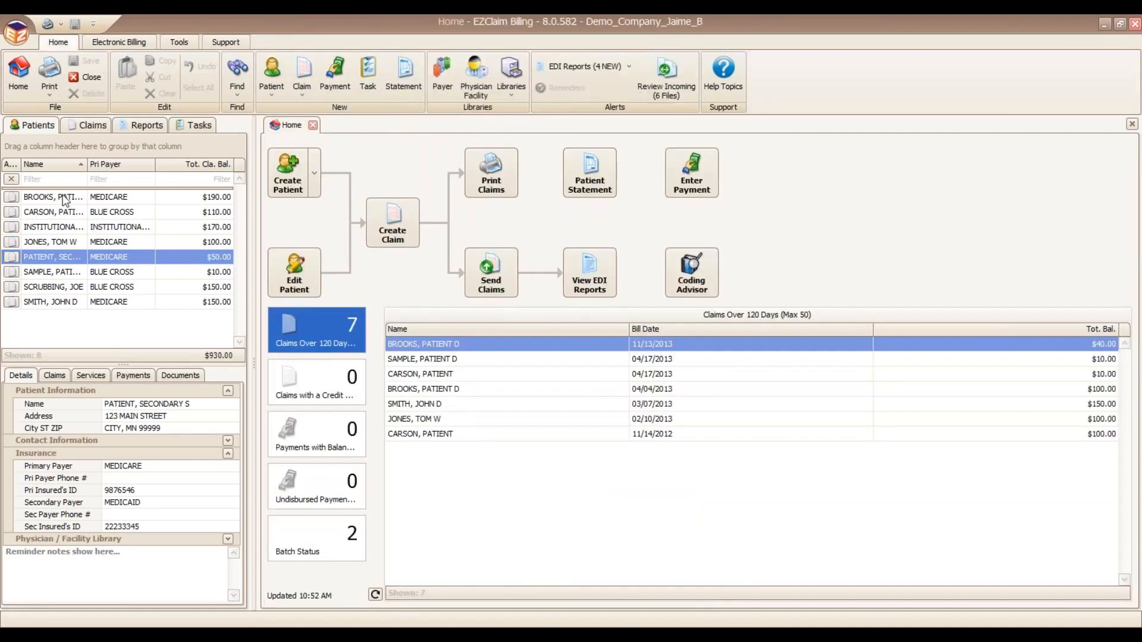
left_click(53, 197)
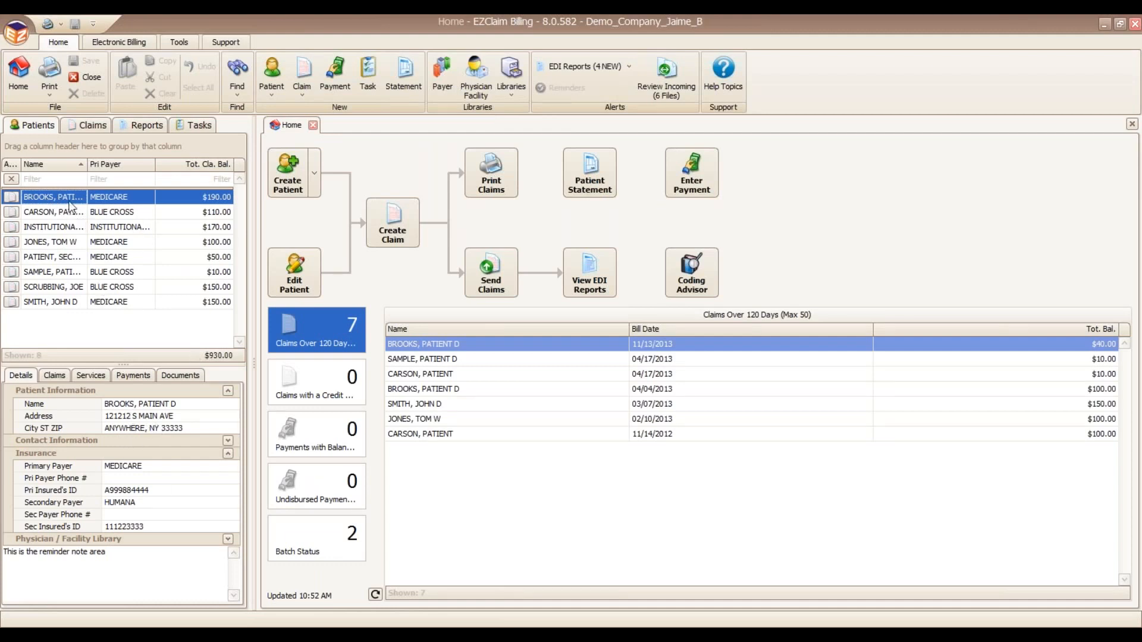
double_click(52, 197)
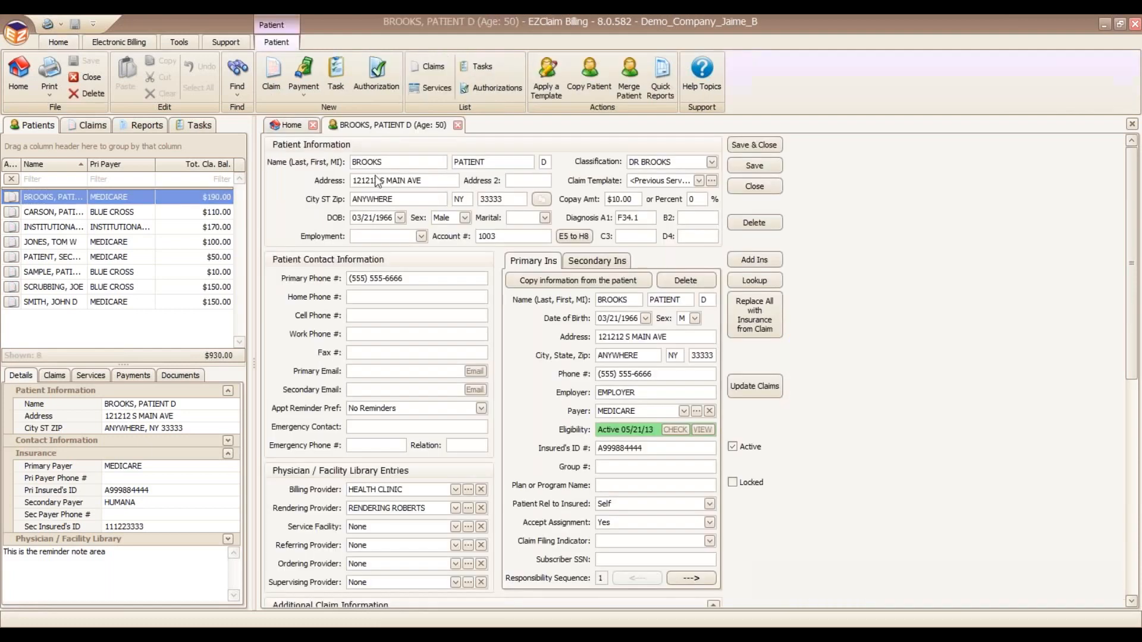
triple_click(398, 180)
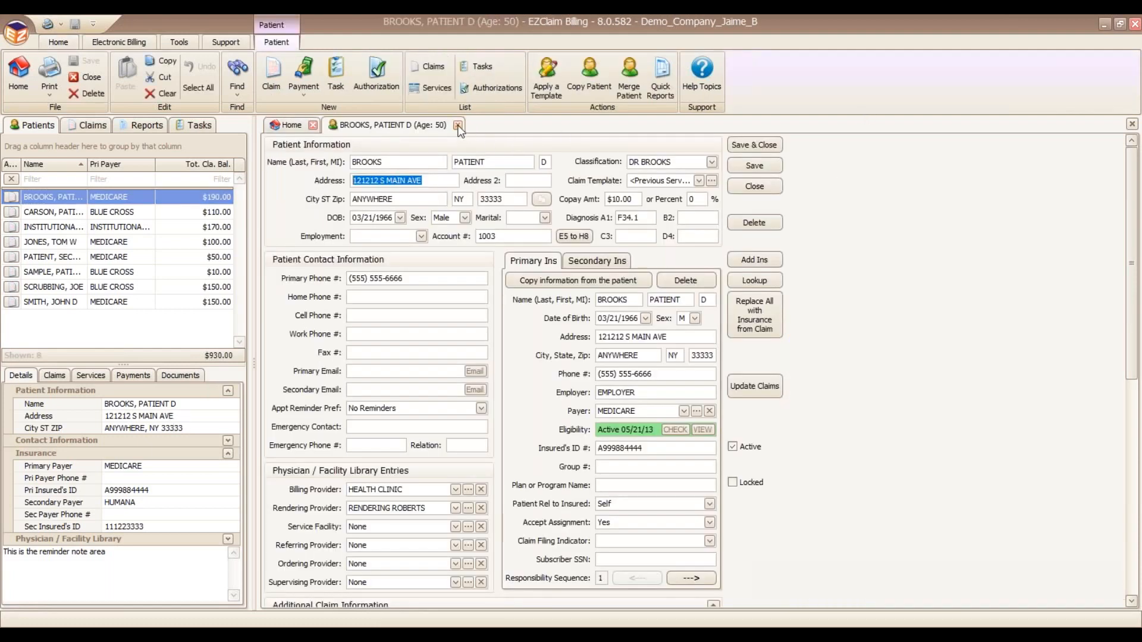
left_click(457, 125)
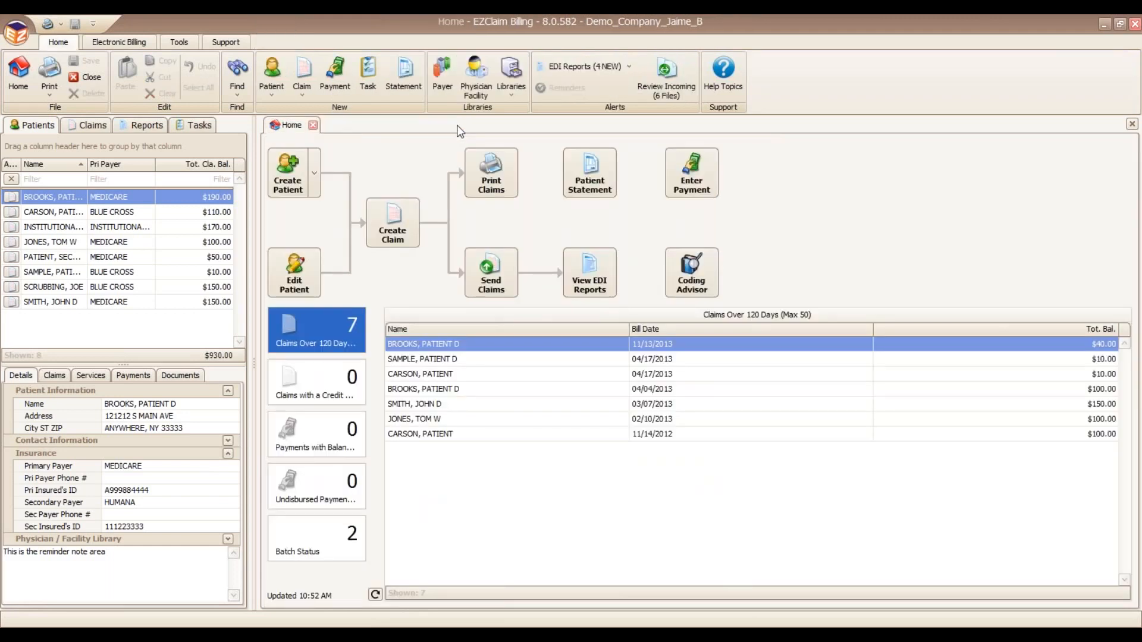
mouse_move(528, 193)
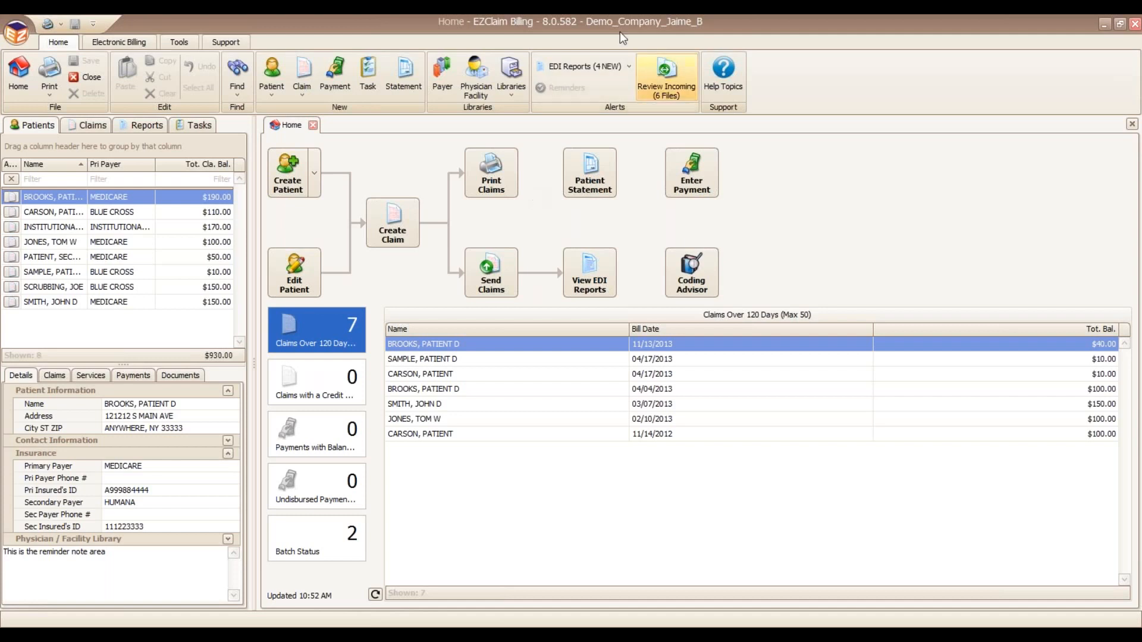
mouse_move(441, 72)
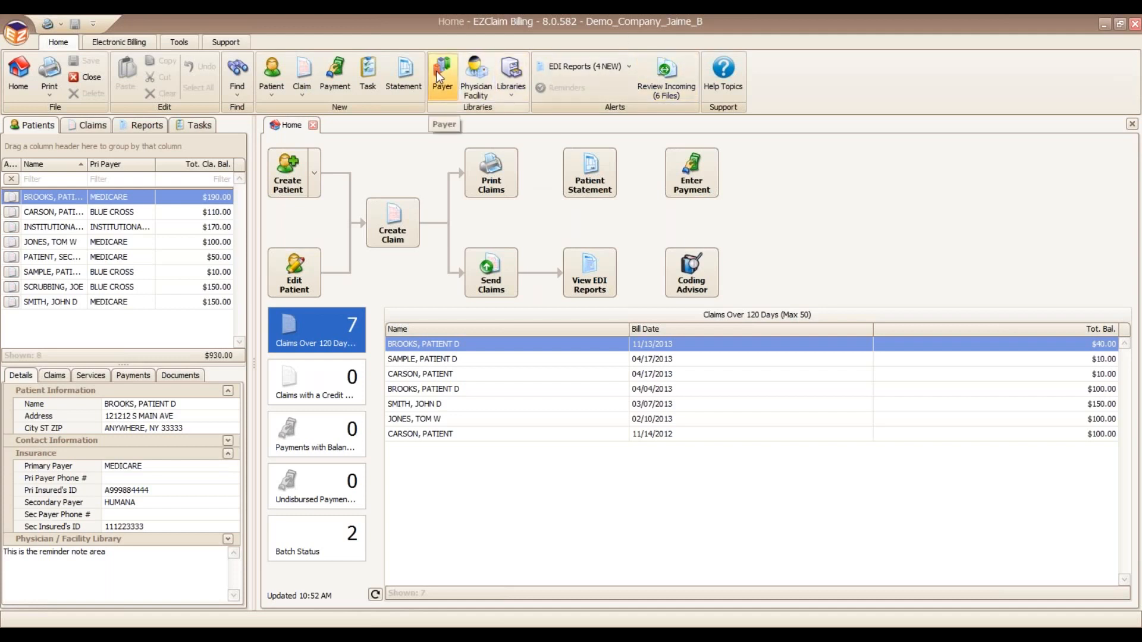
mouse_move(442, 73)
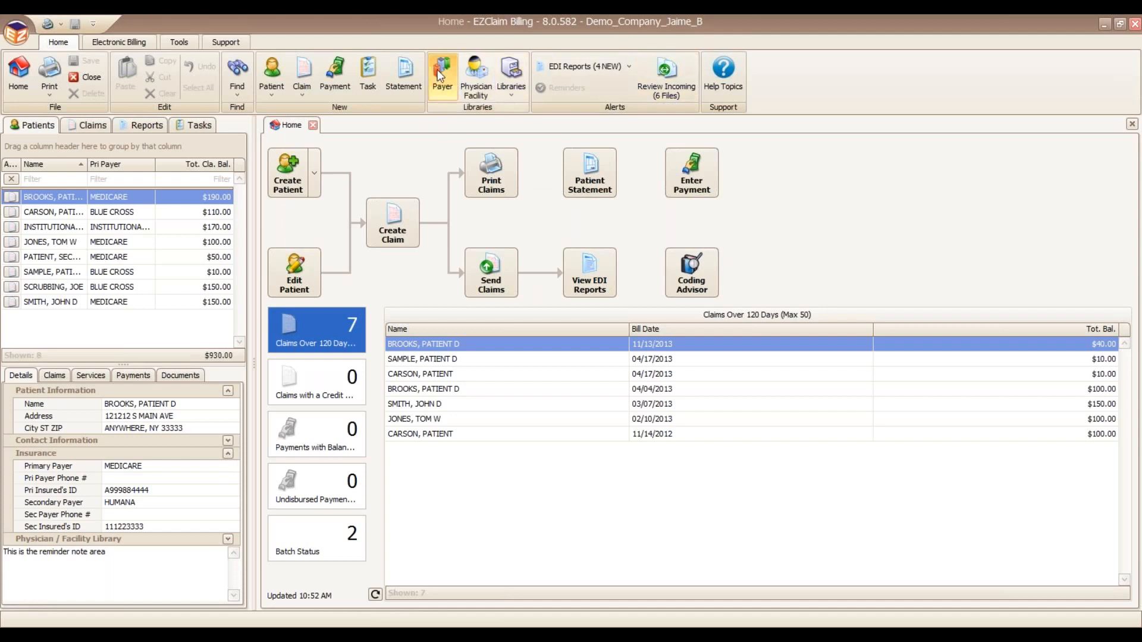
left_click(442, 72)
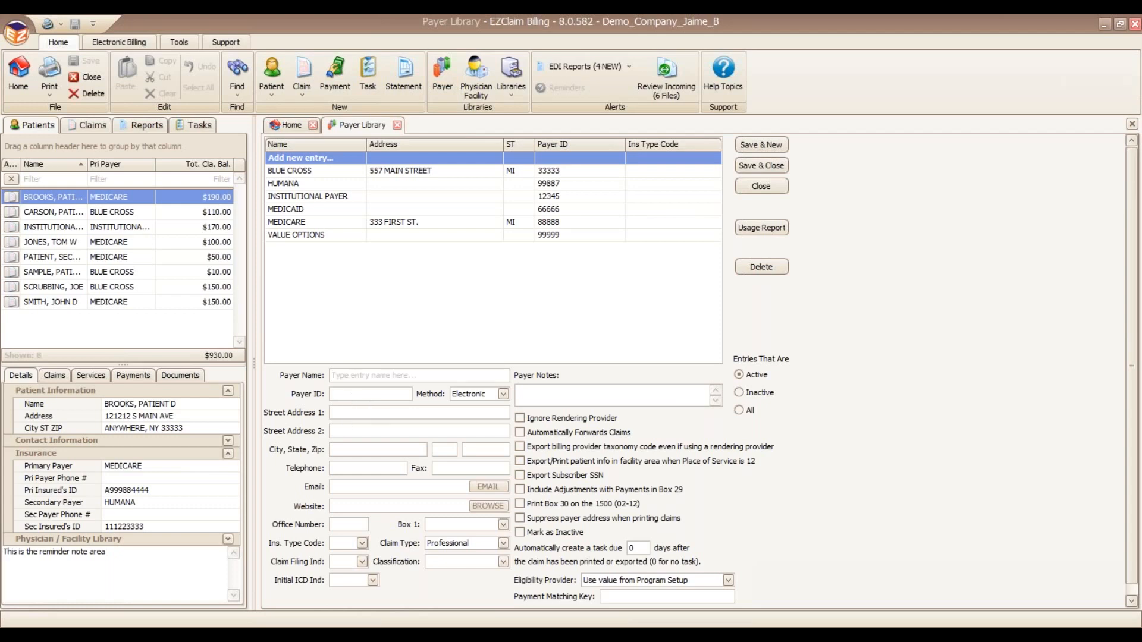
left_click(369, 394)
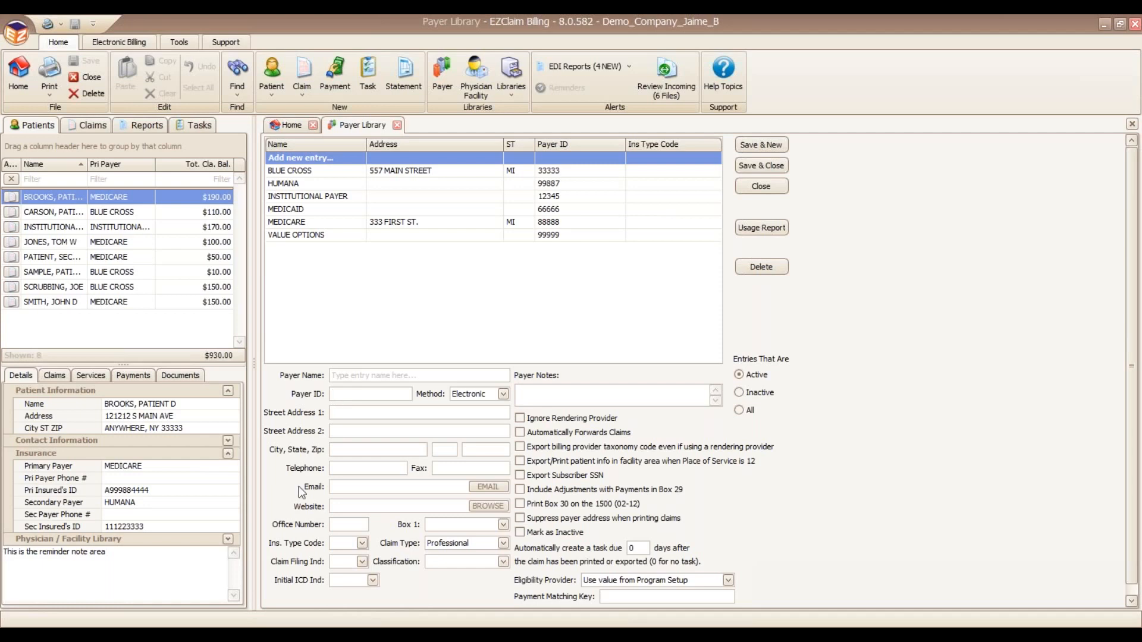
left_click(370, 393)
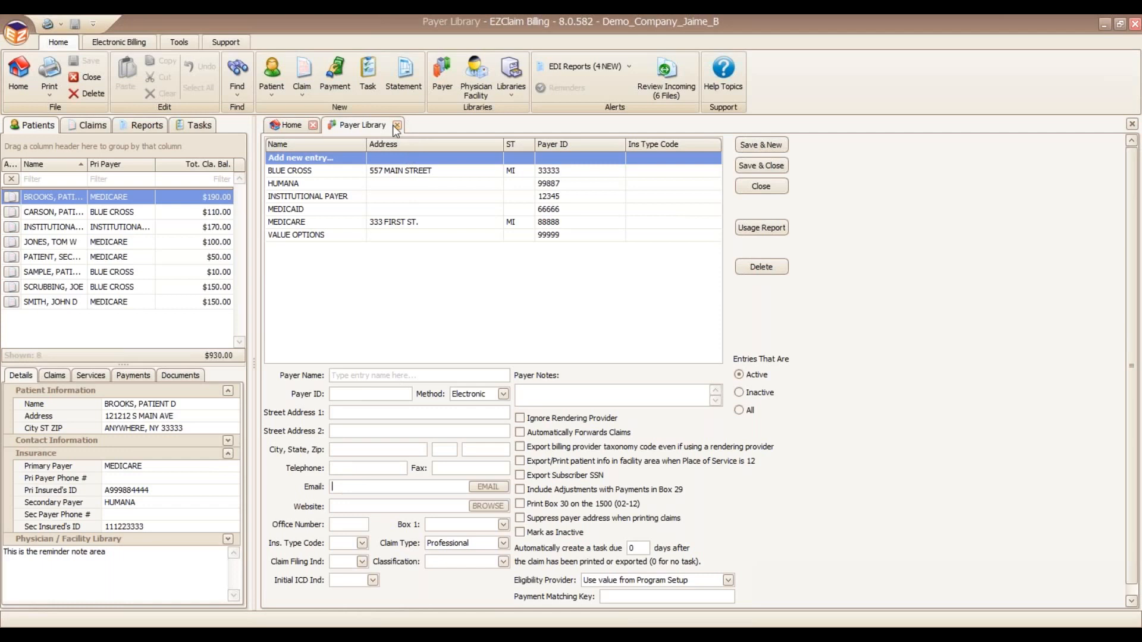
left_click(397, 124)
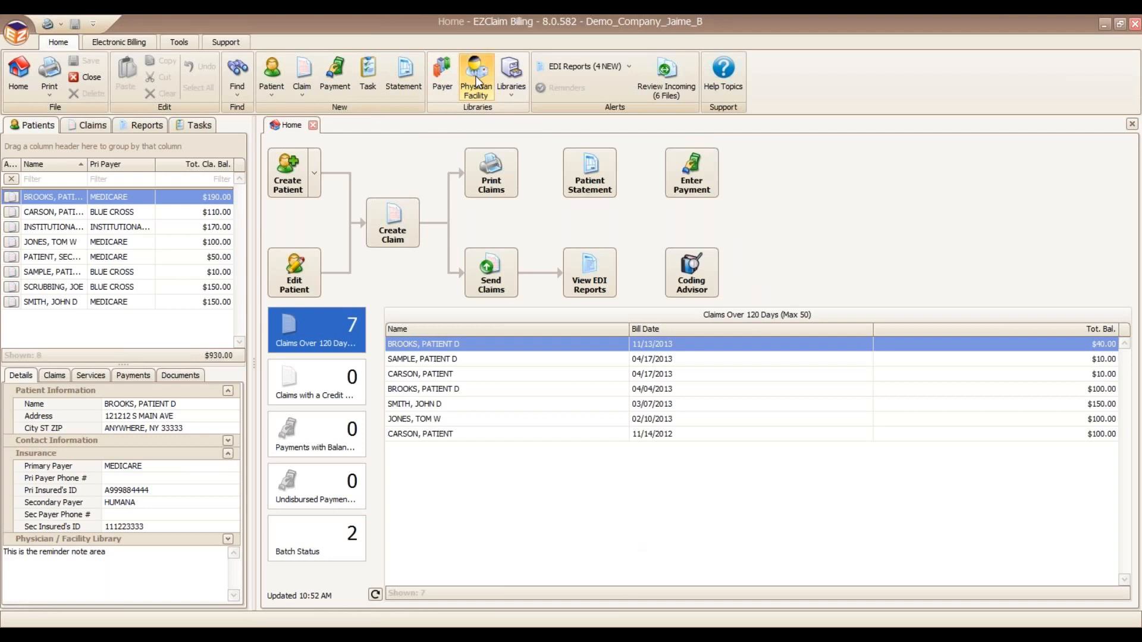
Step: Open the Physician/Facility Library, select HEALTH CLINIC, and highlight its Tax ID
left_click(475, 76)
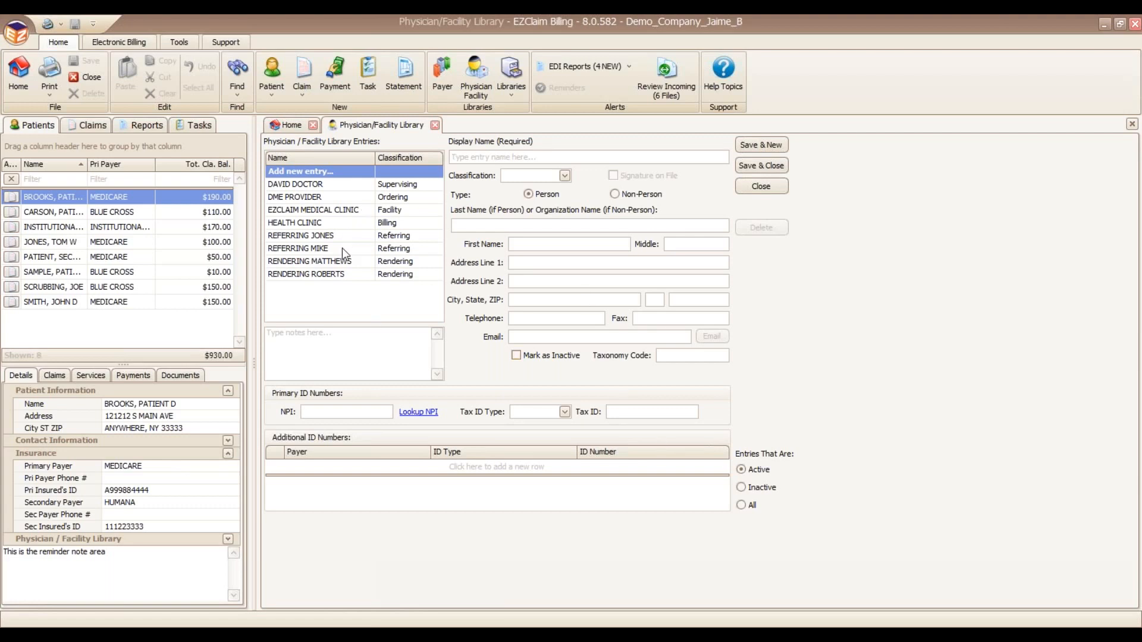
mouse_move(343, 264)
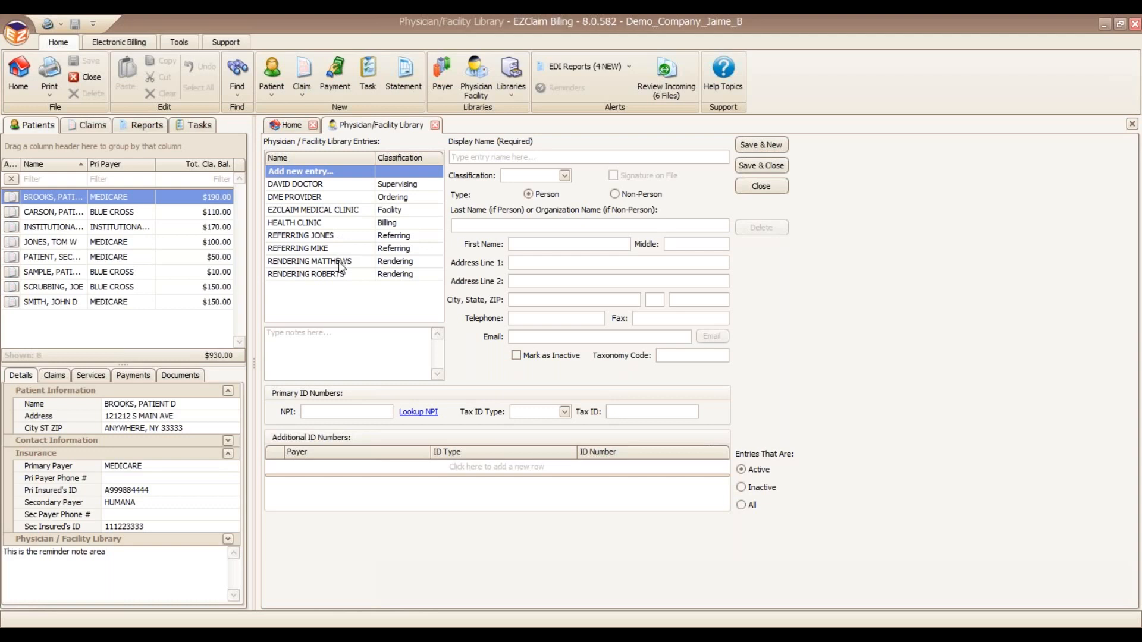
left_click(309, 260)
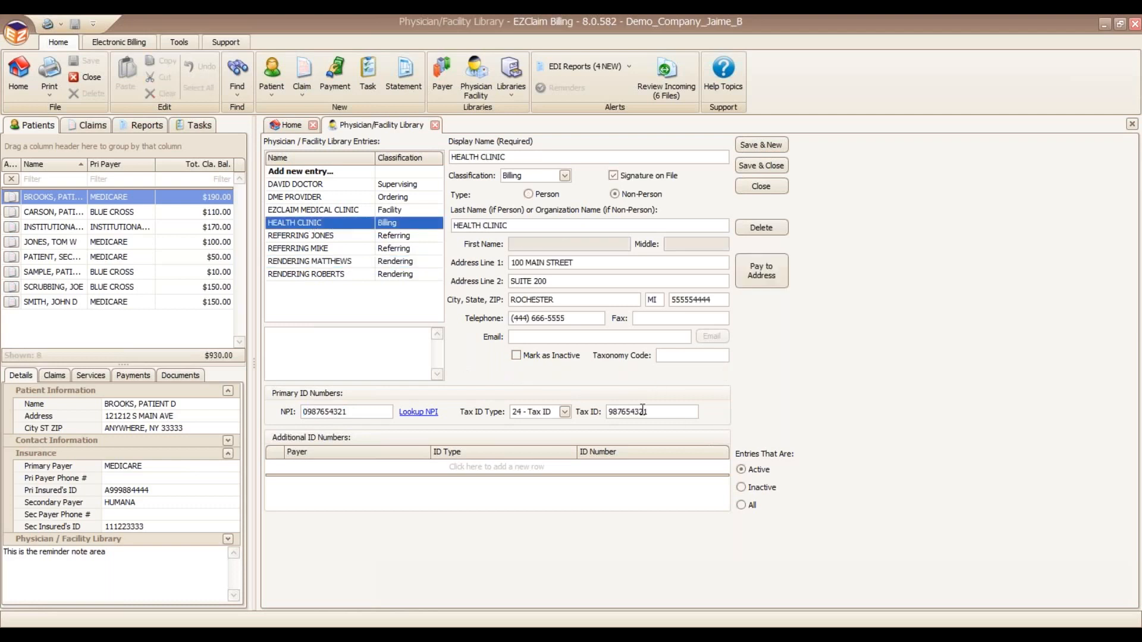
triple_click(648, 412)
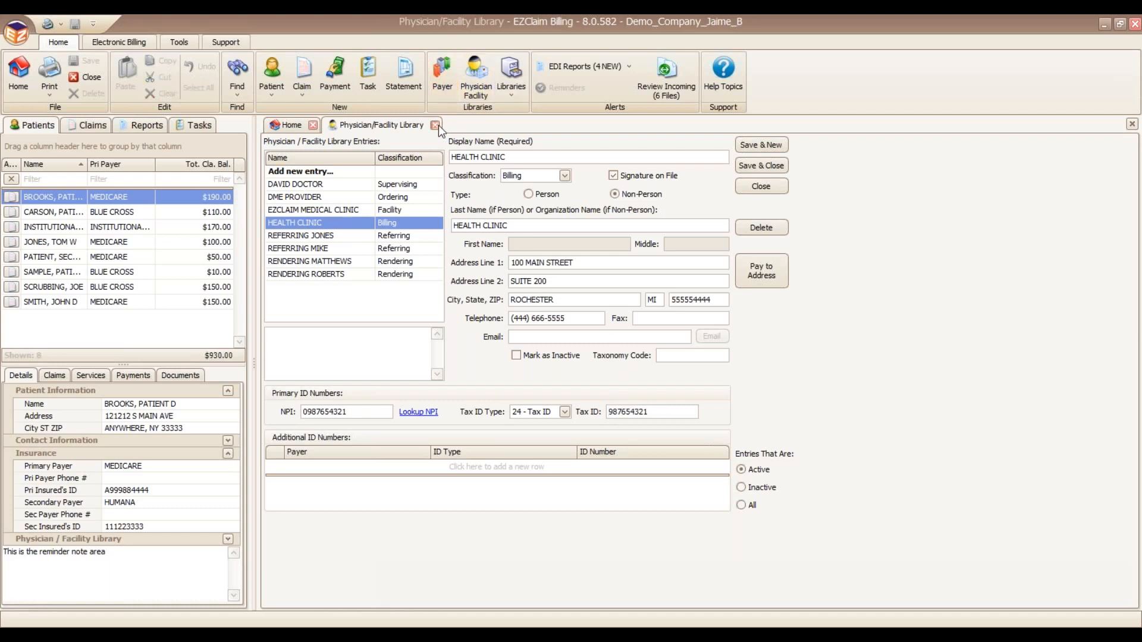
Step: Close the Physician/Facility Library and start a New Patient record from the New group
left_click(435, 124)
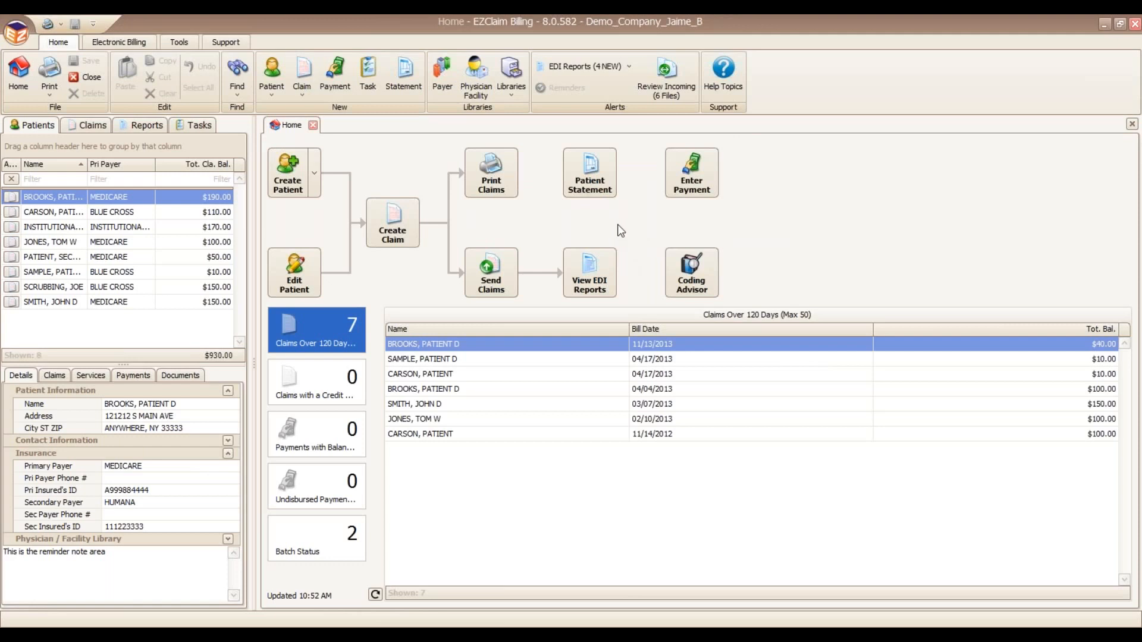
mouse_move(108, 239)
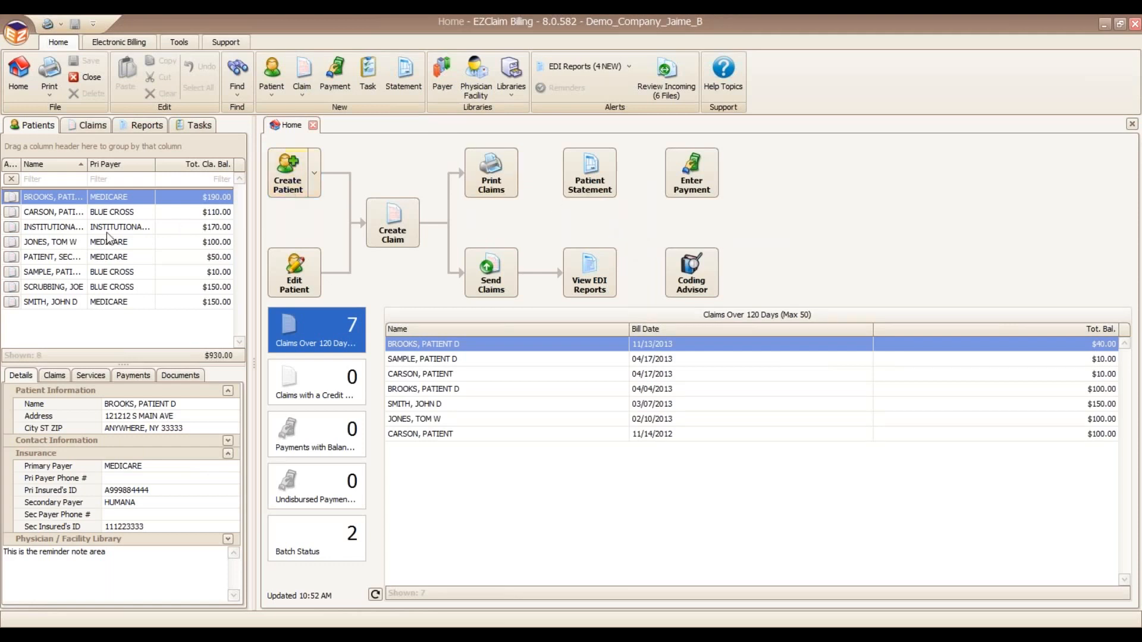
left_click(314, 172)
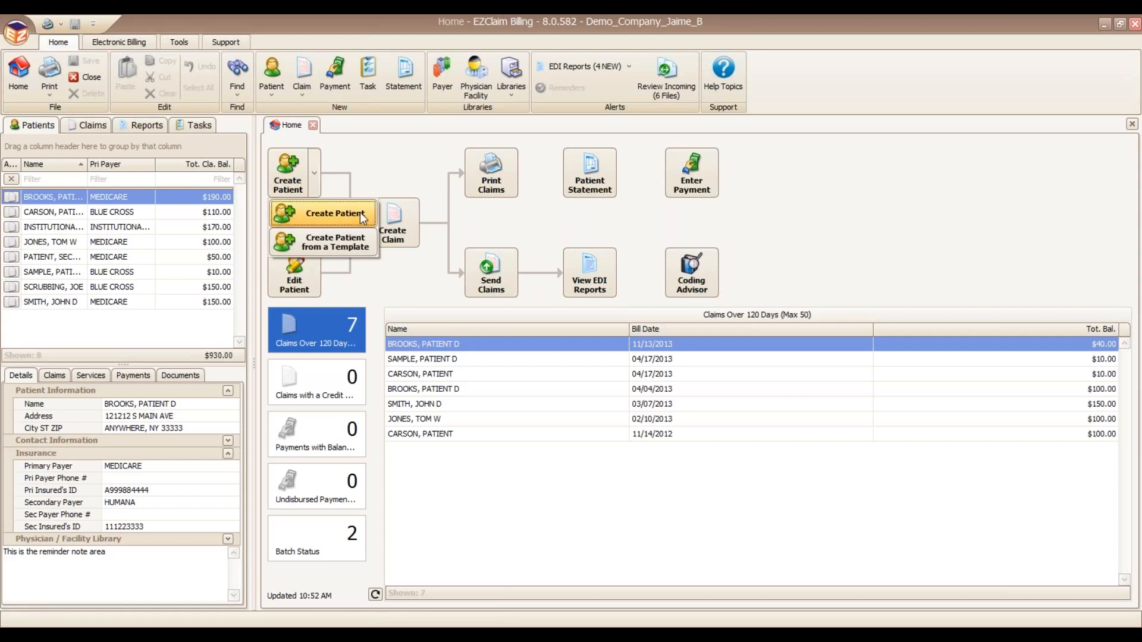
left_click(325, 214)
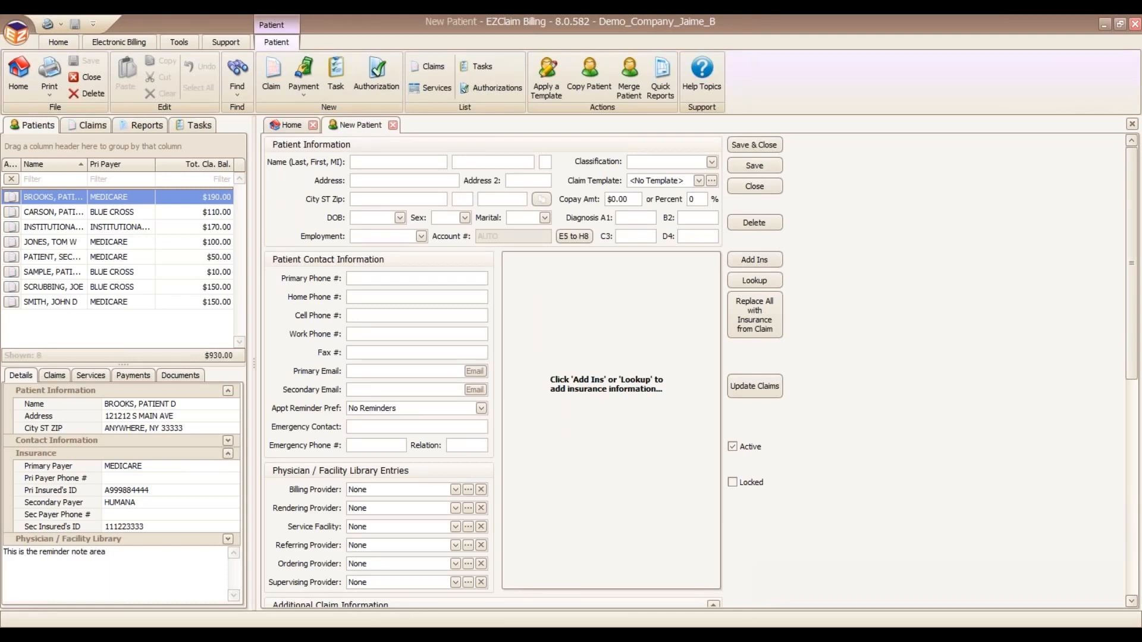
Step: Focus the new patient's name fields, add a Primary Ins section, and scroll down the form
left_click(399, 161)
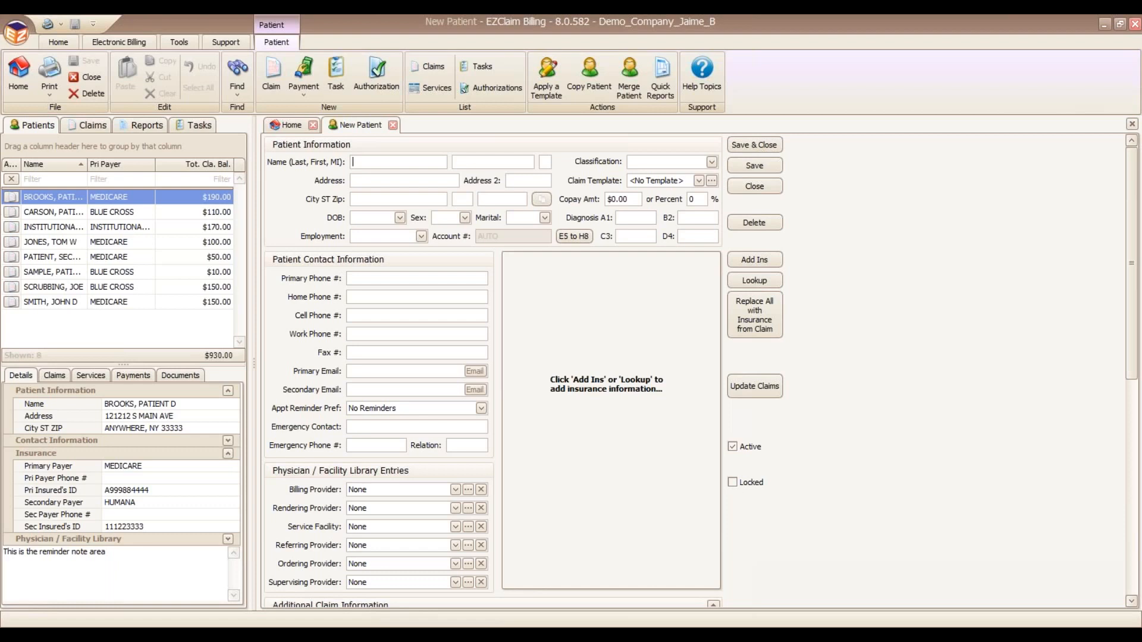
mouse_move(333, 253)
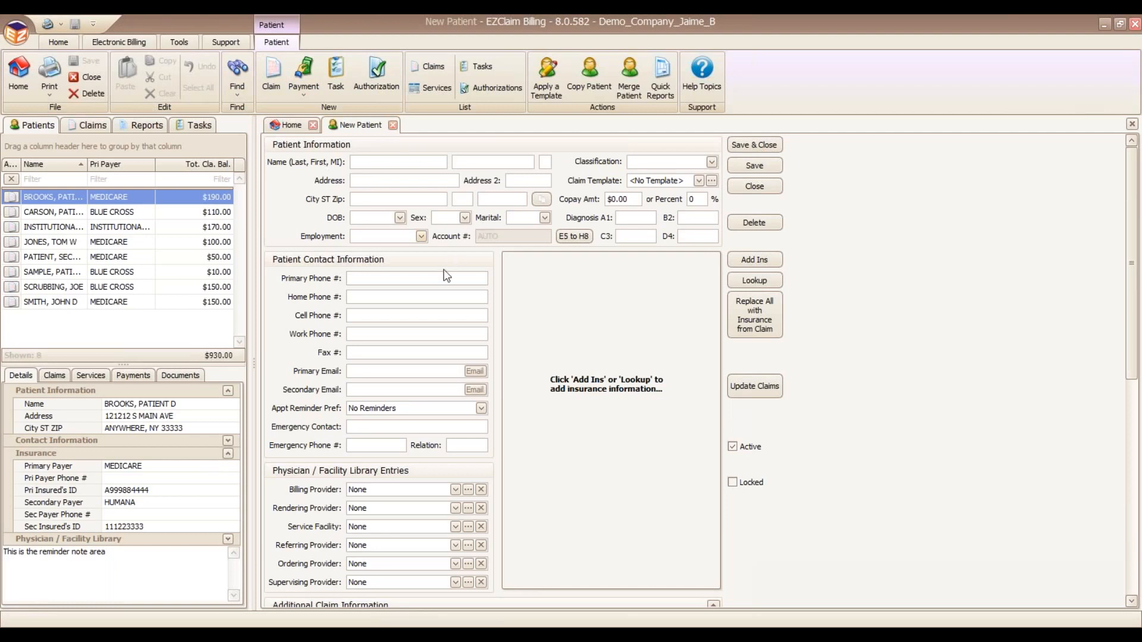
mouse_move(399, 178)
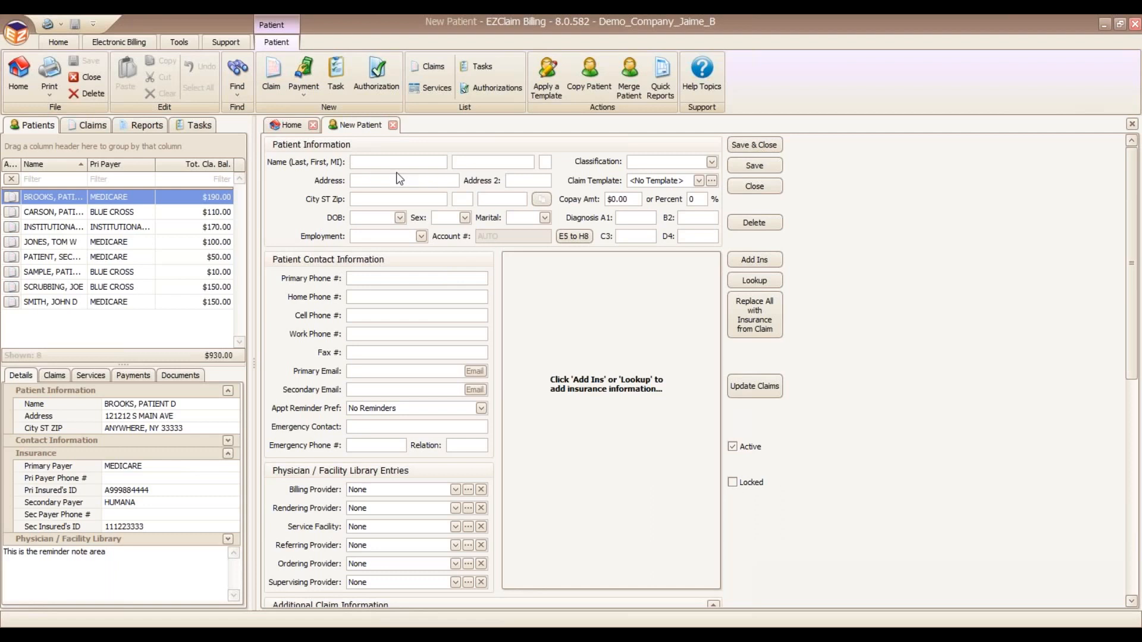
left_click(399, 162)
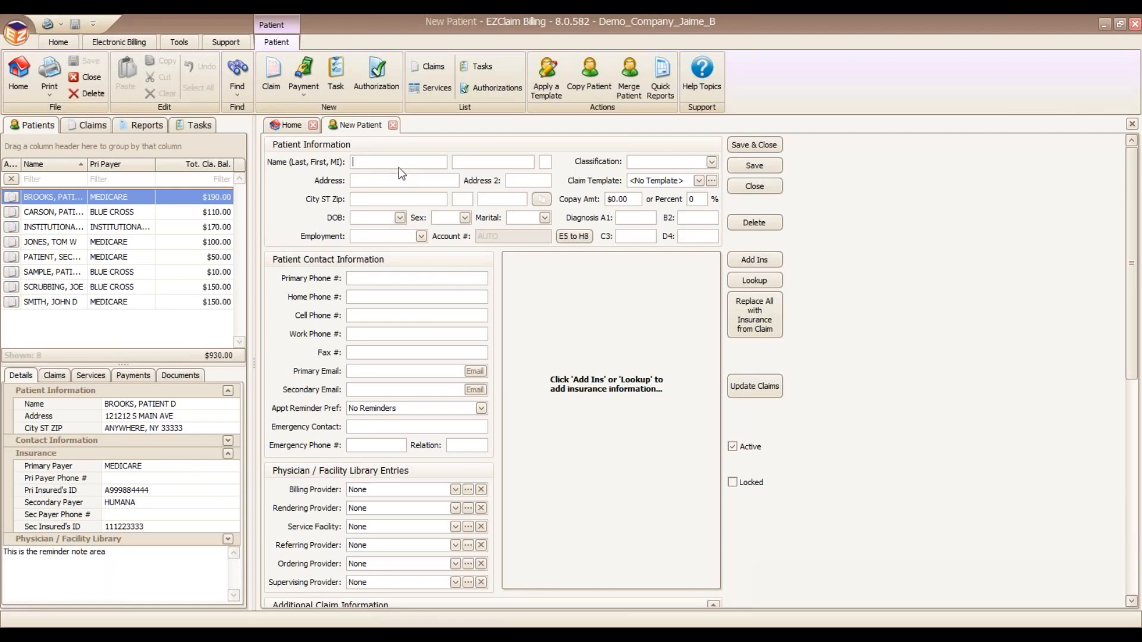
mouse_move(581, 153)
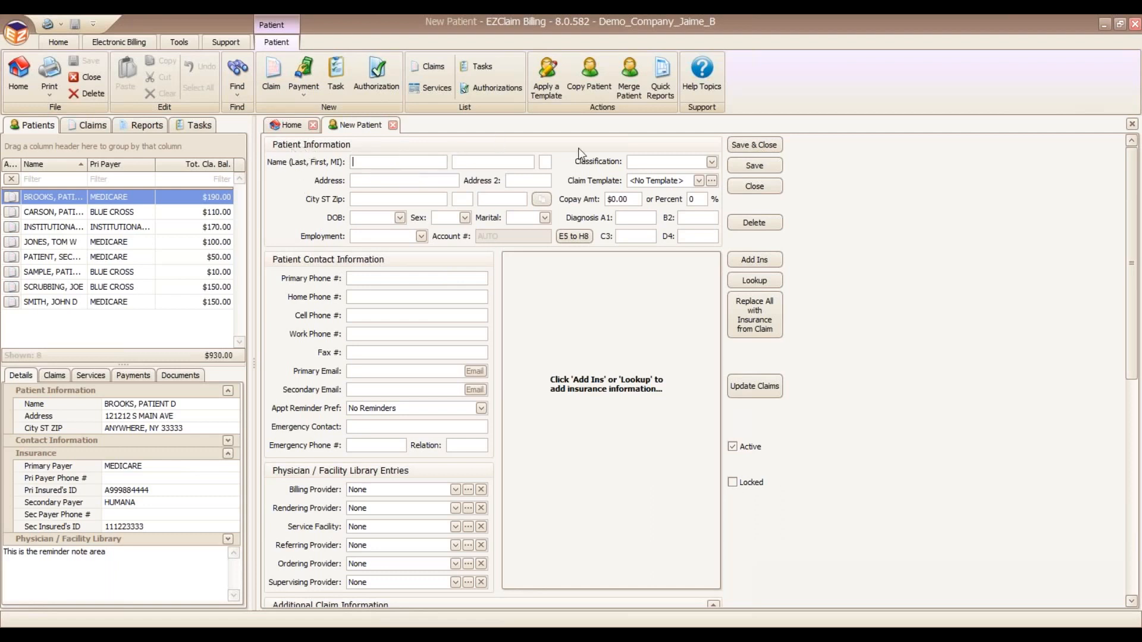
left_click(400, 180)
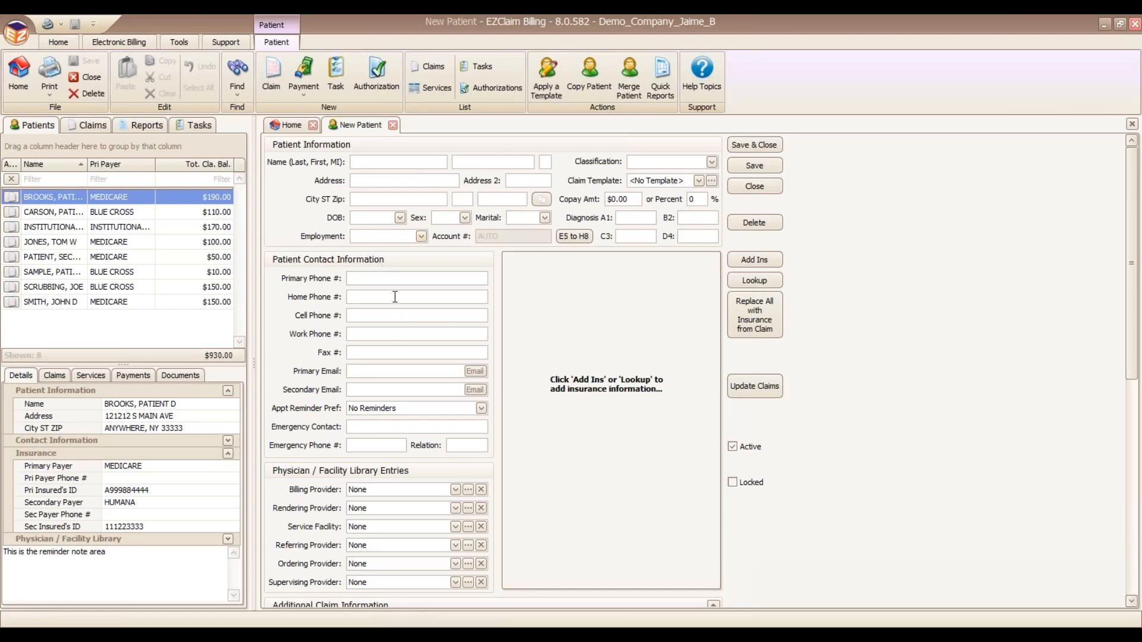
mouse_move(755, 260)
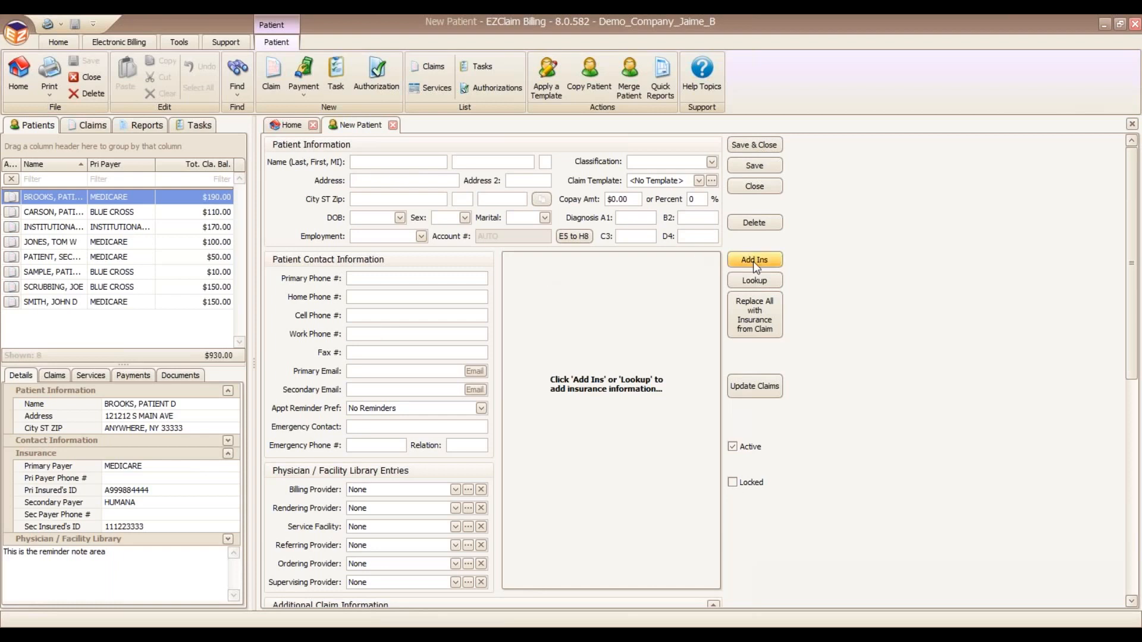
left_click(753, 260)
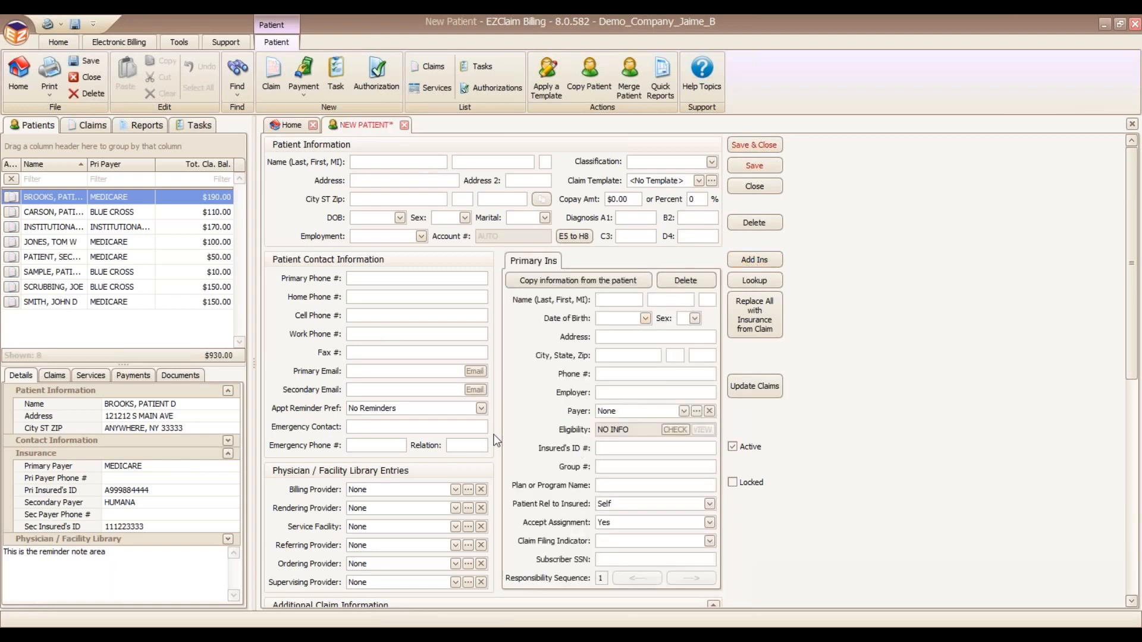
mouse_move(916, 457)
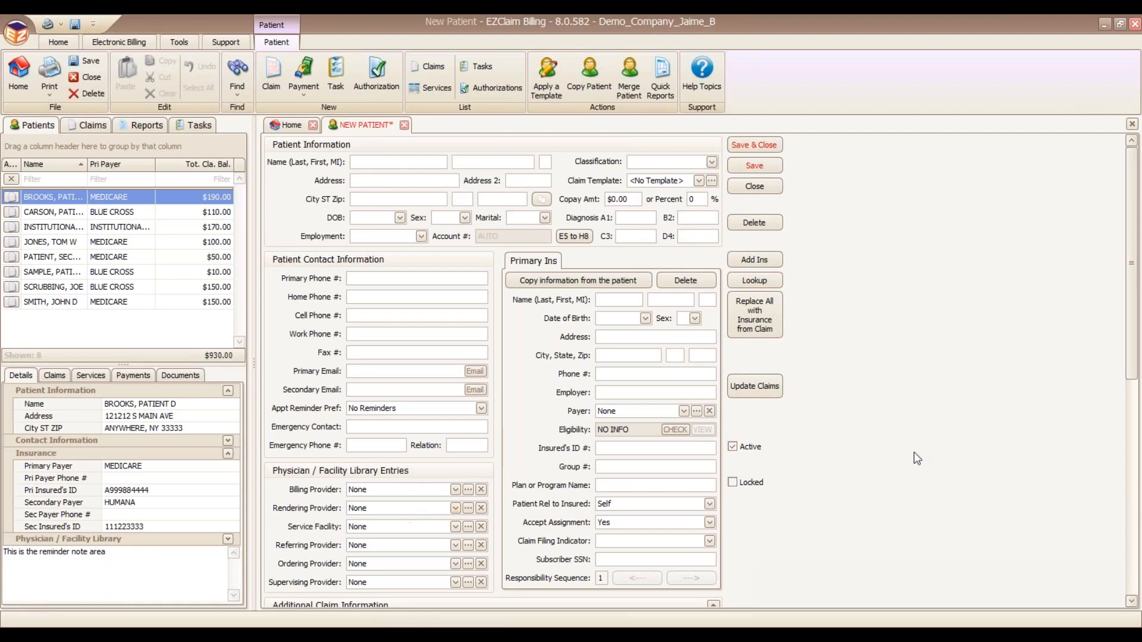
scroll("down", 3)
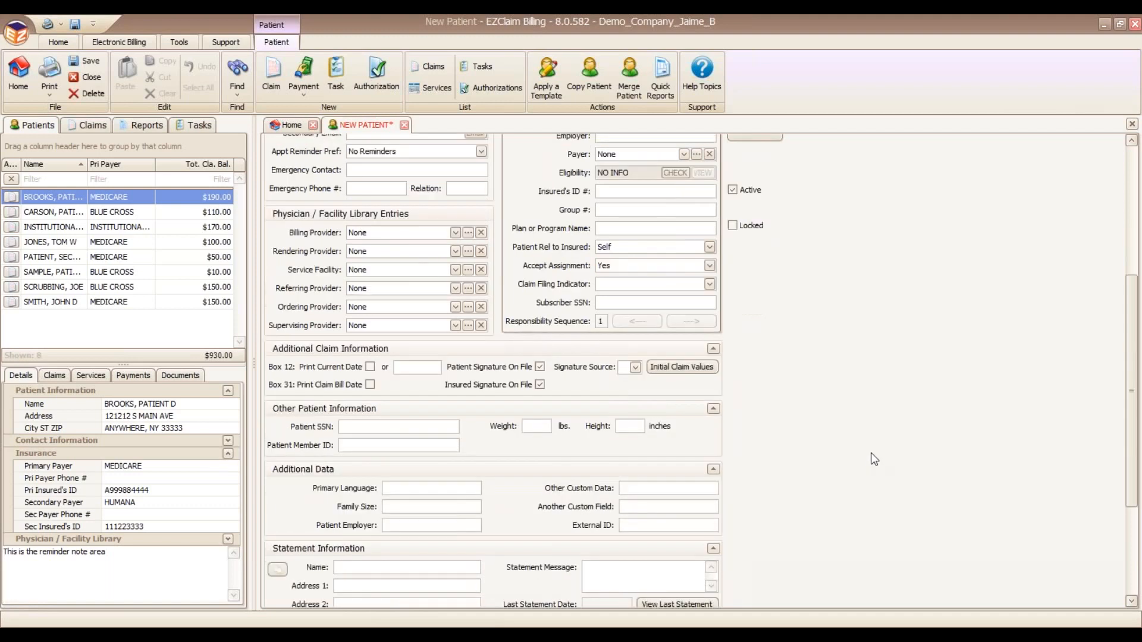
mouse_move(887, 483)
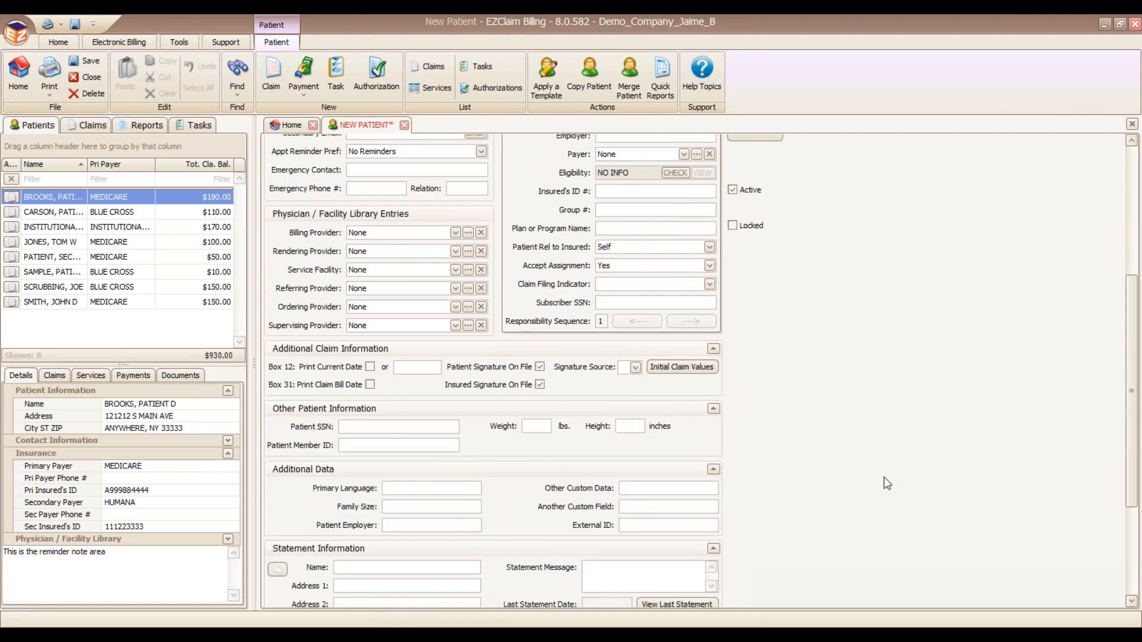
scroll("down", 3)
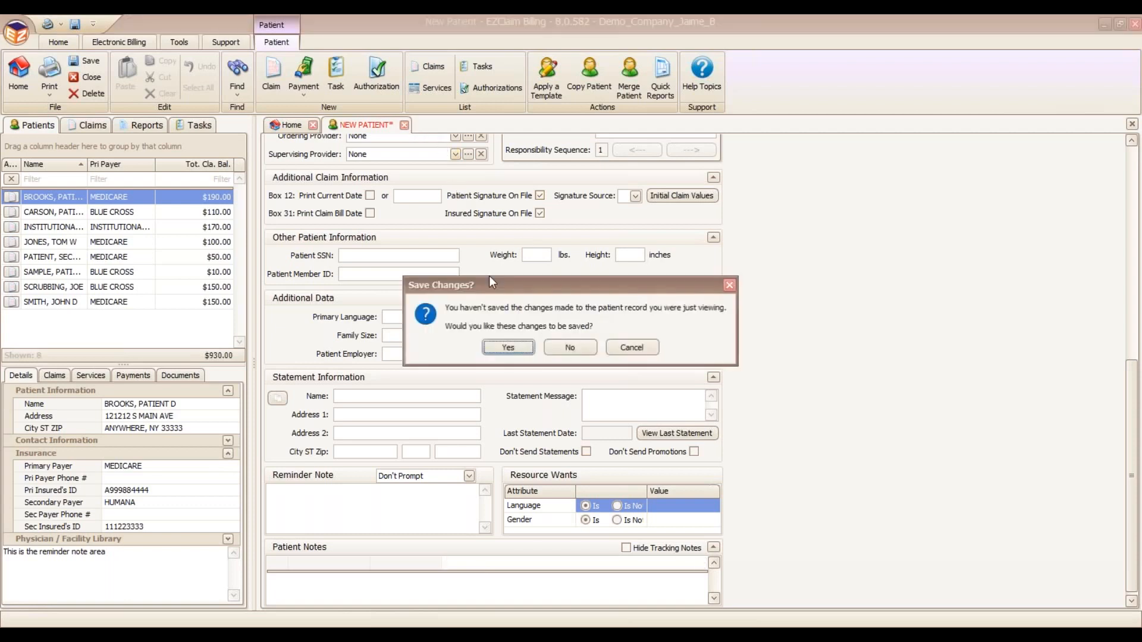
Step: Answer No to Save Changes, discarding the unsaved new patient
left_click(569, 347)
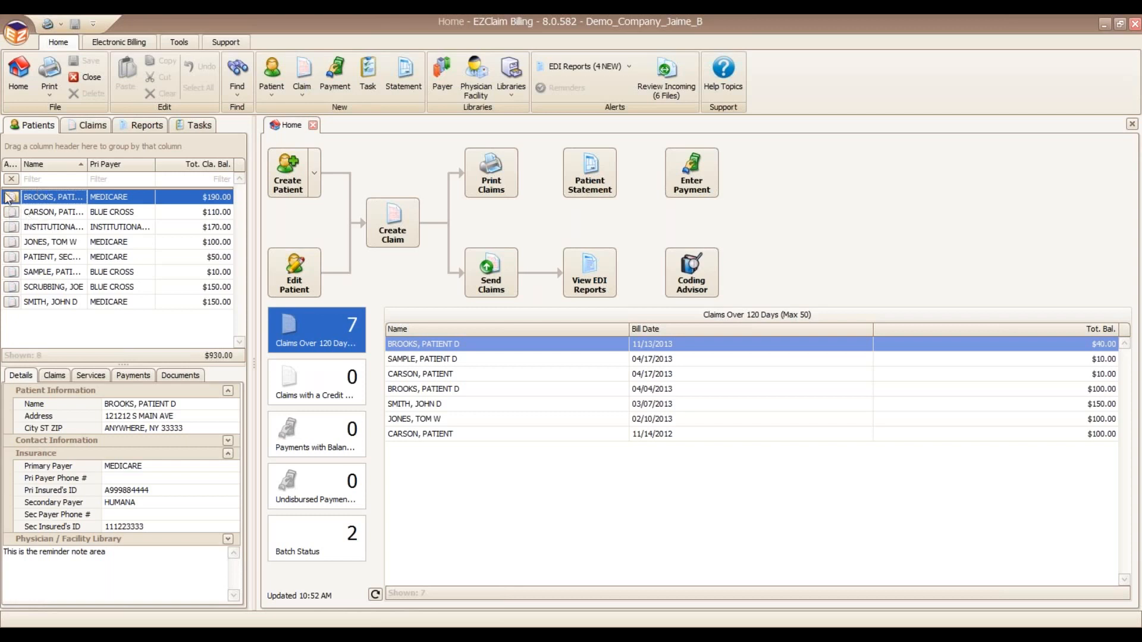
mouse_move(12, 201)
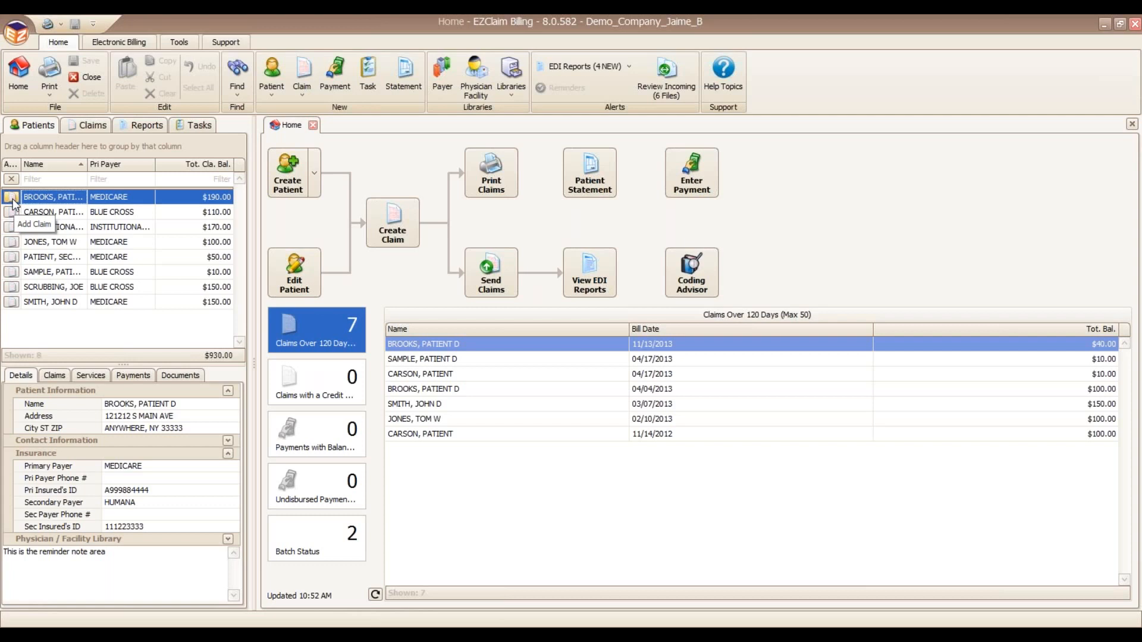
mouse_move(14, 205)
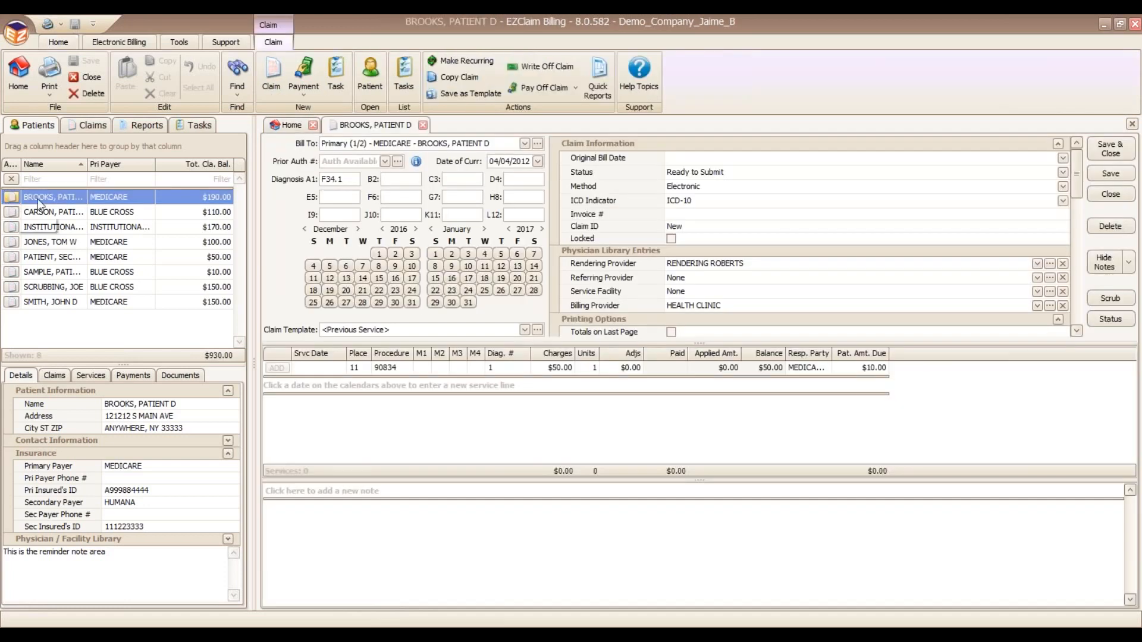
mouse_move(590, 407)
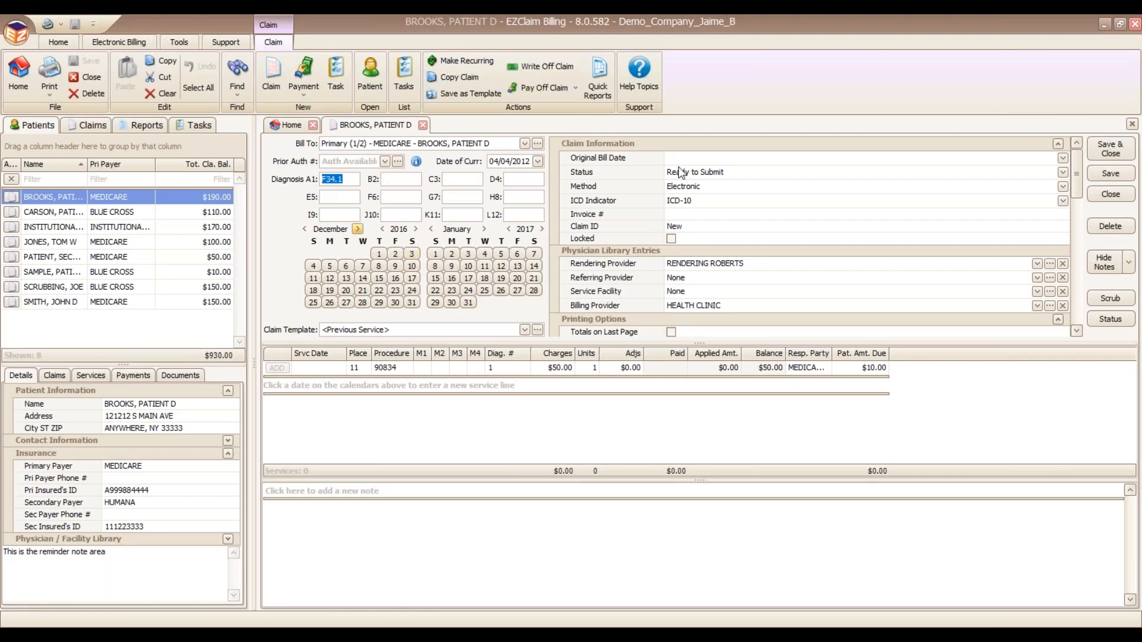
mouse_move(745, 192)
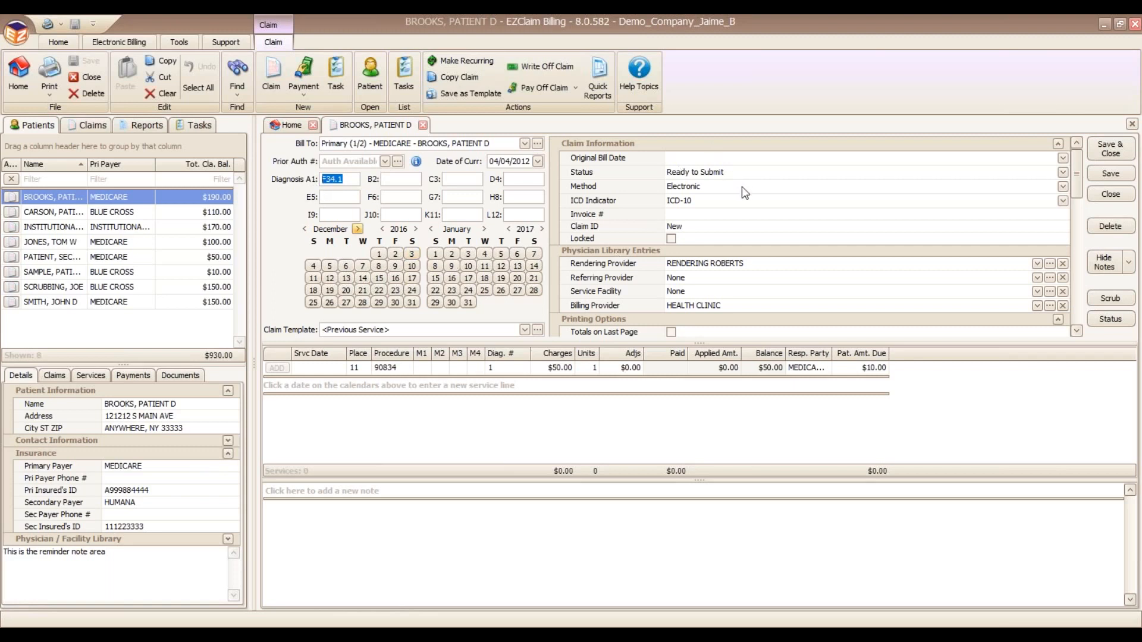
Step: Keep Brooks's Medicare claim submission method set to Electronic
left_click(1063, 186)
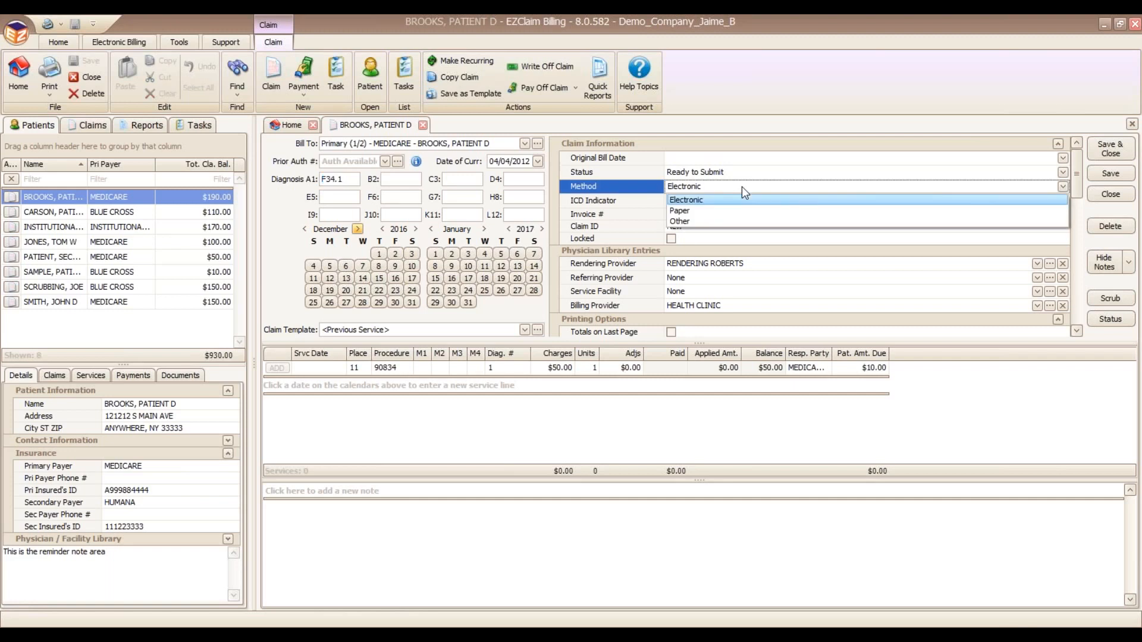
left_click(687, 198)
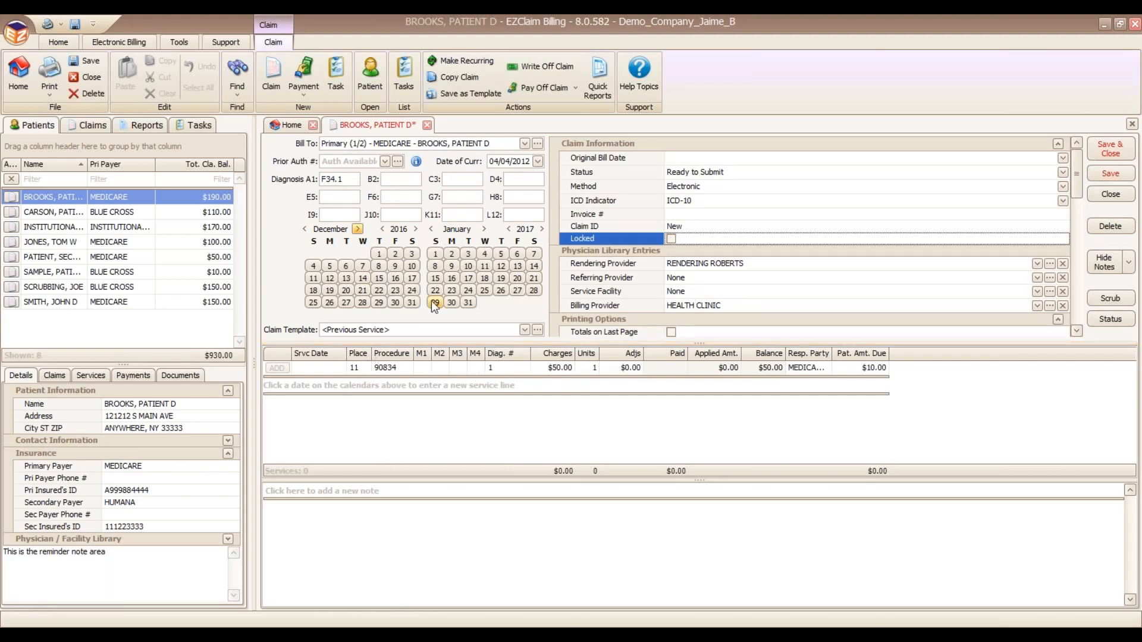
Step: Add 01/02/2017 service lines 90834 and 90811 ($100 total), then start printing the claim
left_click(451, 253)
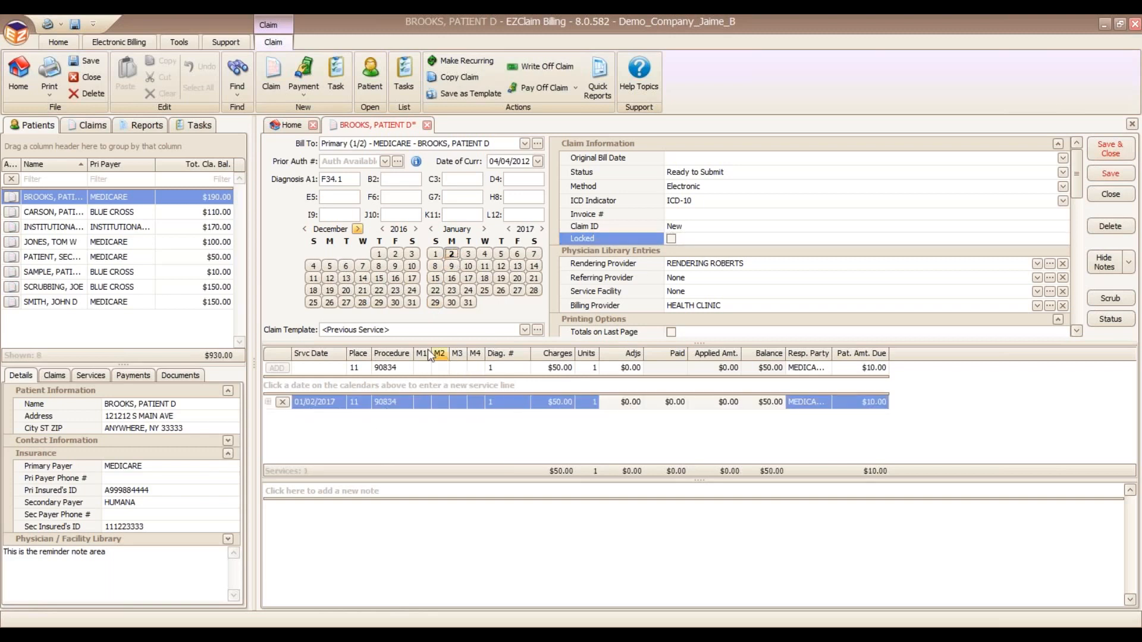
mouse_move(391, 386)
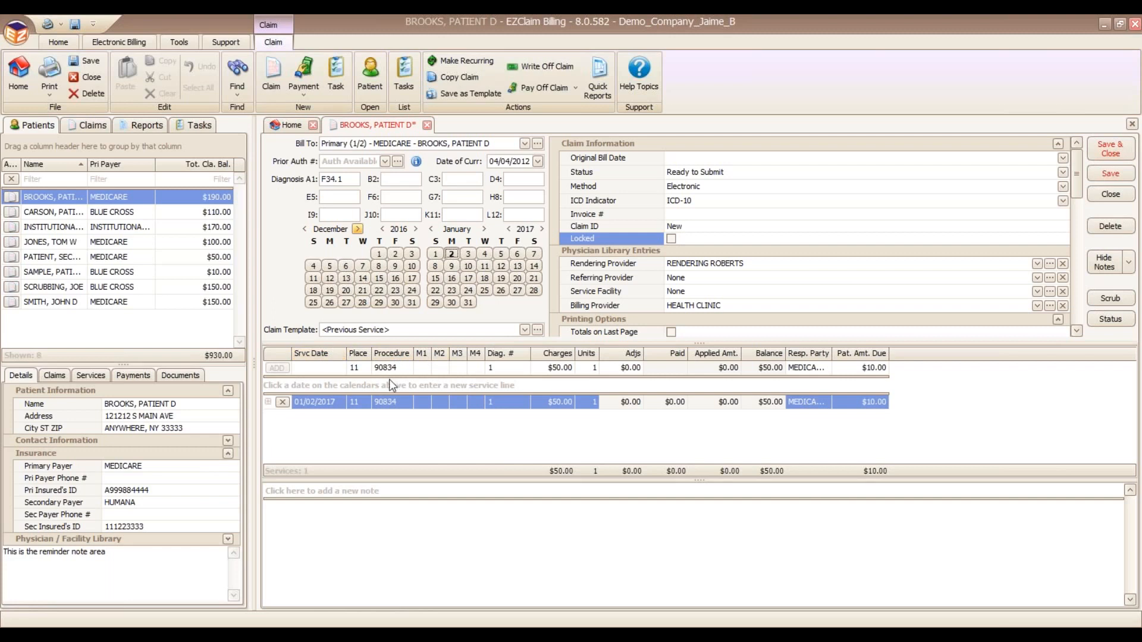
mouse_move(480, 500)
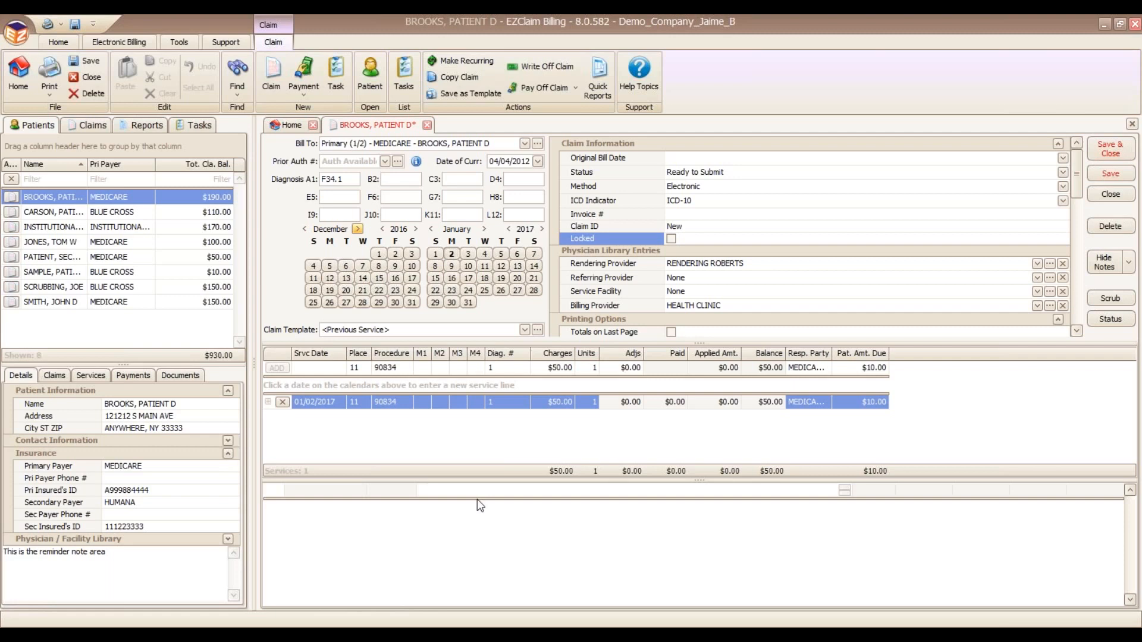
left_click(421, 490)
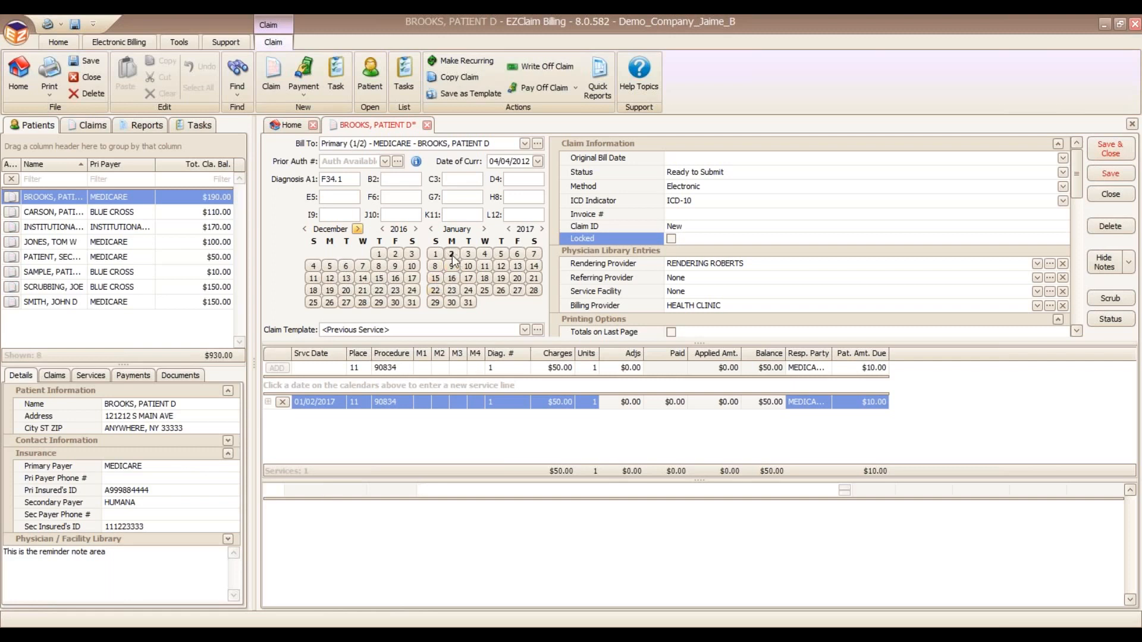
mouse_move(452, 262)
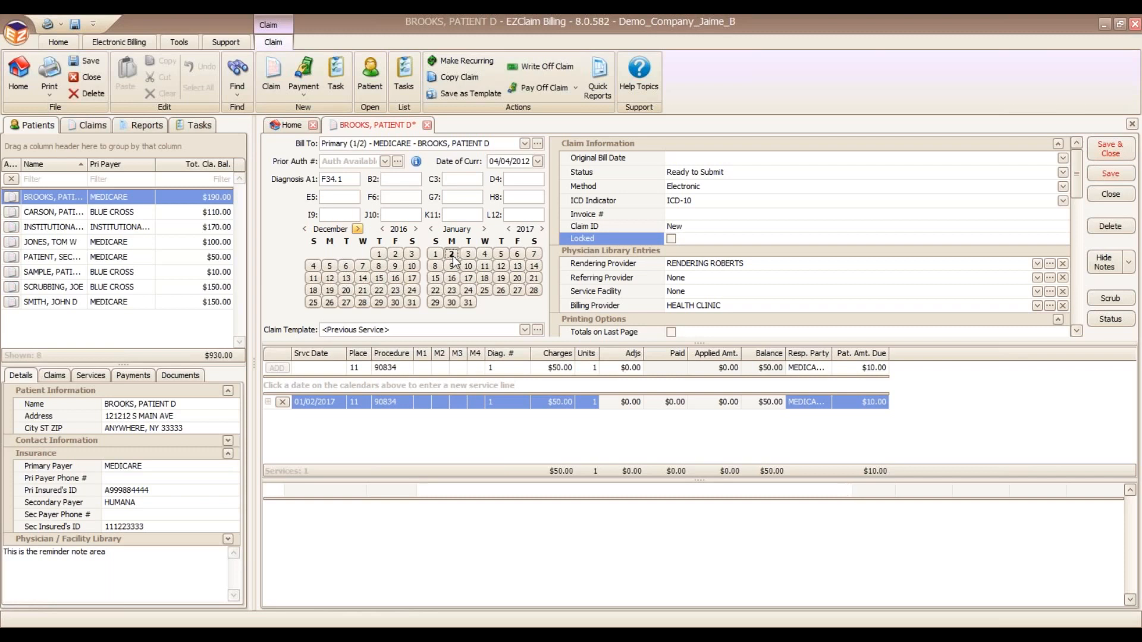
left_click(451, 253)
type("90811")
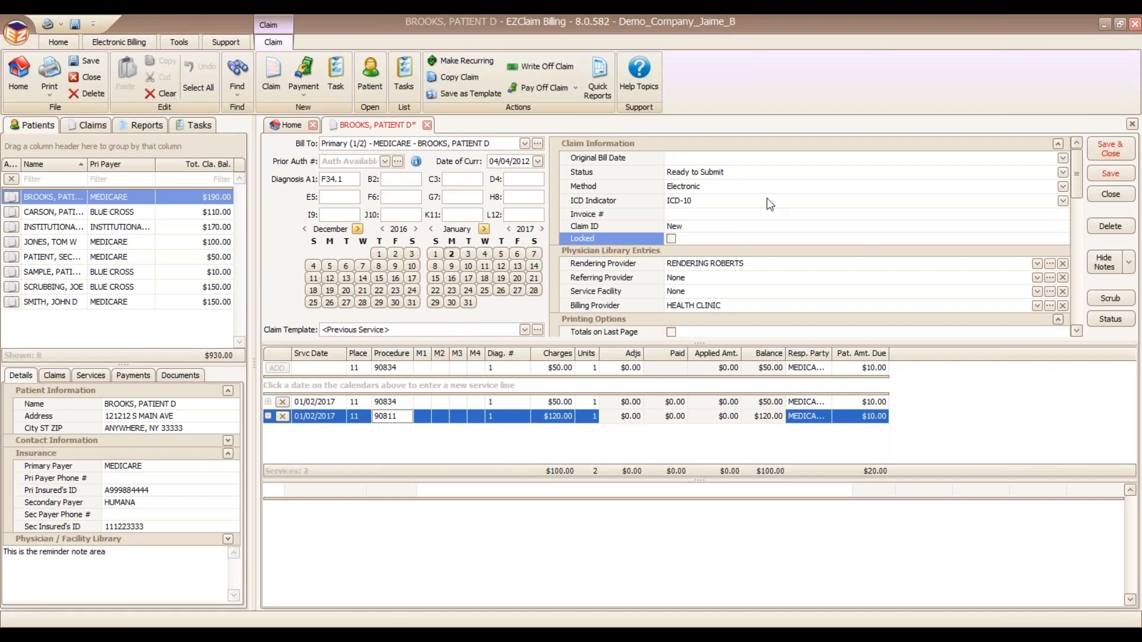
left_click(49, 75)
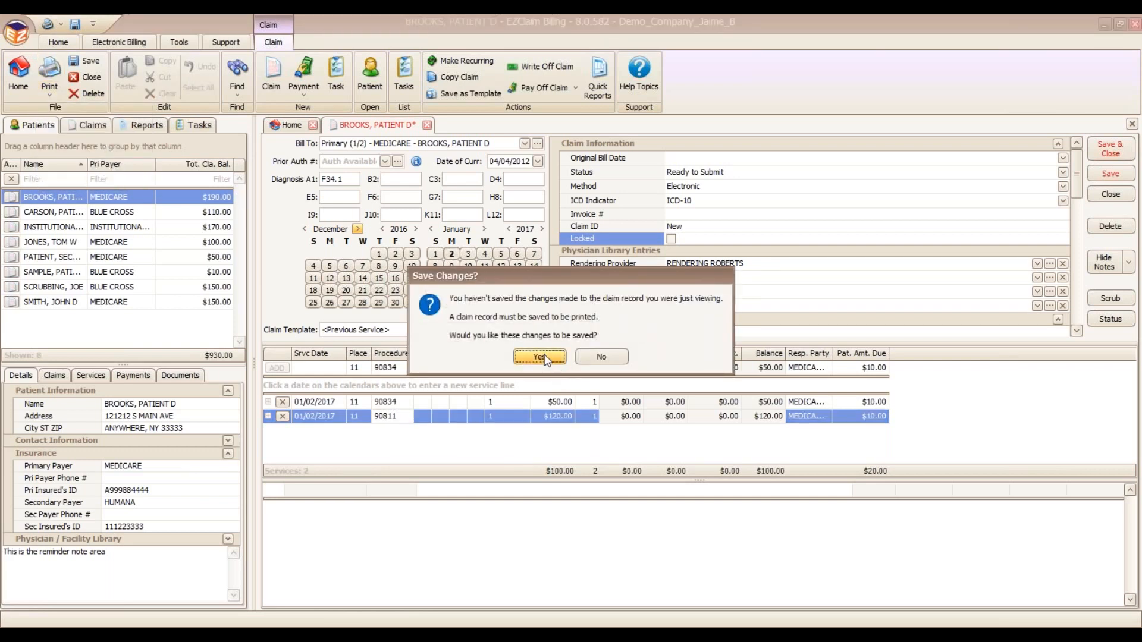
Step: Save the claim as Claim 43 and review its CMS-1500 form preview
left_click(539, 357)
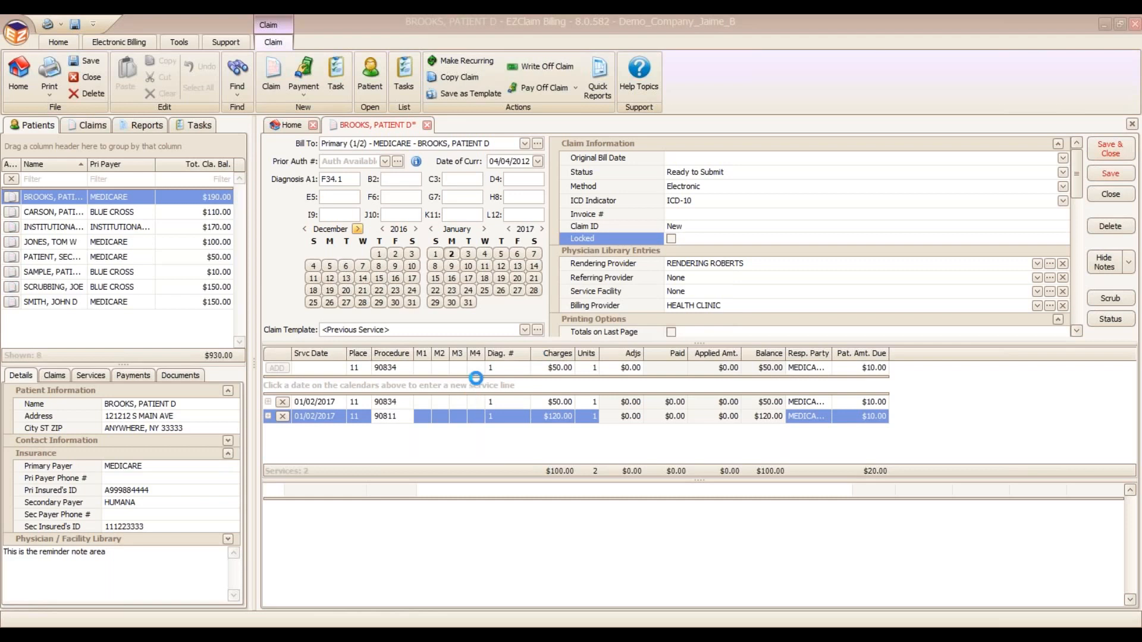
left_click(49, 71)
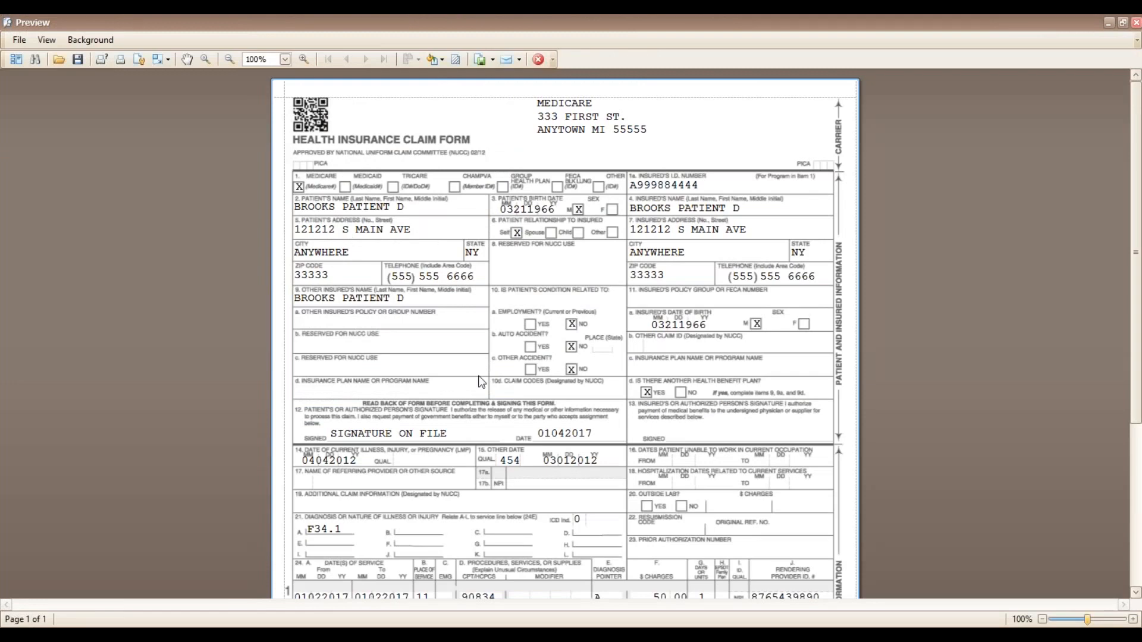
scroll("down", 3)
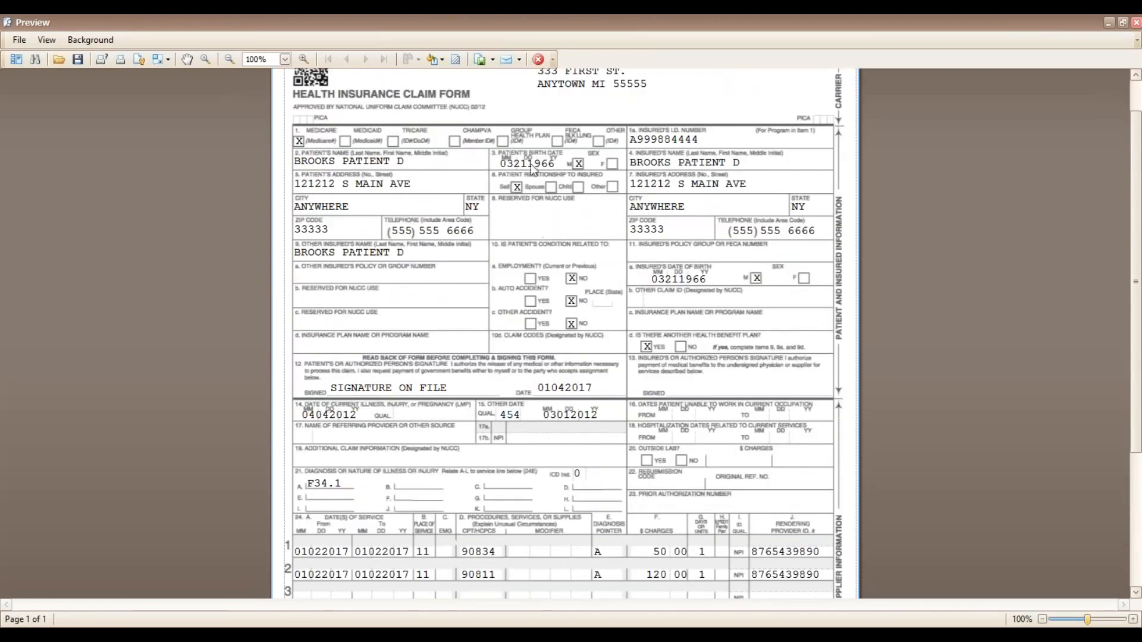
left_click(539, 59)
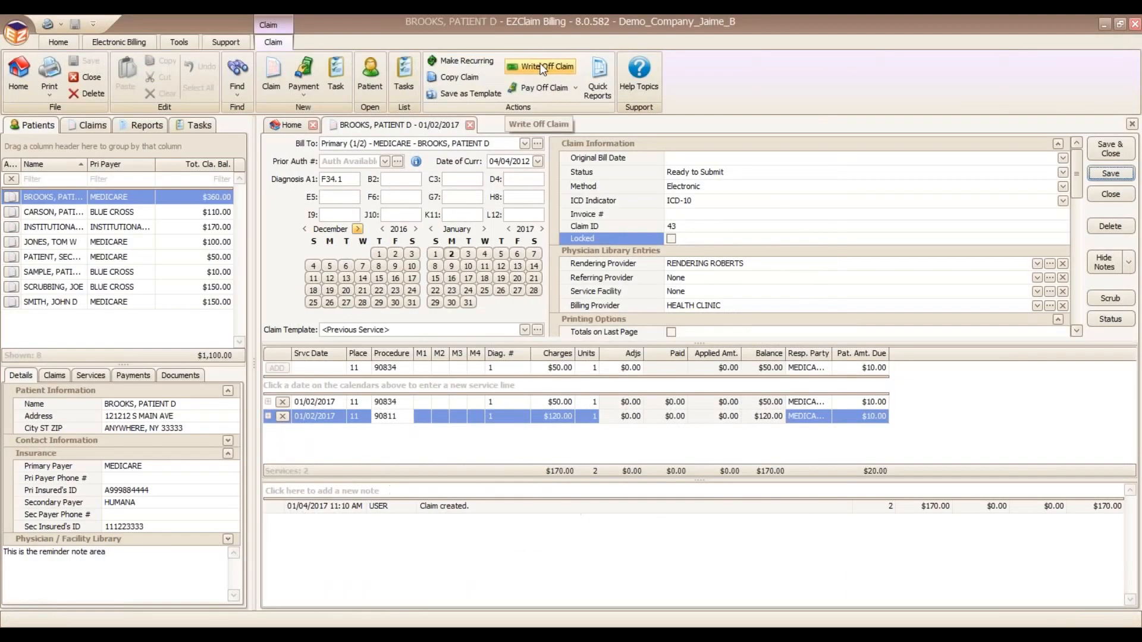
mouse_move(479, 129)
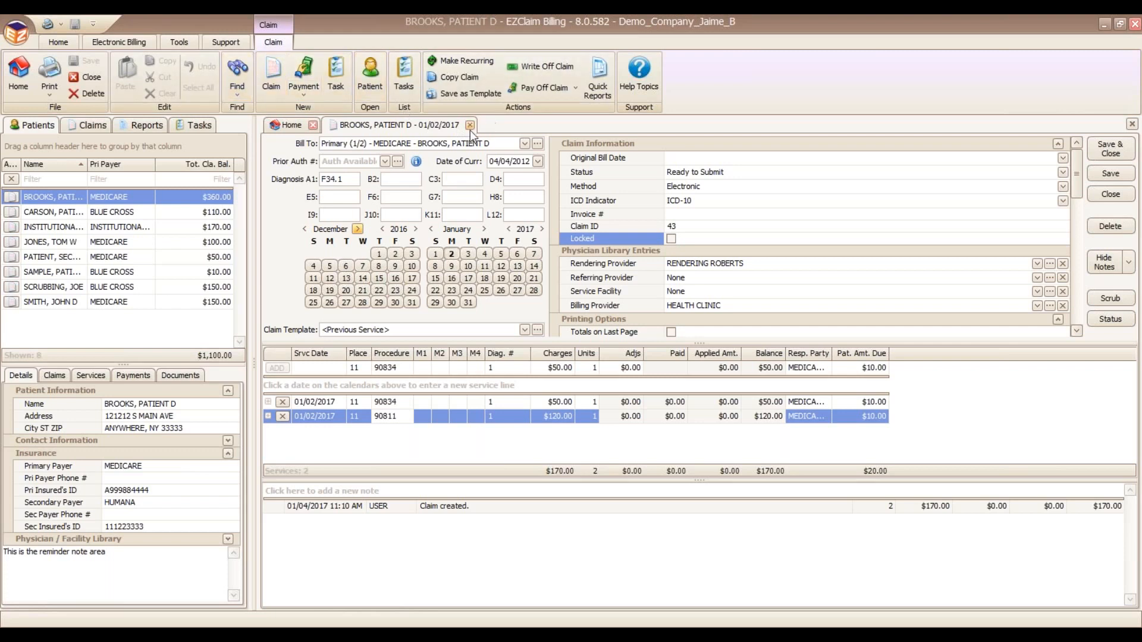
Step: Close Brooks's claim 43 tab
left_click(469, 124)
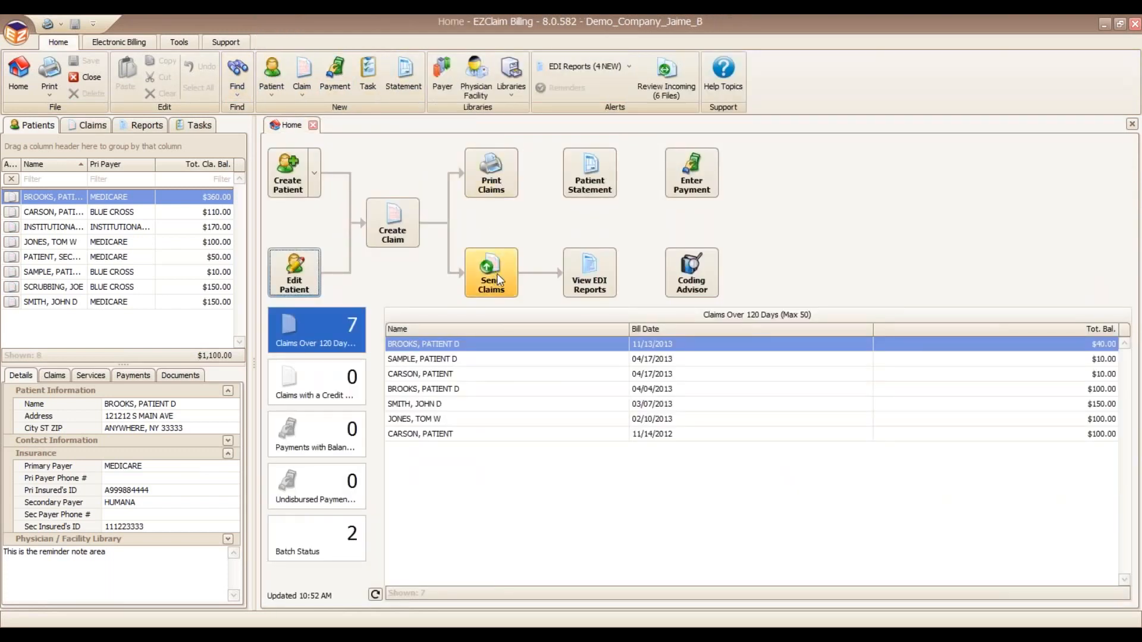
Step: Open Send Claims and check all five ready claims totalling $520.00
left_click(491, 273)
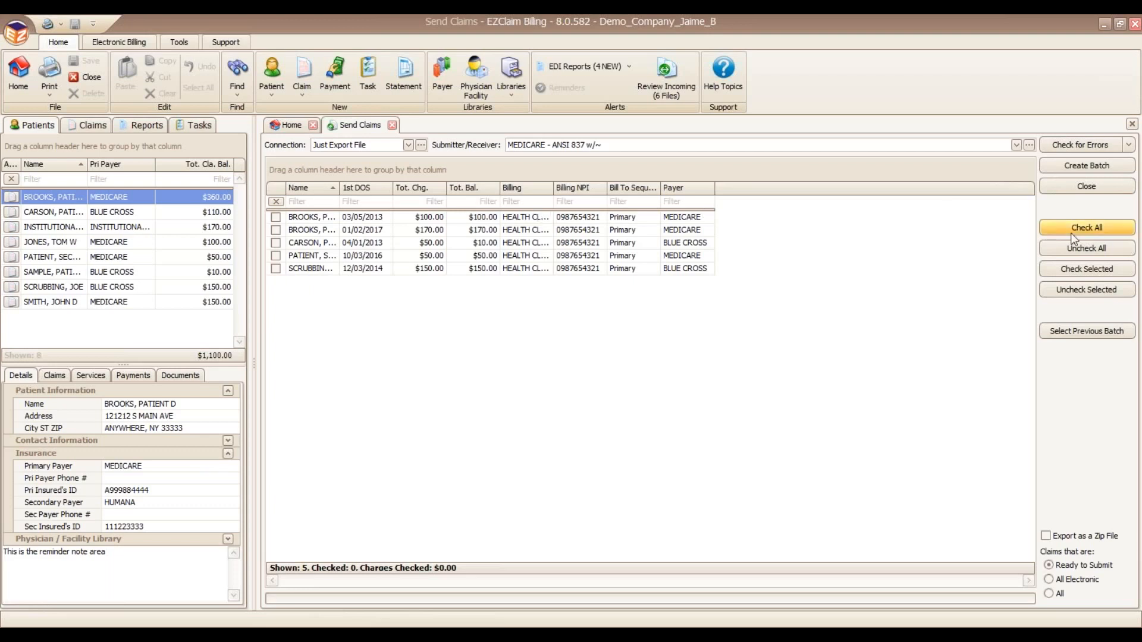
left_click(1087, 228)
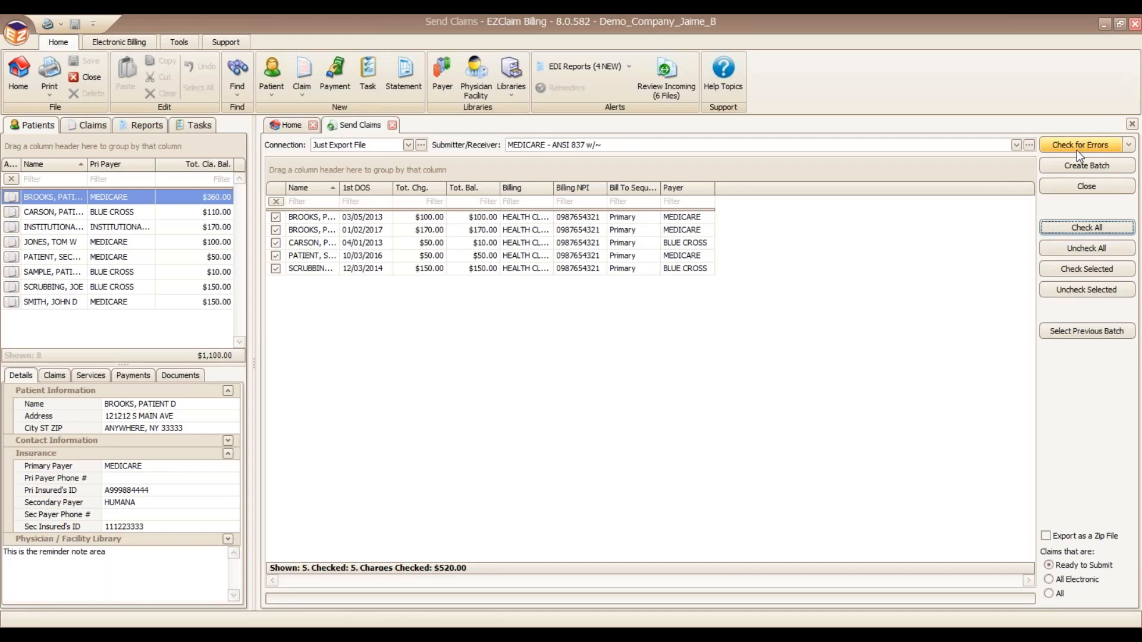
mouse_move(1081, 156)
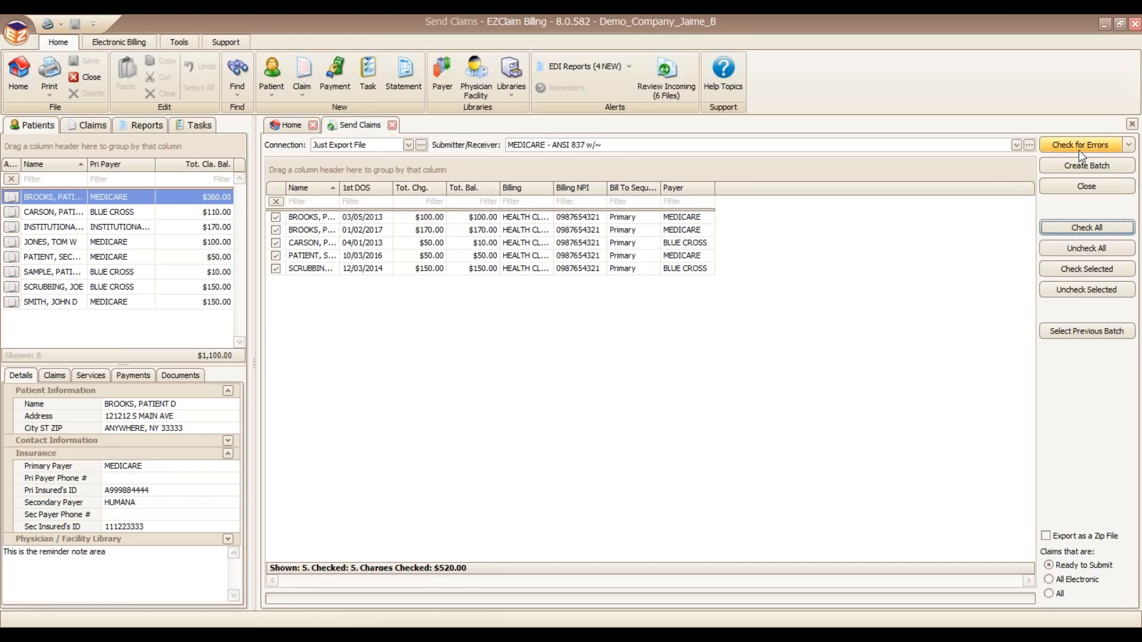
mouse_move(1081, 146)
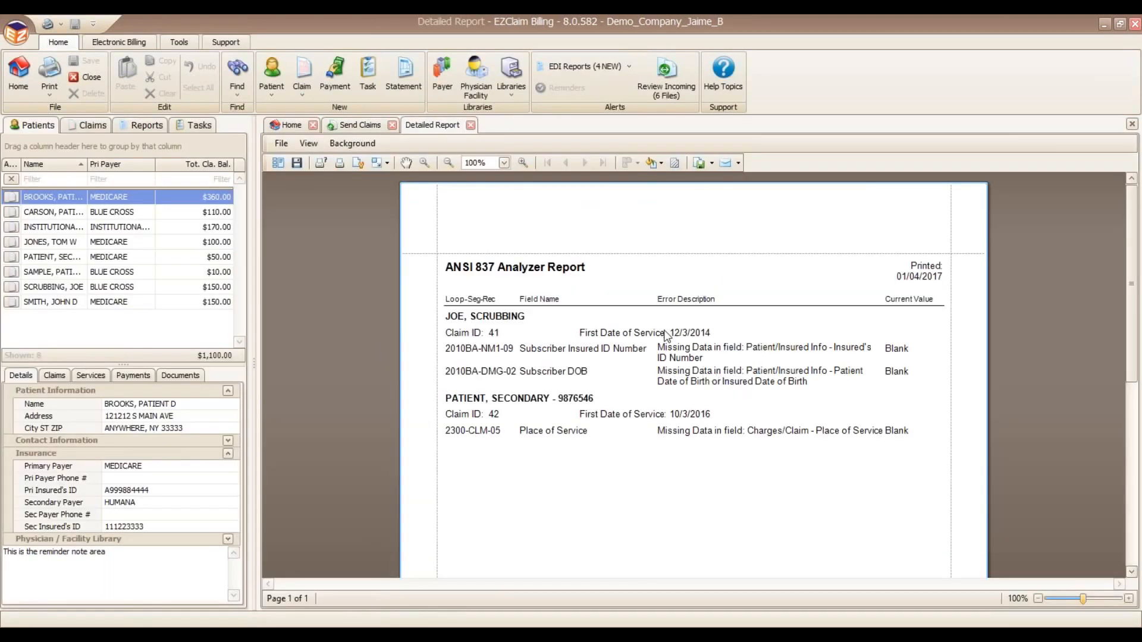
mouse_move(681, 466)
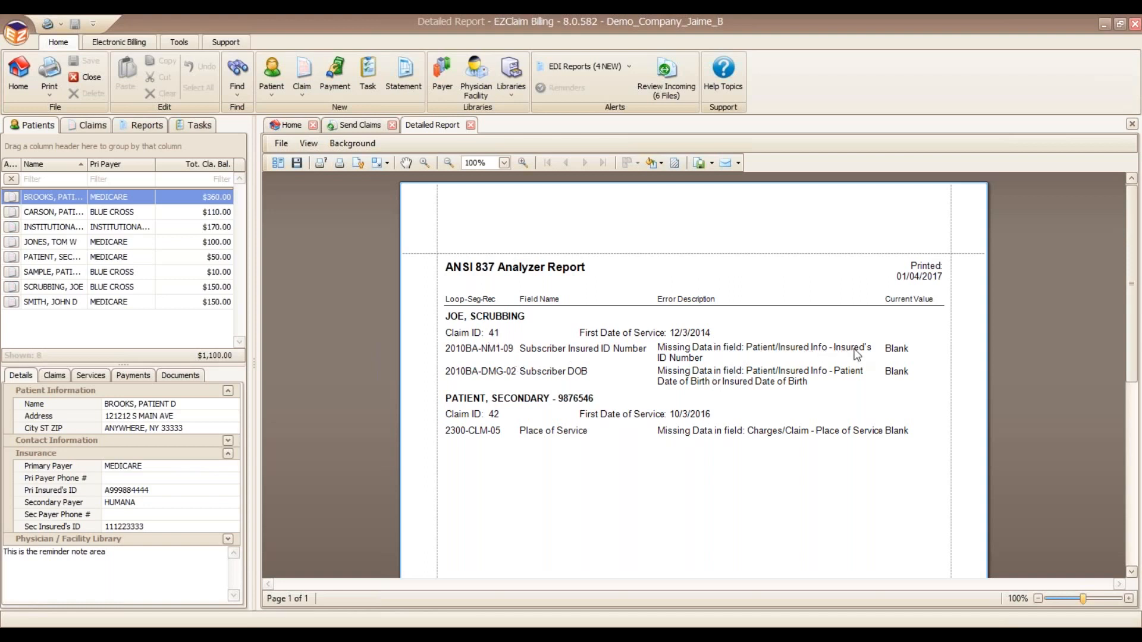
mouse_move(852, 357)
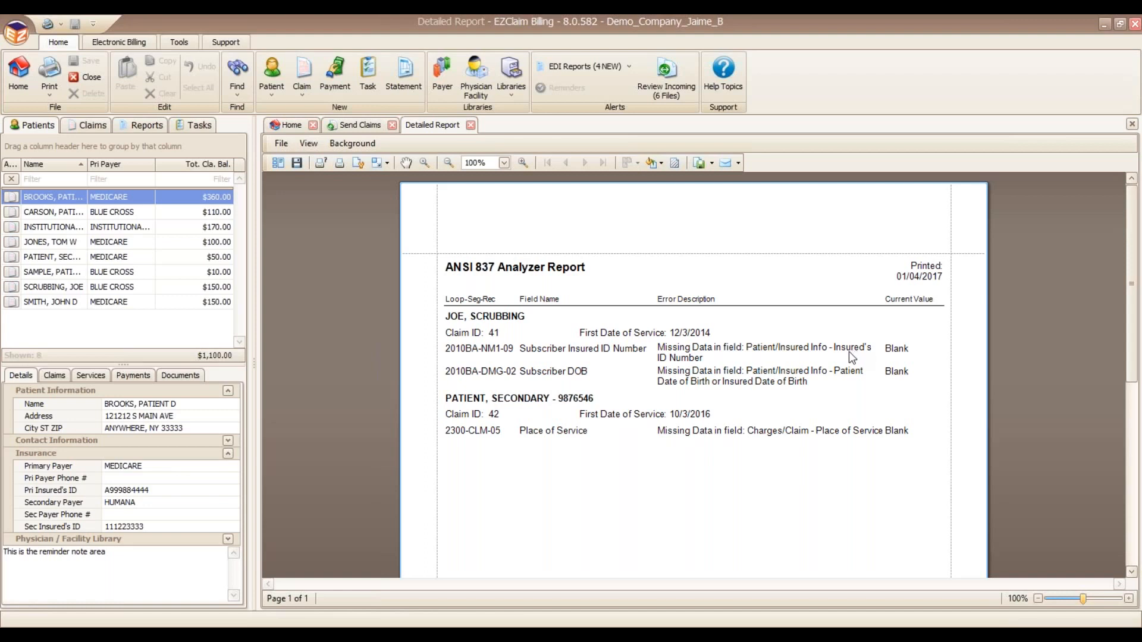
mouse_move(823, 379)
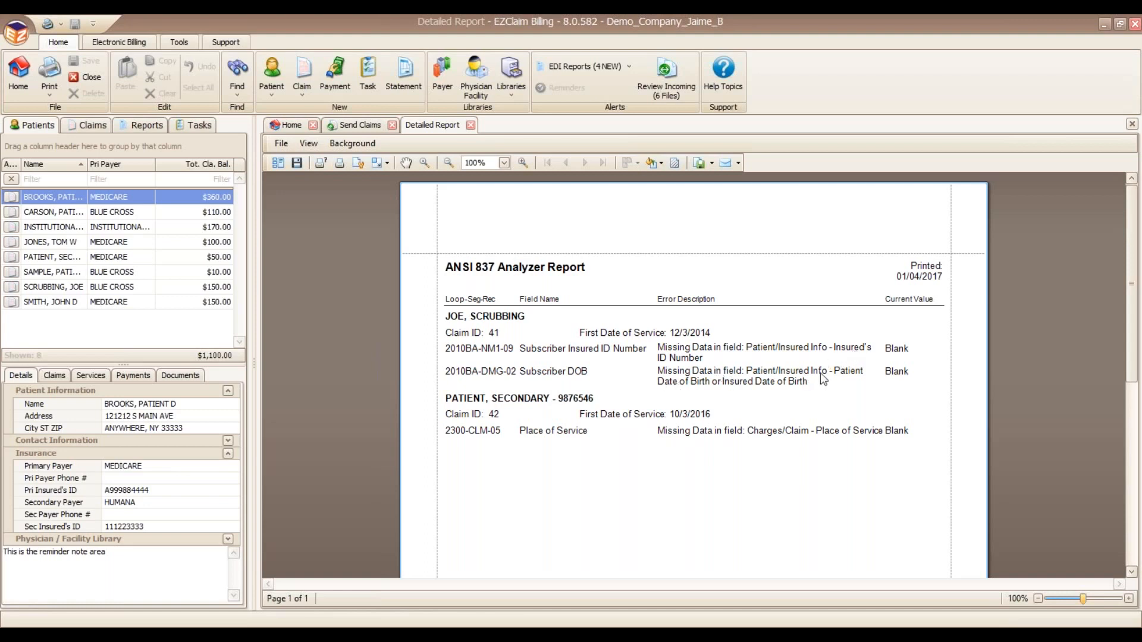
mouse_move(692, 399)
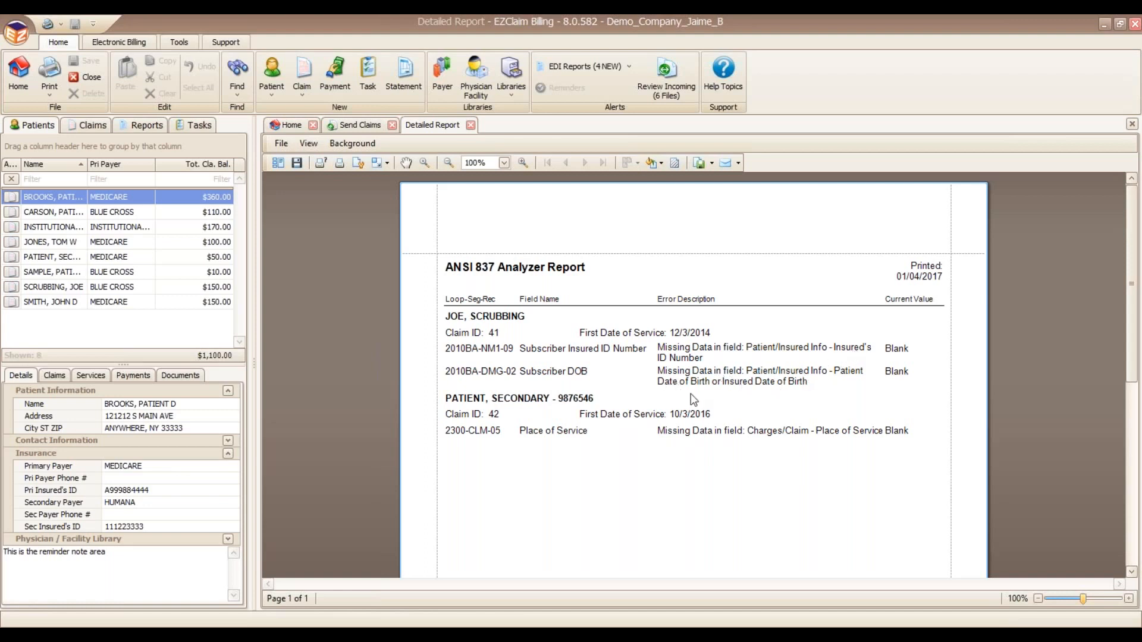
mouse_move(496, 337)
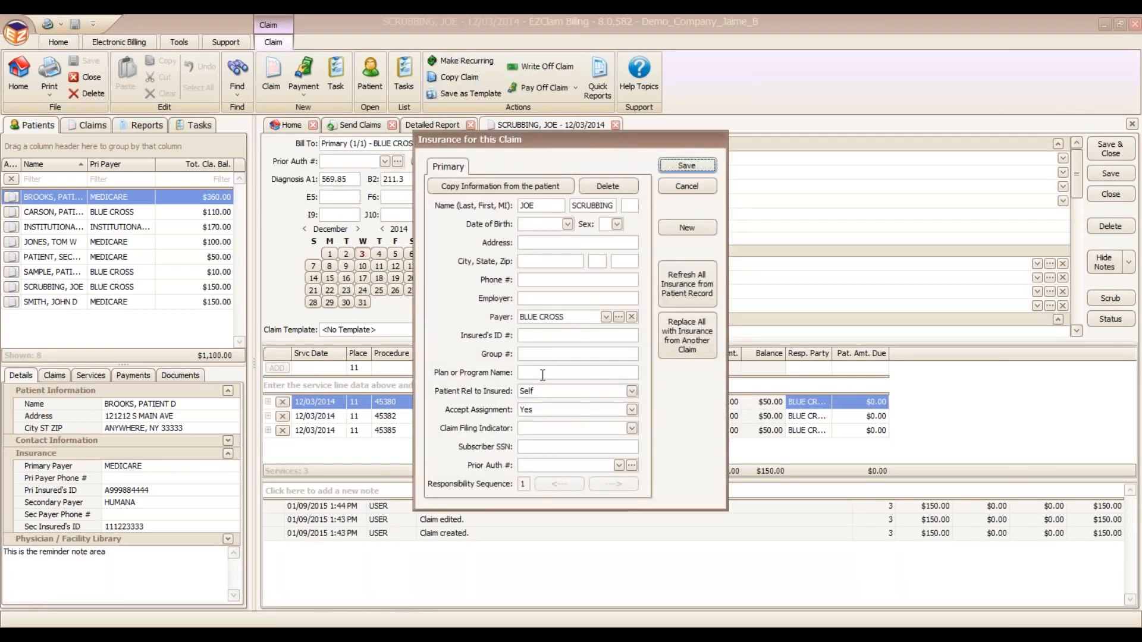
Step: Enter insured ID 999888777 and the birth date on the 12/03/2014 claim, and save
left_click(577, 335)
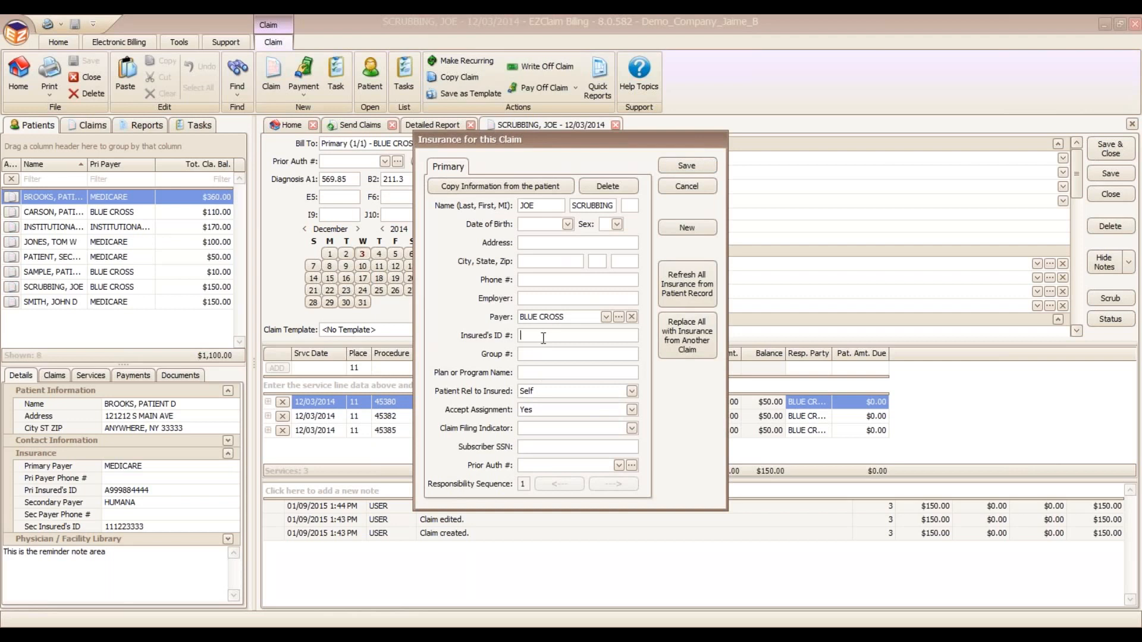
type("999888777")
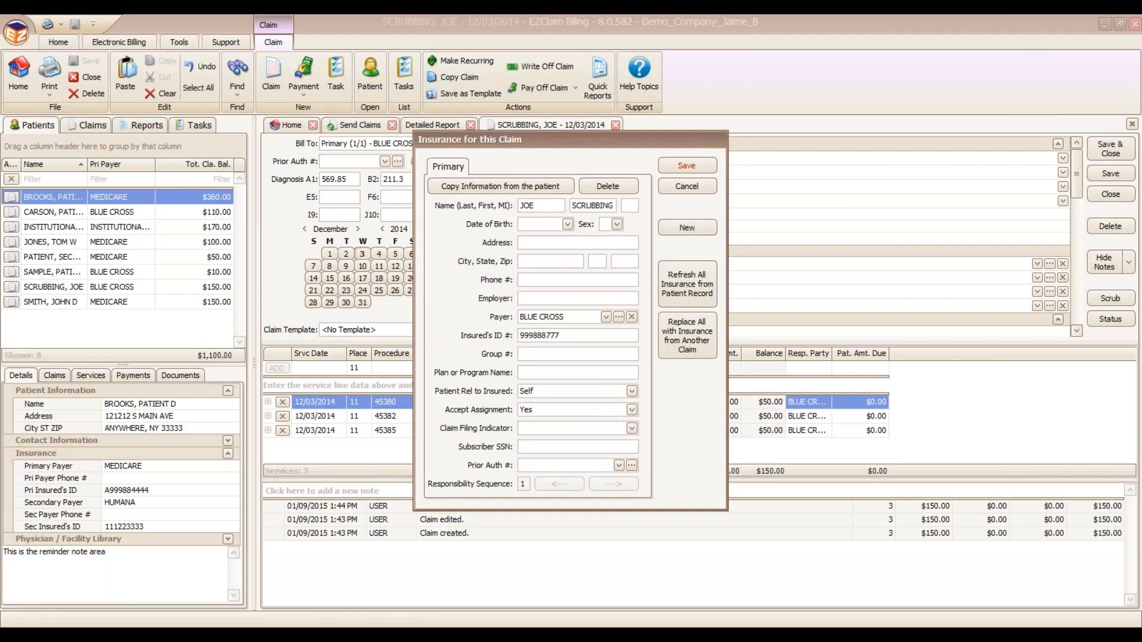
type("0")
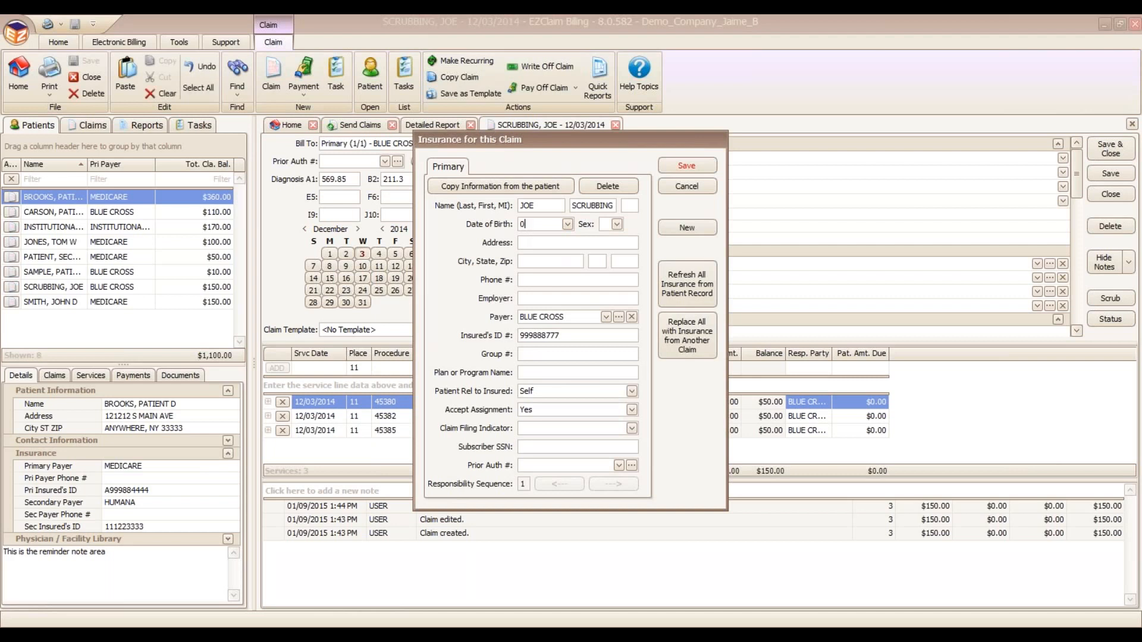
type("3011980")
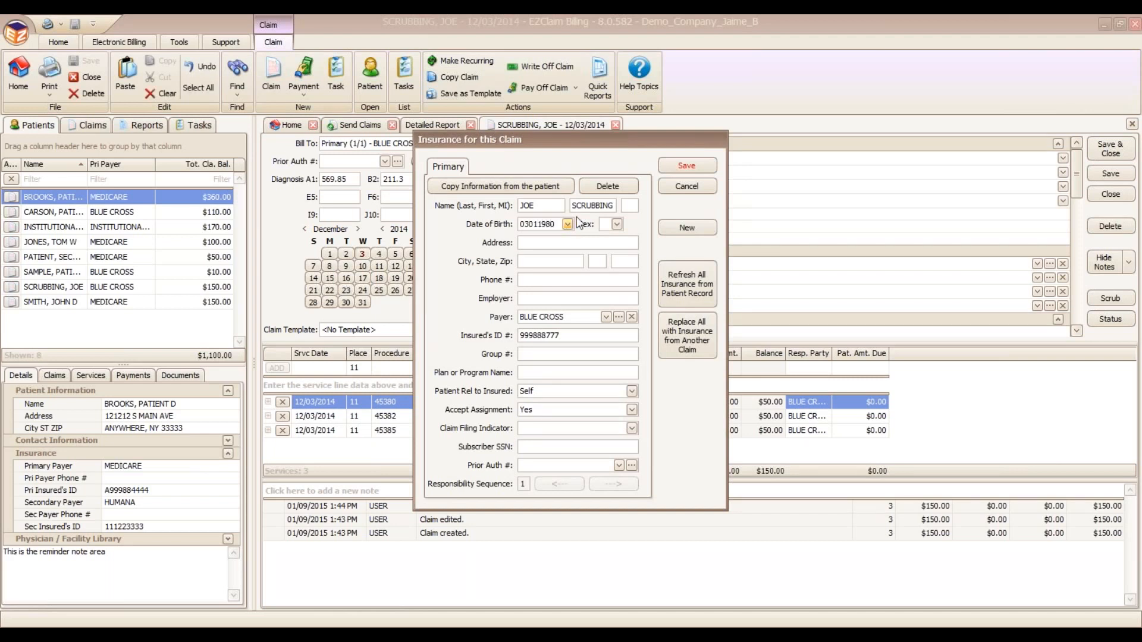
left_click(685, 165)
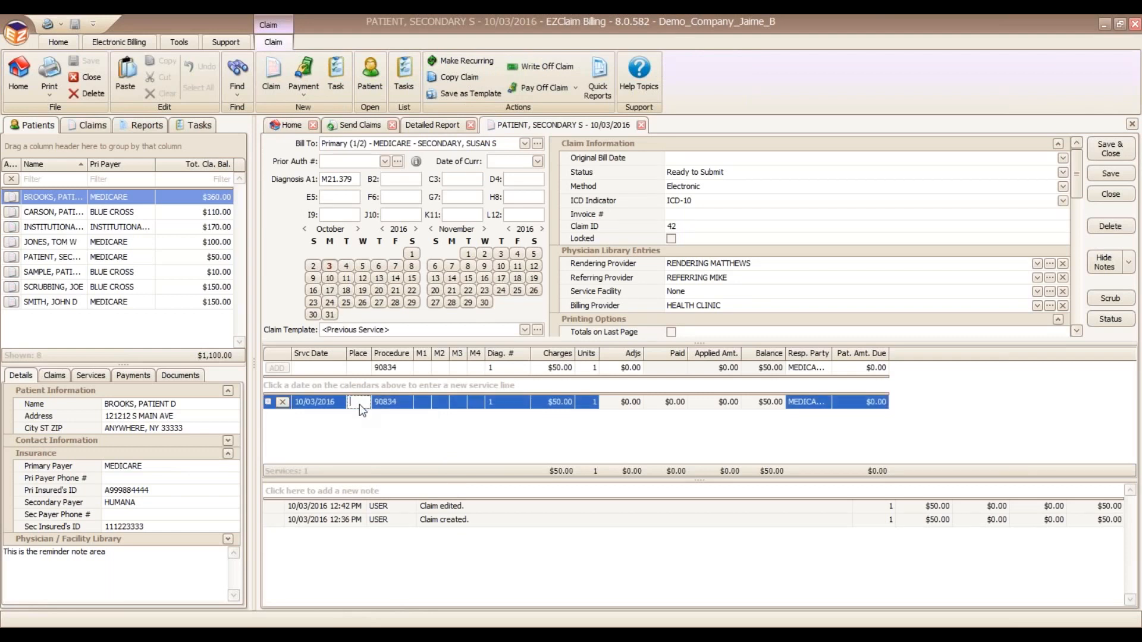
Step: Enter place of service 11 on claim 42's service line
type("11")
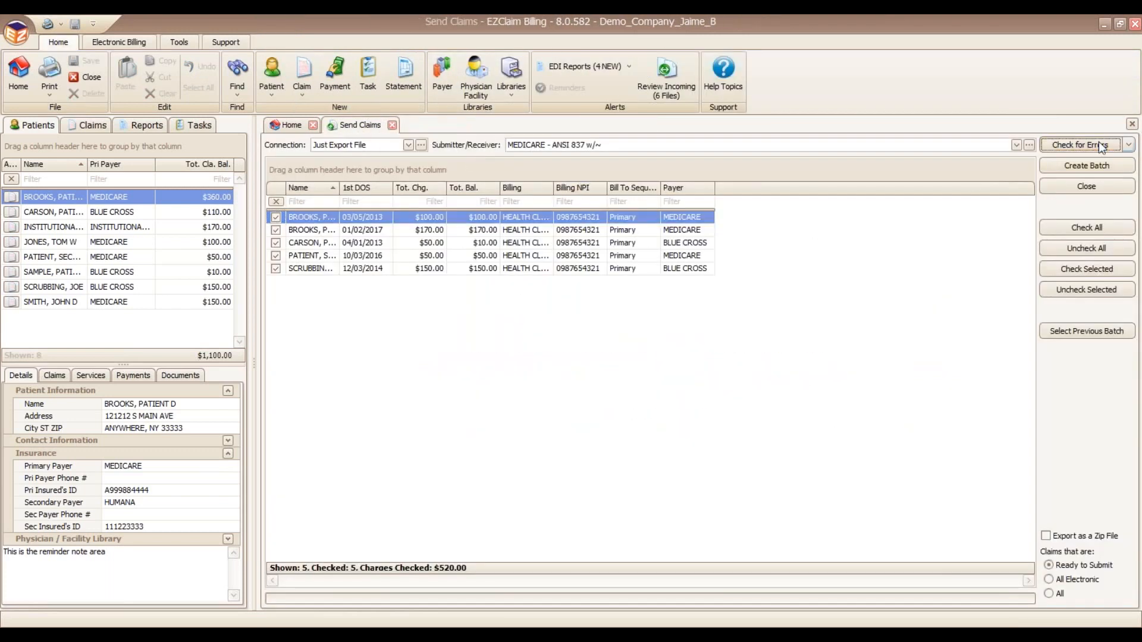
Step: Re-run the error check on the five marked claims and dismiss the no-errors message
left_click(1080, 144)
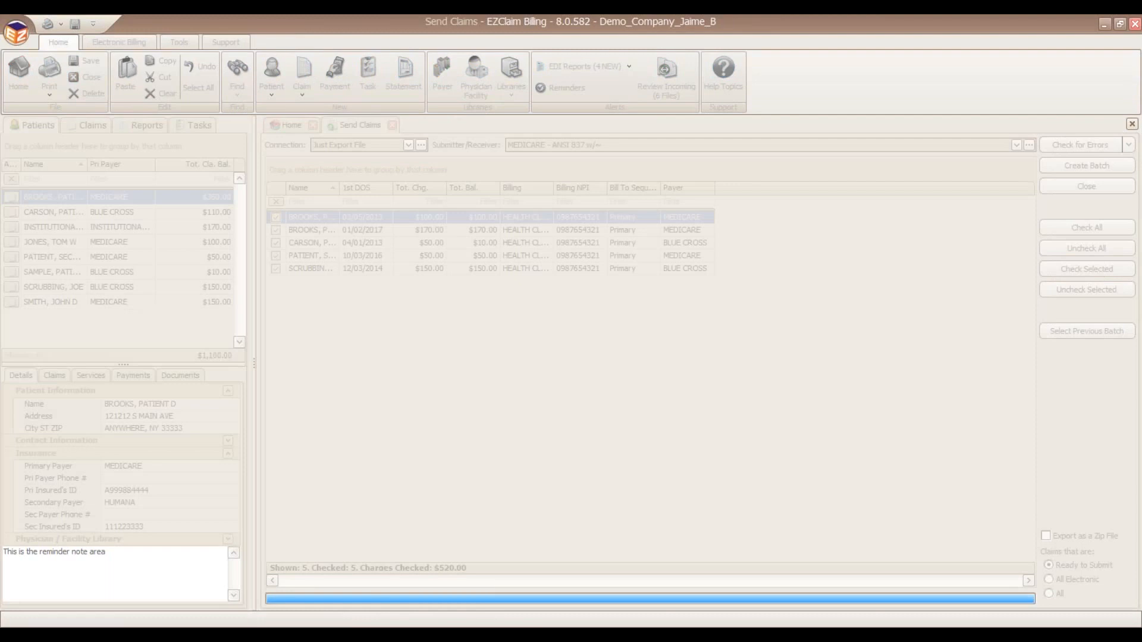
left_click(1085, 144)
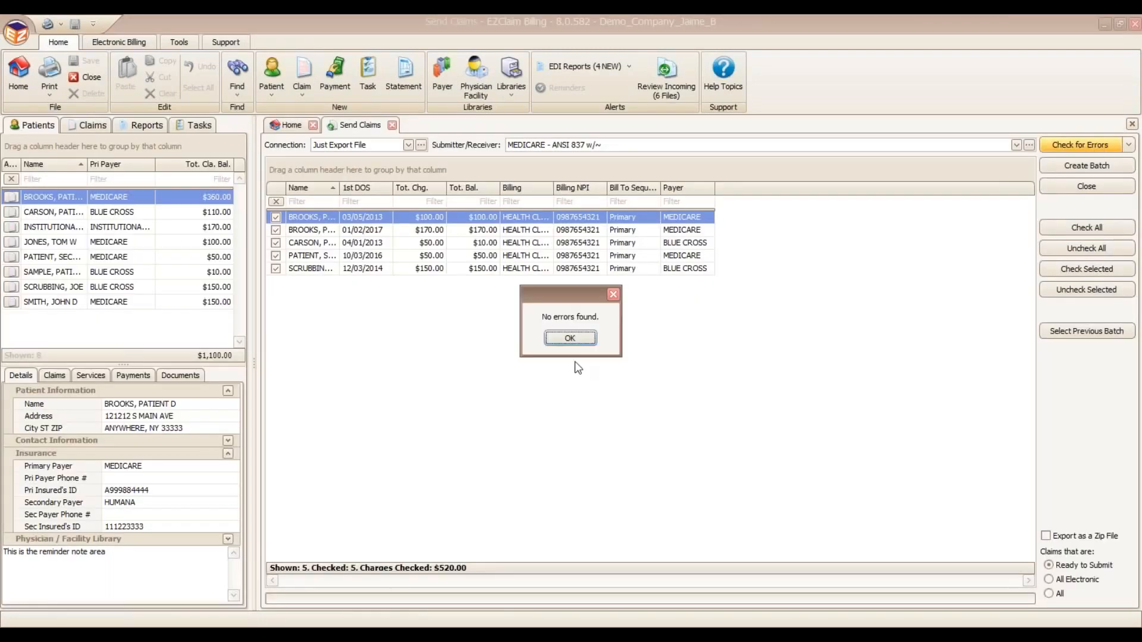
left_click(570, 338)
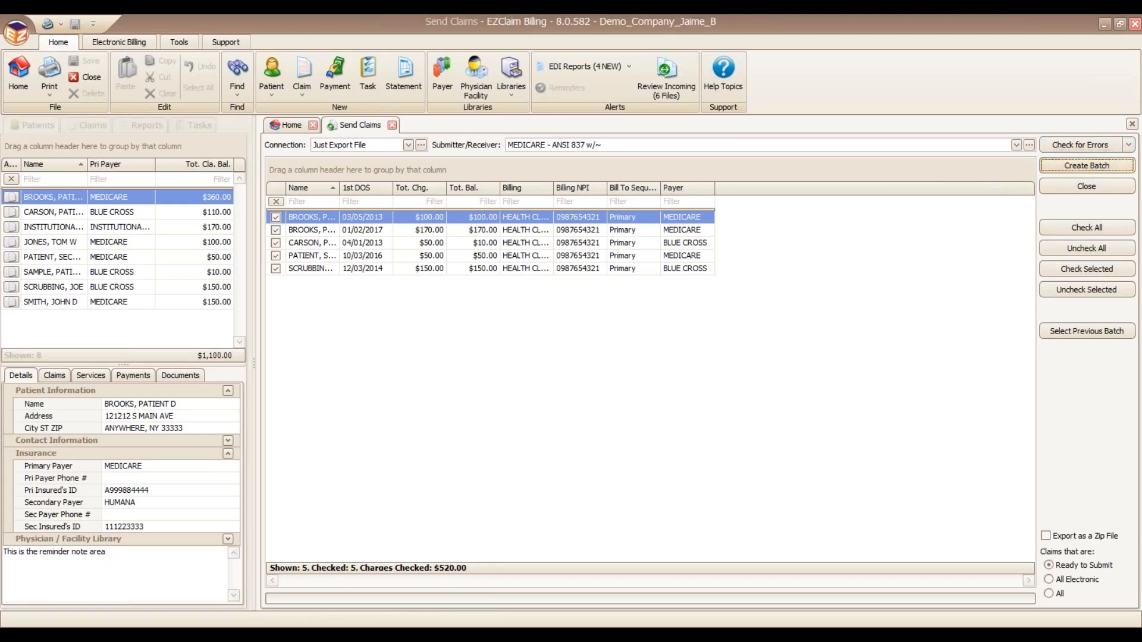
Step: Start an export batch, cancel saving the export file, and close Send Claims
left_click(1086, 165)
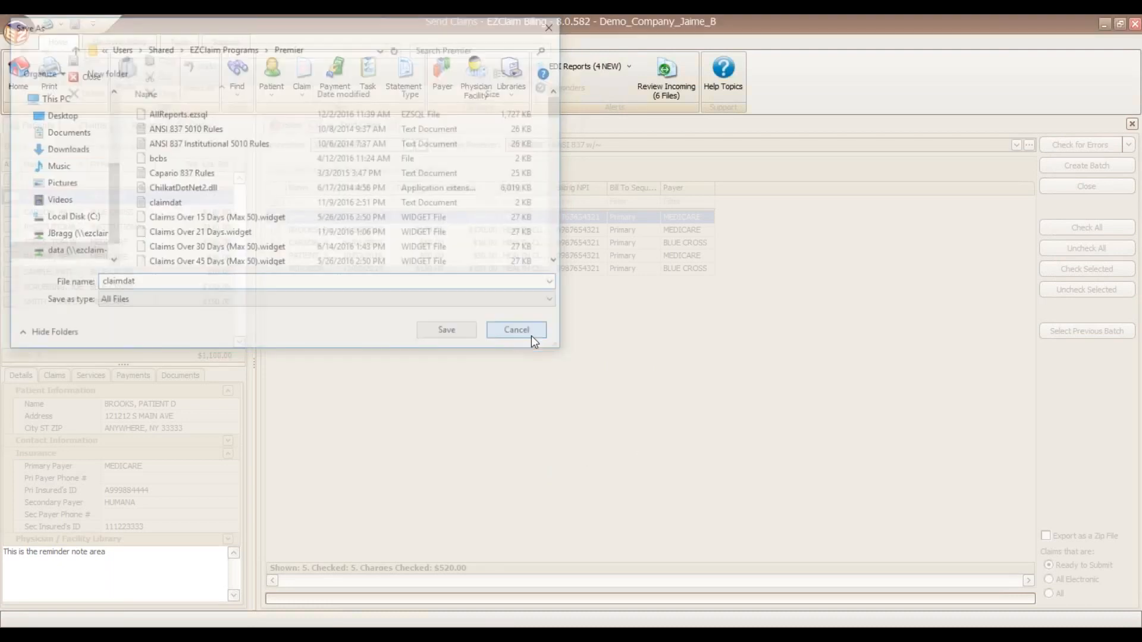
left_click(516, 328)
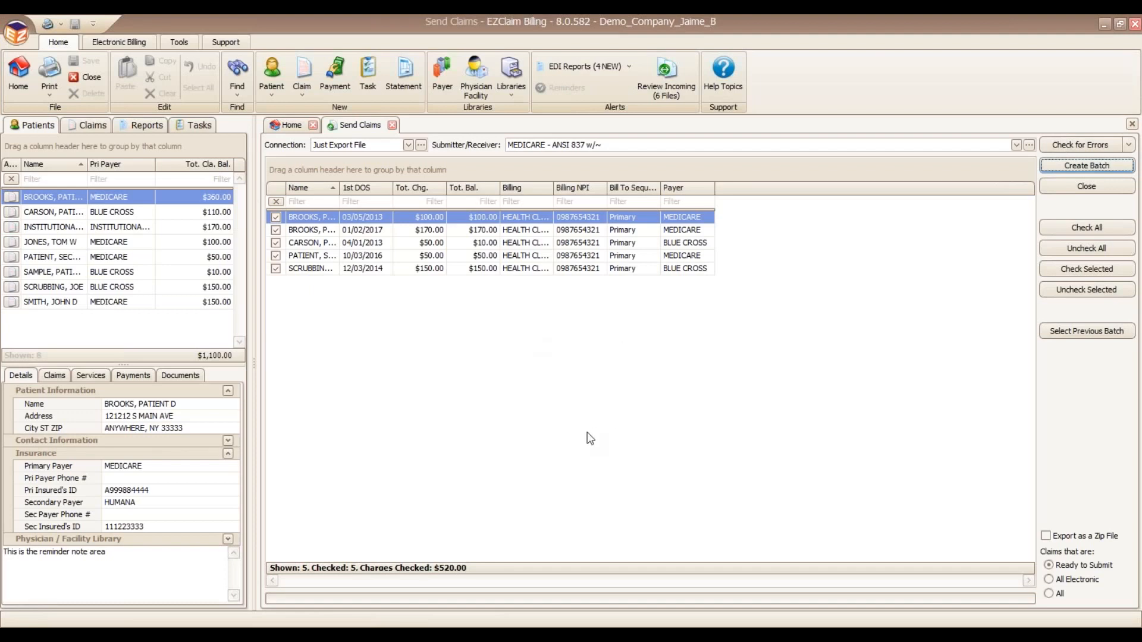
mouse_move(570, 442)
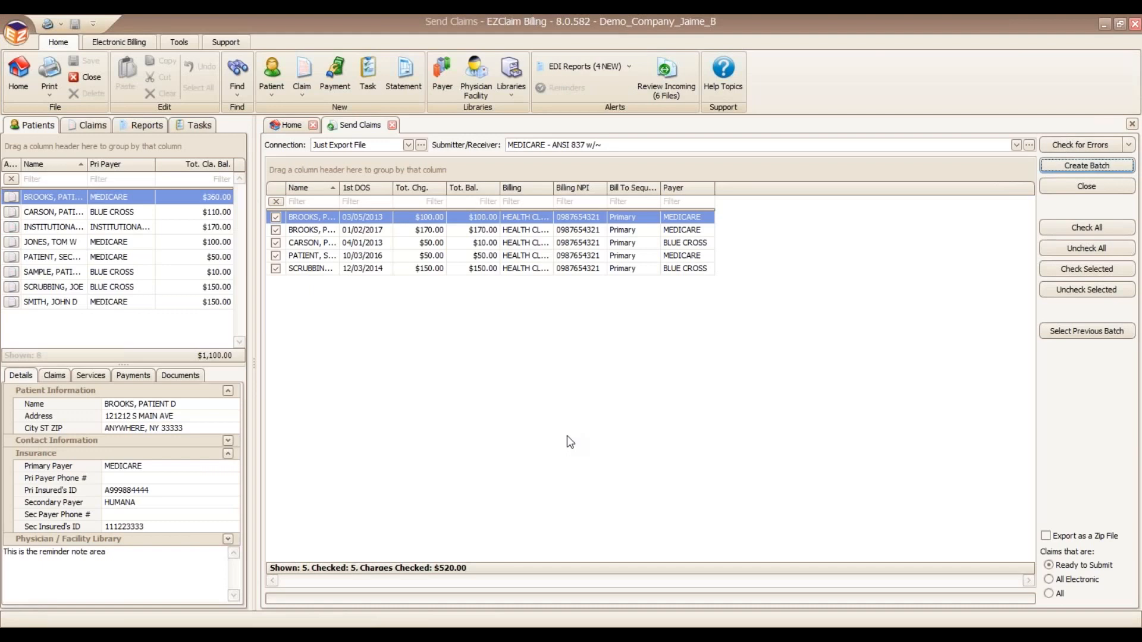
mouse_move(520, 135)
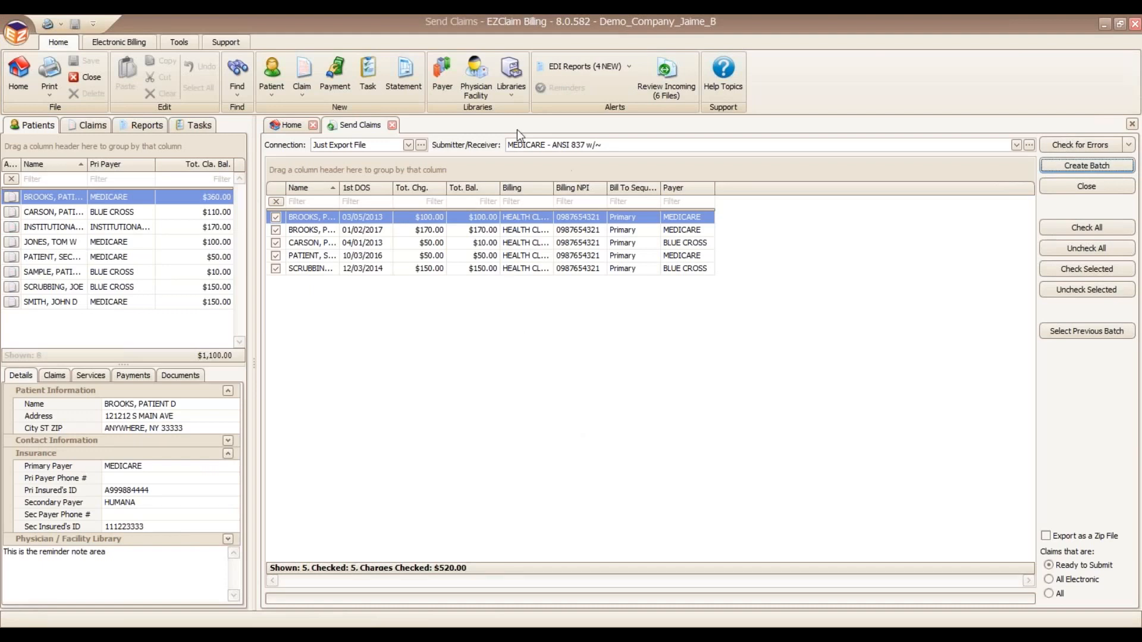
left_click(392, 124)
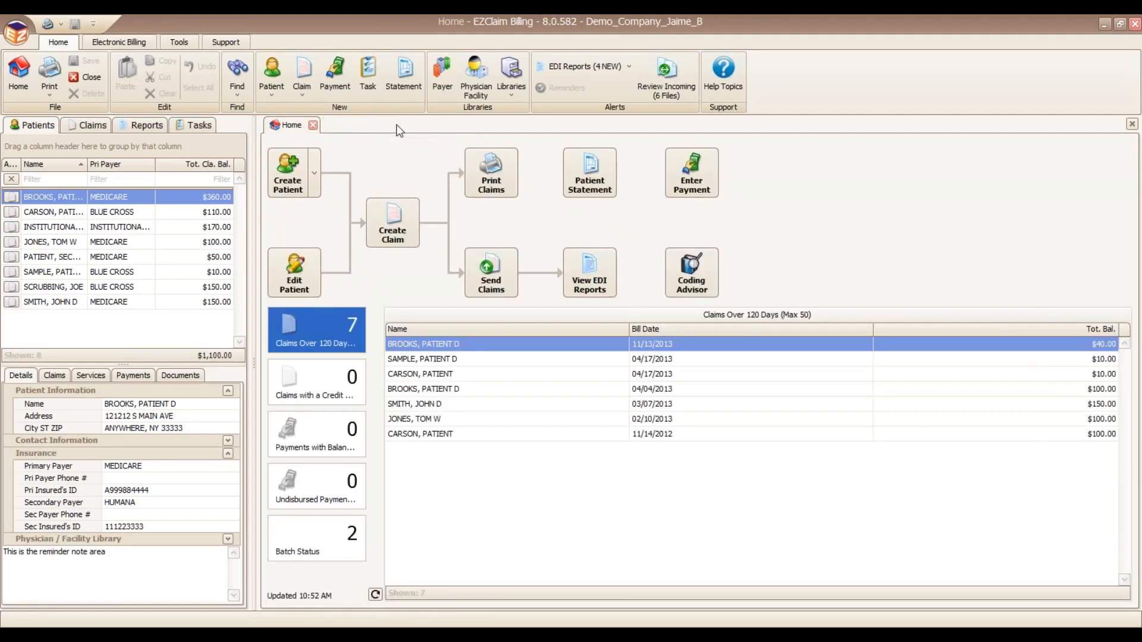
mouse_move(590, 272)
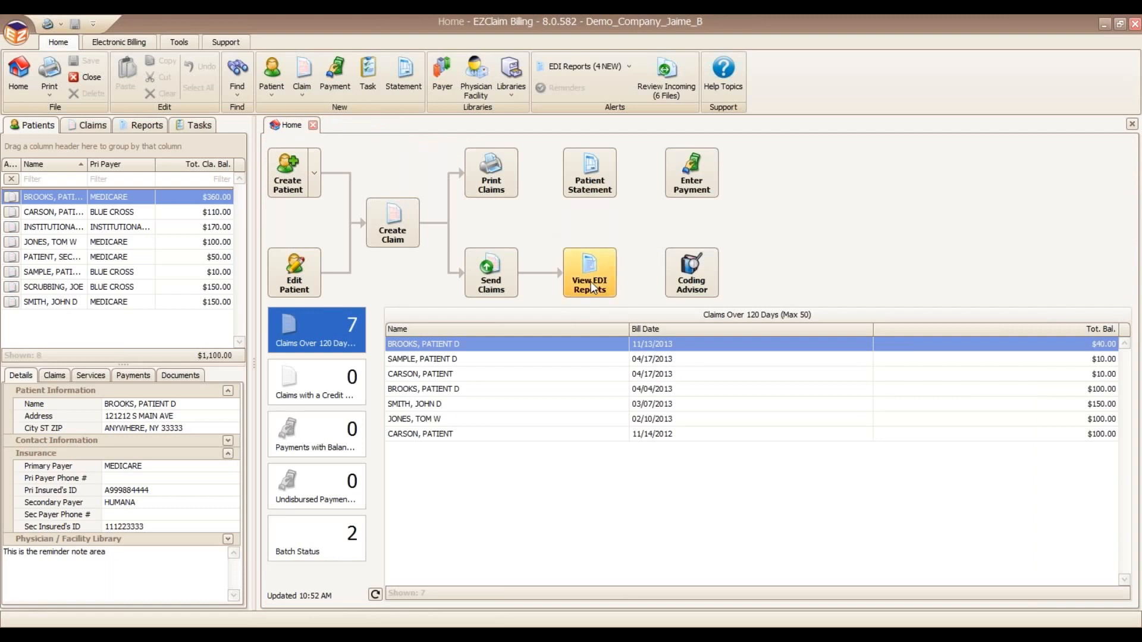
mouse_move(589, 290)
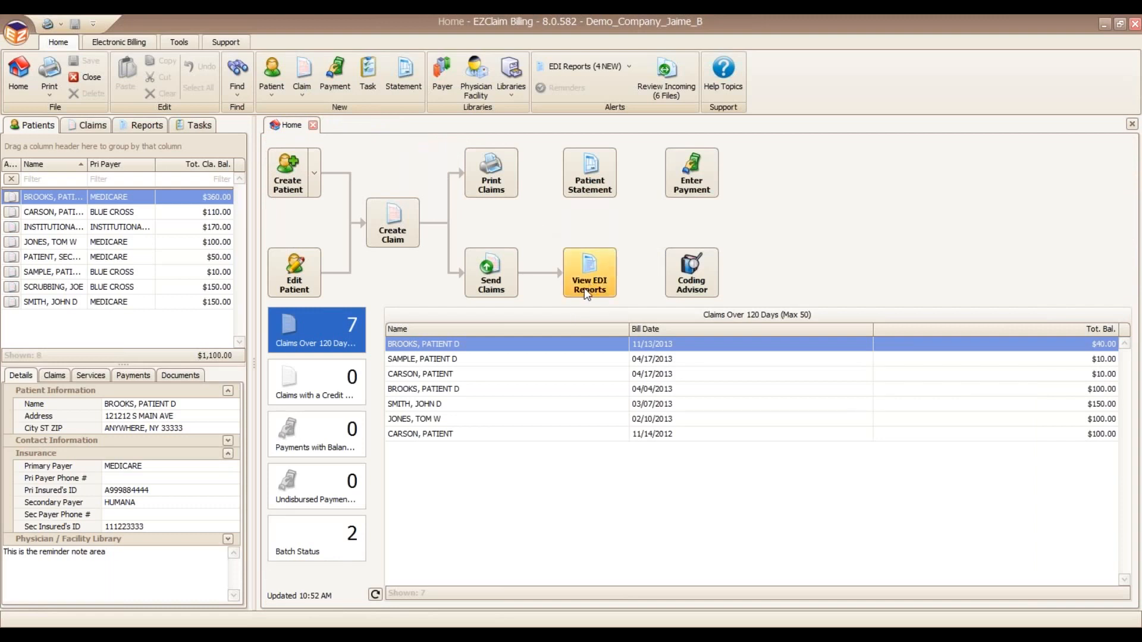
mouse_move(537, 252)
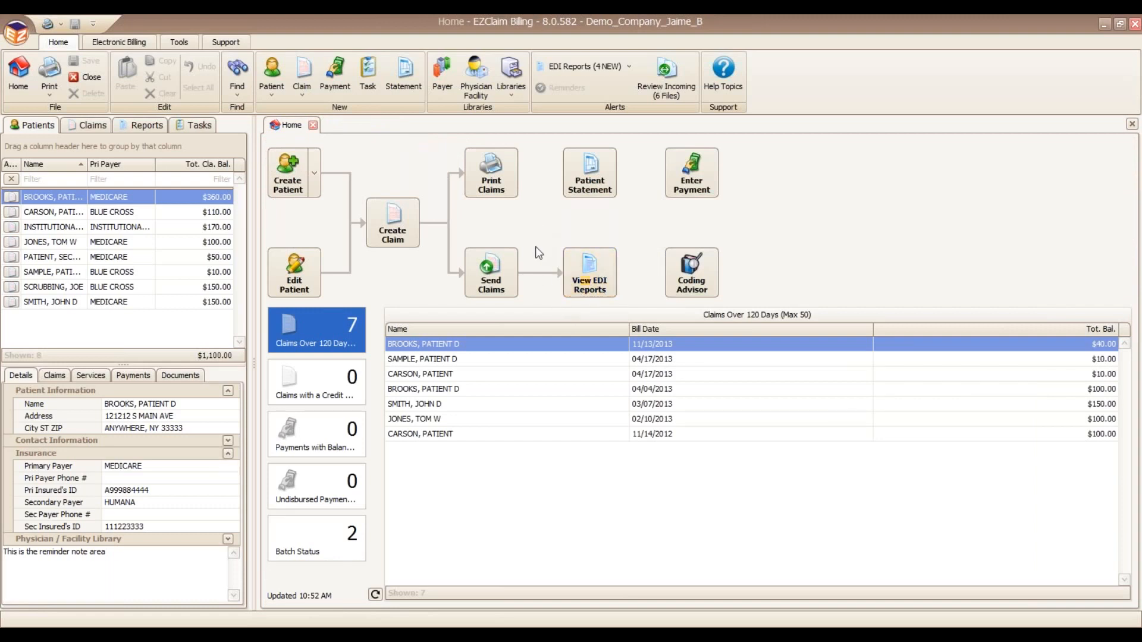
mouse_move(588, 273)
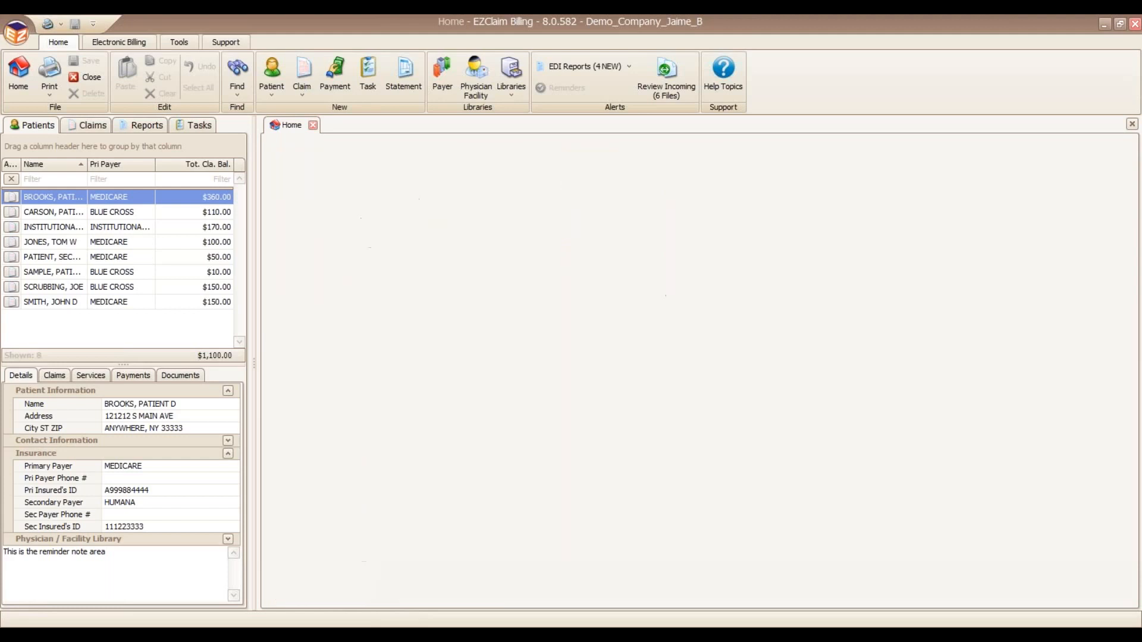
Step: Open the EDI Reports screen listing clearinghouse reports like 999Rejected.txt and 999Accepted.txt
left_click(575, 73)
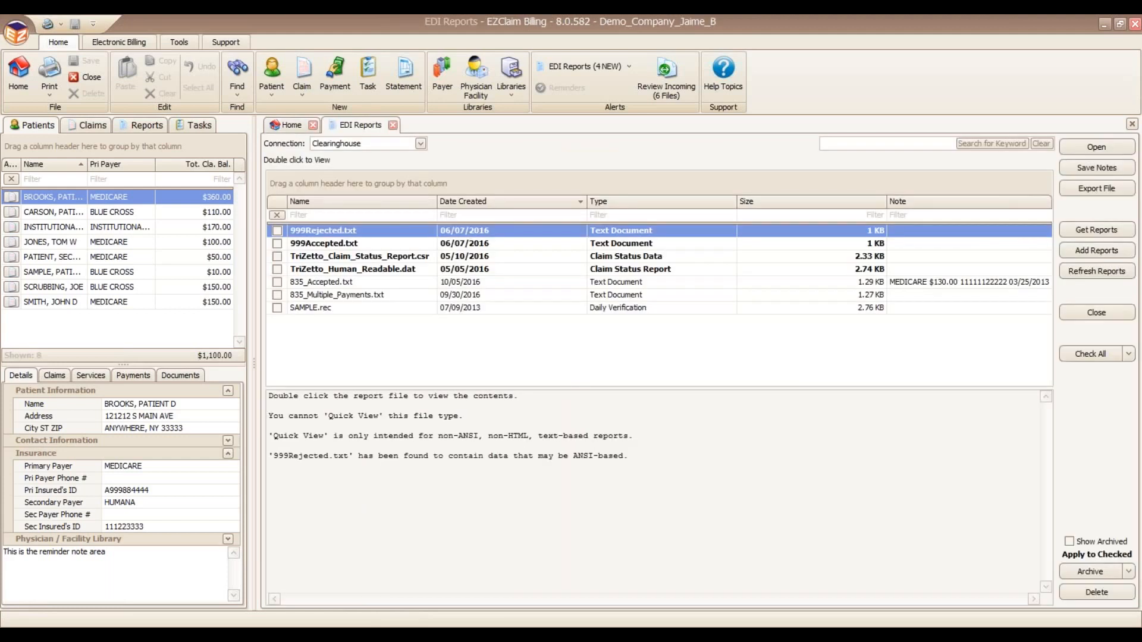
mouse_move(480, 288)
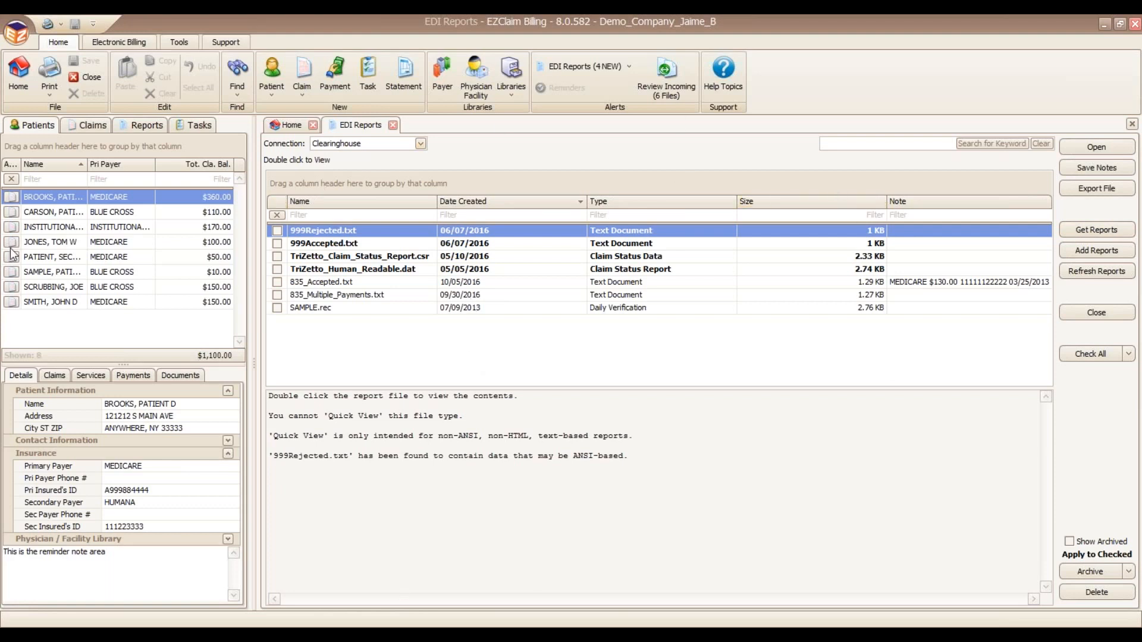
mouse_move(353, 567)
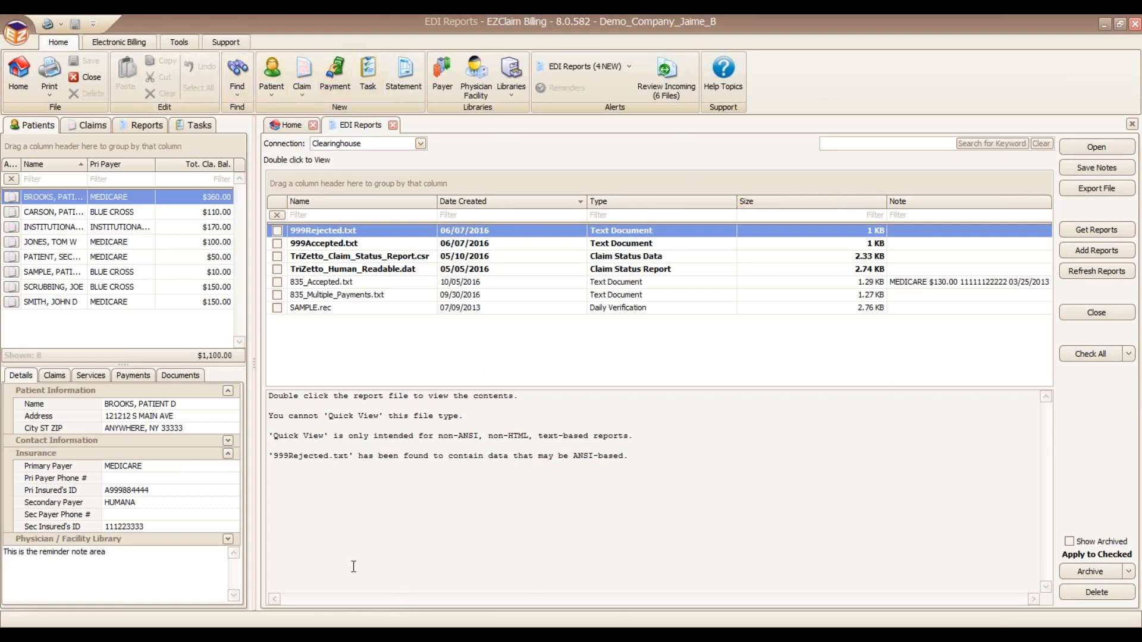
mouse_move(889, 466)
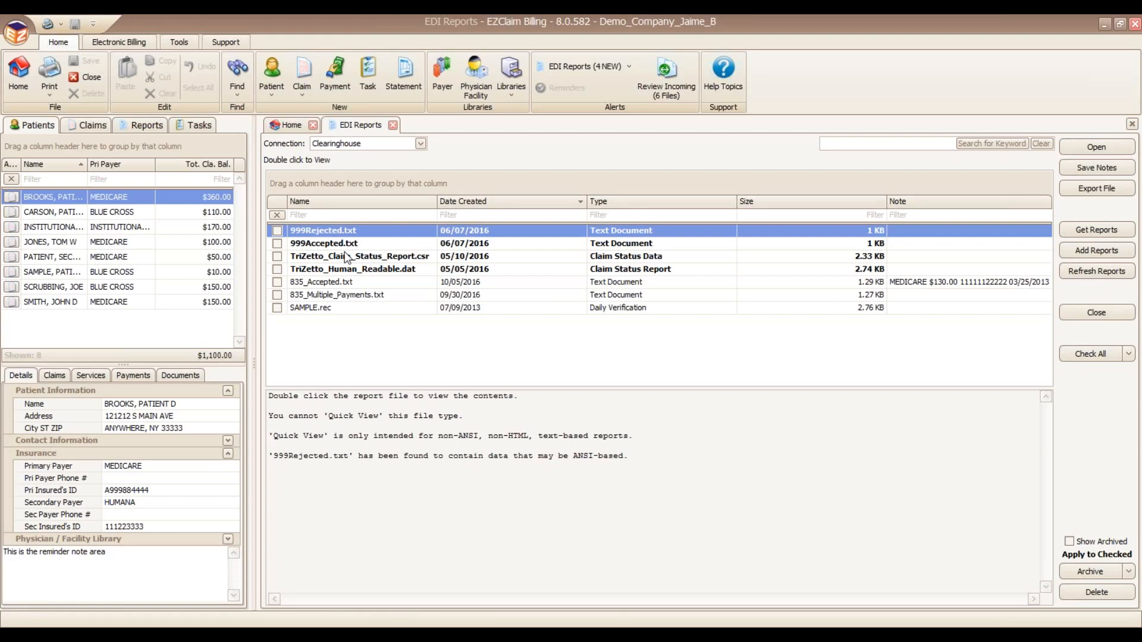
mouse_move(347, 263)
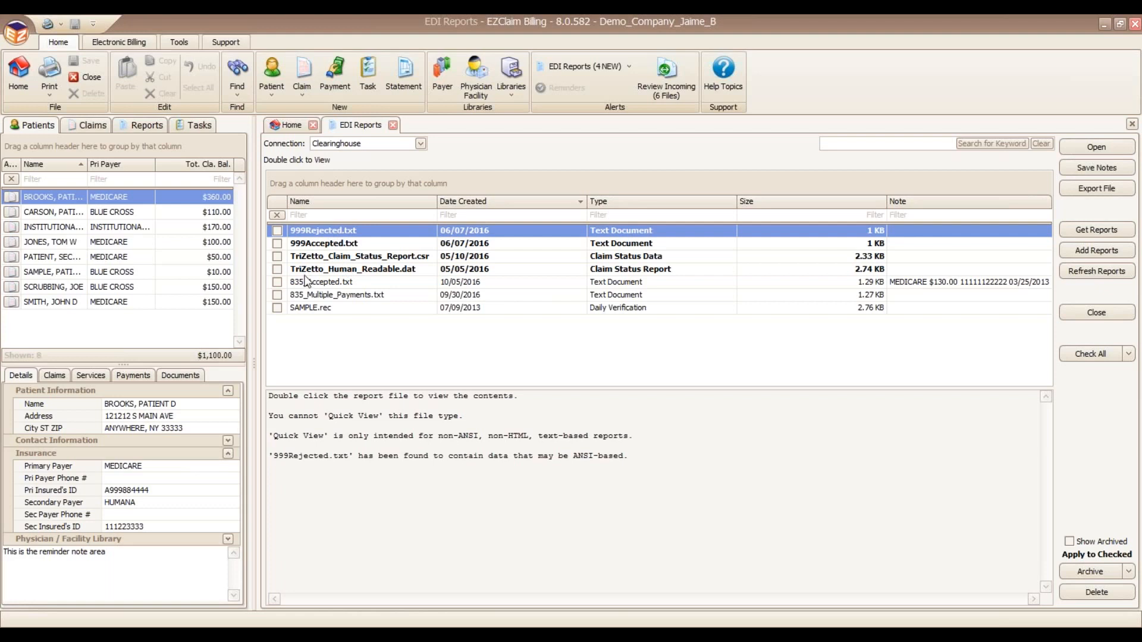
Step: Open the 999Accepted.txt acknowledgement report from the EDI Reports list
left_click(324, 243)
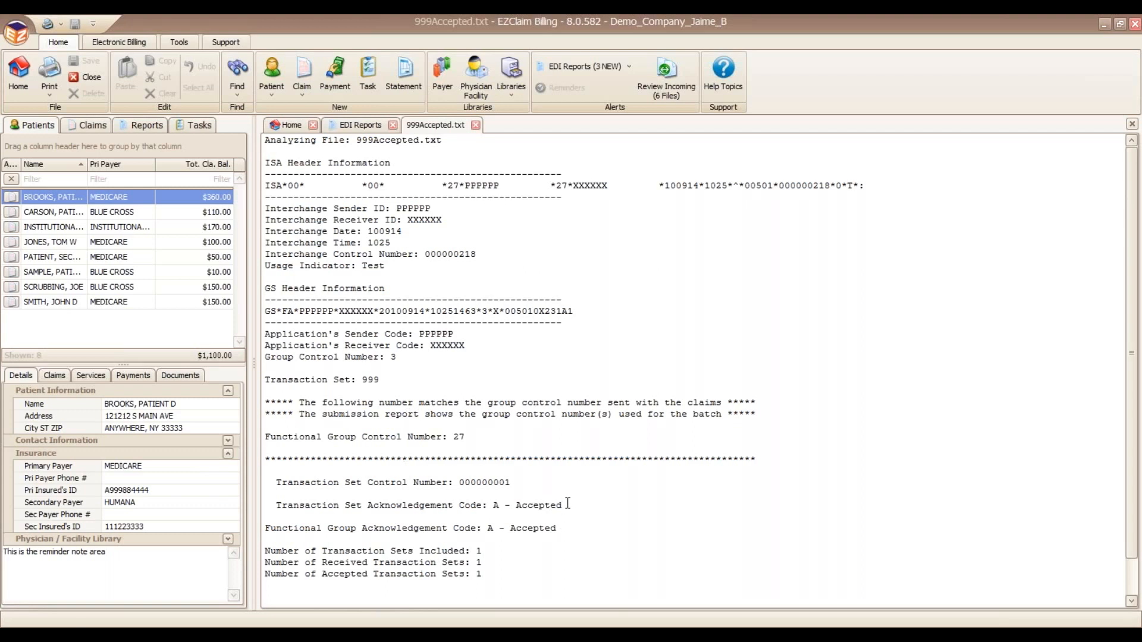
Step: Highlight the accepted acknowledgement code, then close the 999Accepted.txt report
left_click_drag(493, 505, 561, 505)
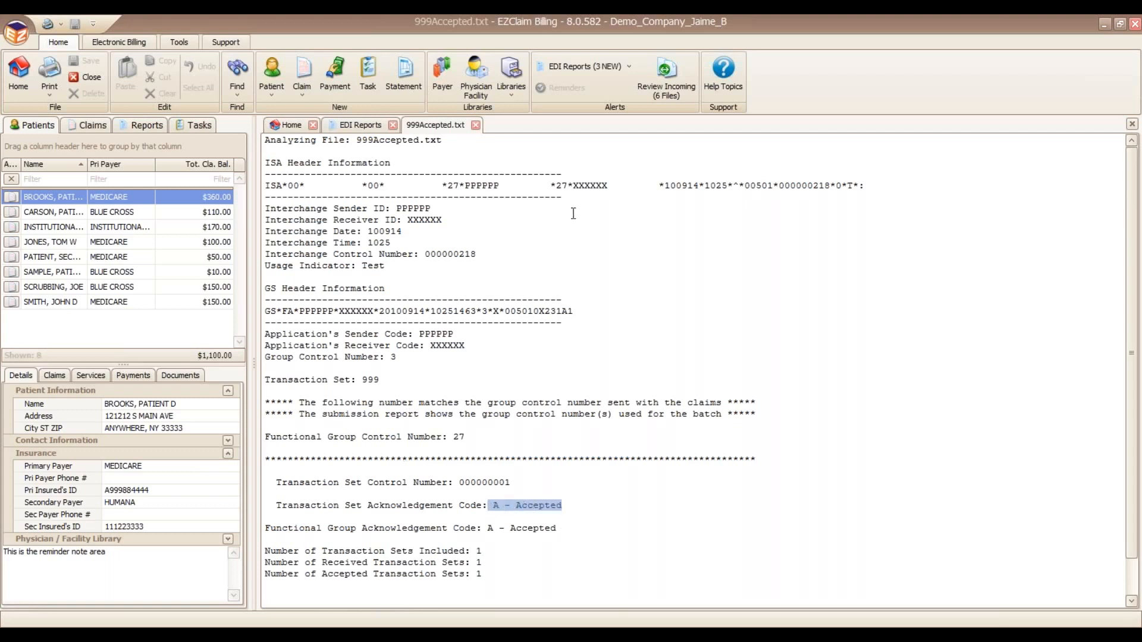
left_click(476, 124)
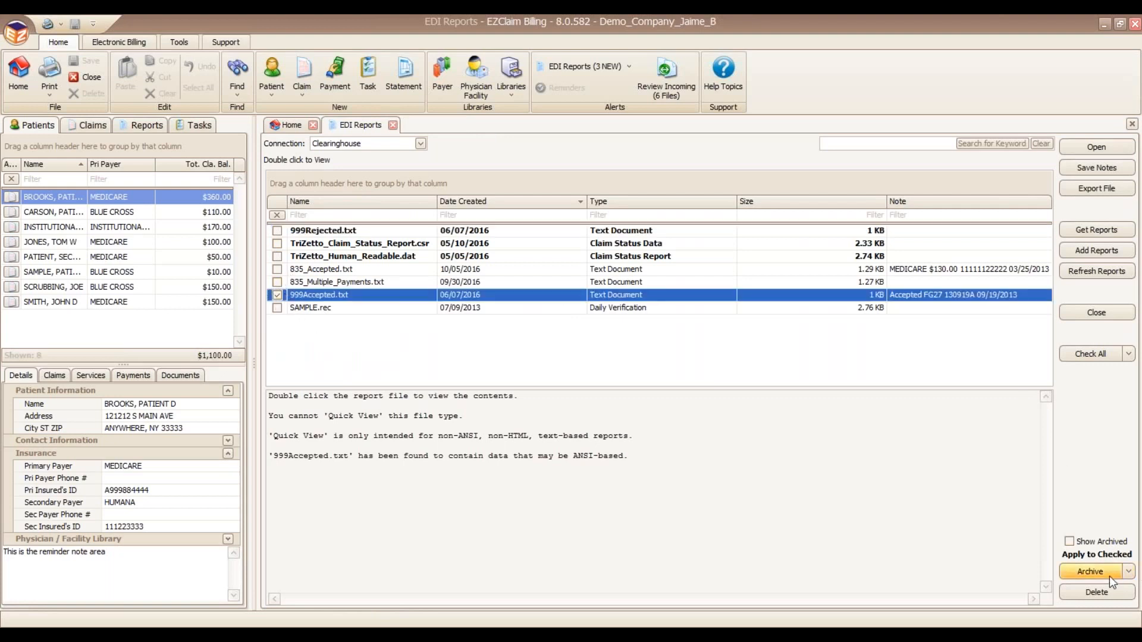
Step: Archive 999Accepted.txt and toggle Show Archived to review the archived reports
left_click(1090, 572)
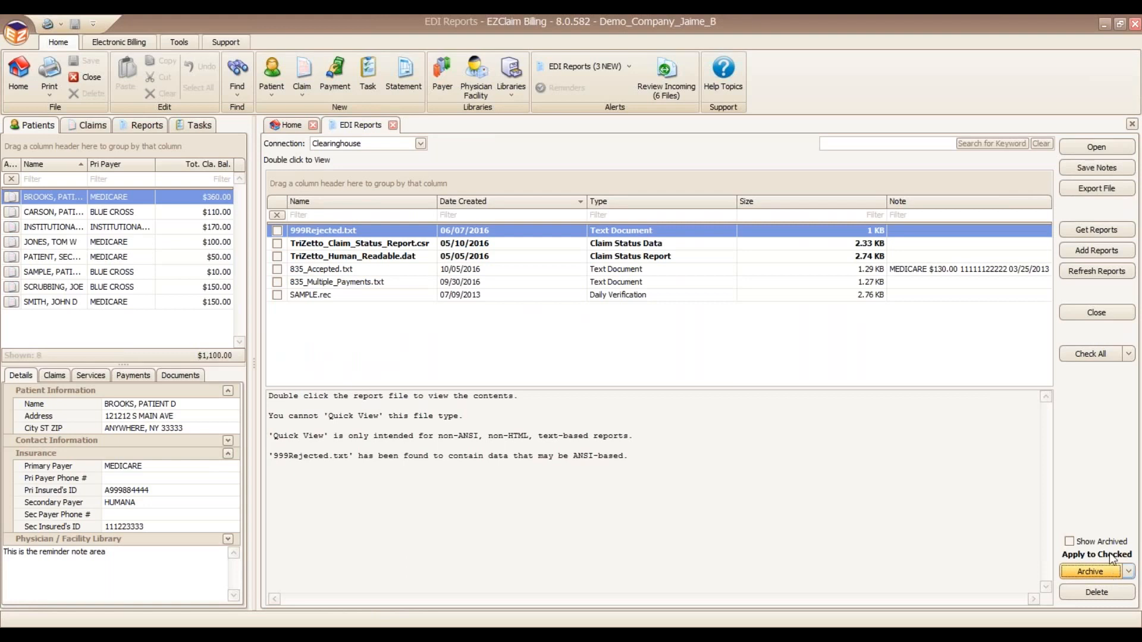
mouse_move(669, 301)
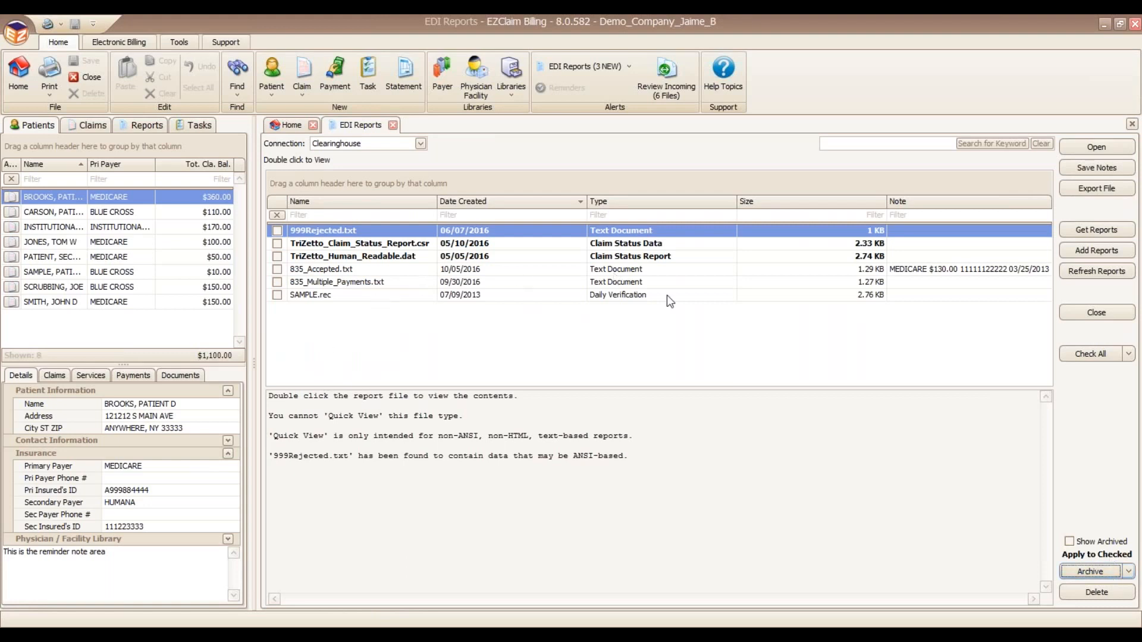
mouse_move(385, 257)
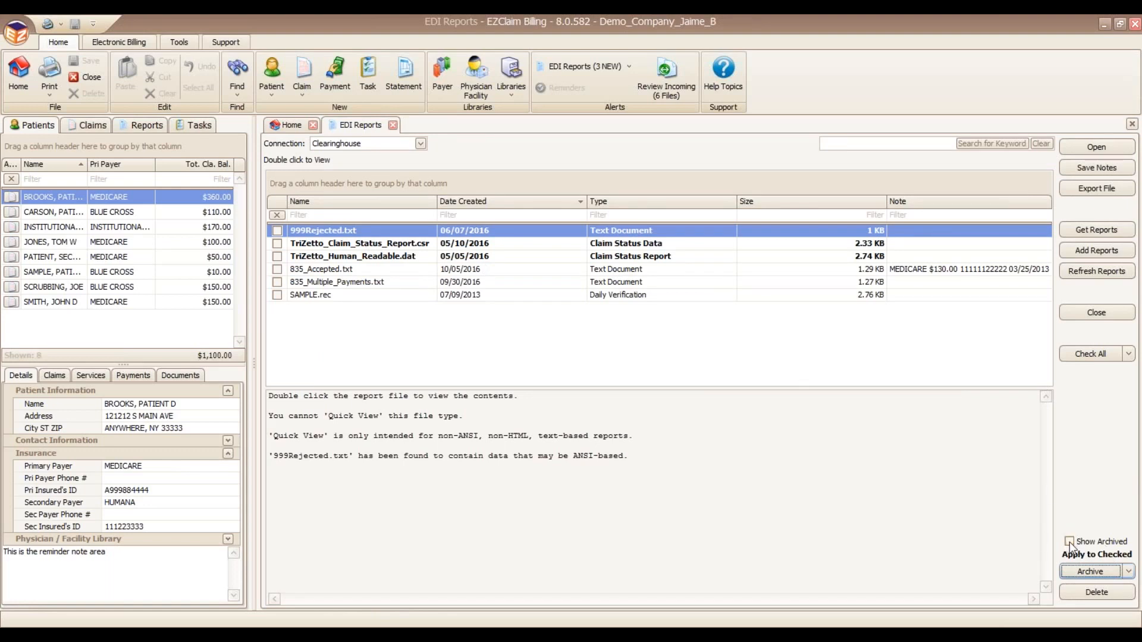
left_click(1070, 541)
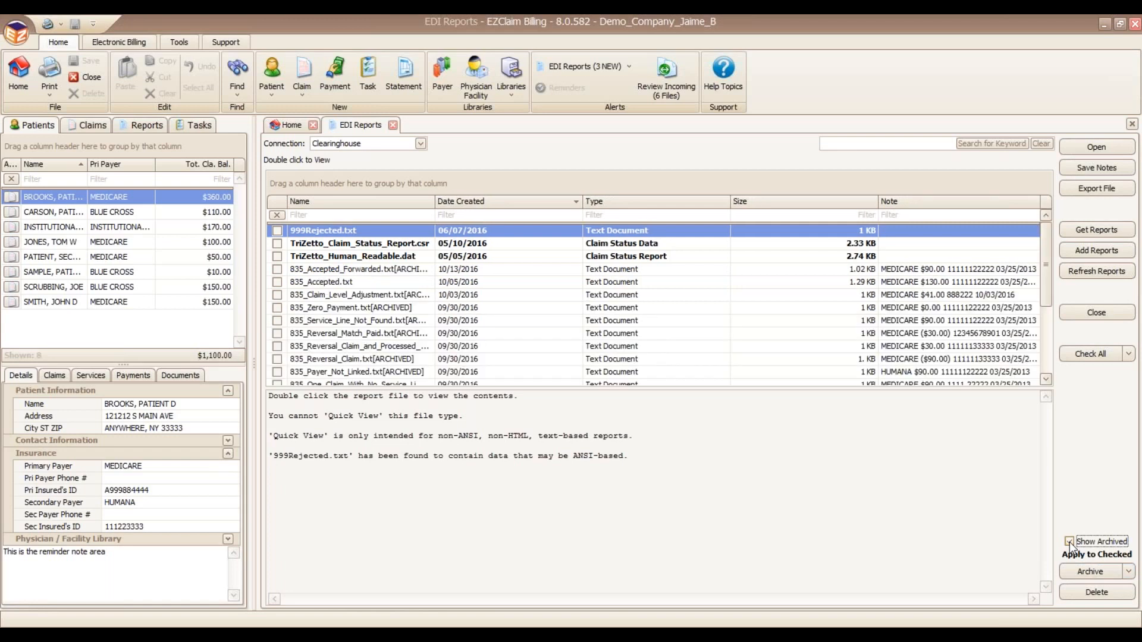
left_click(1068, 542)
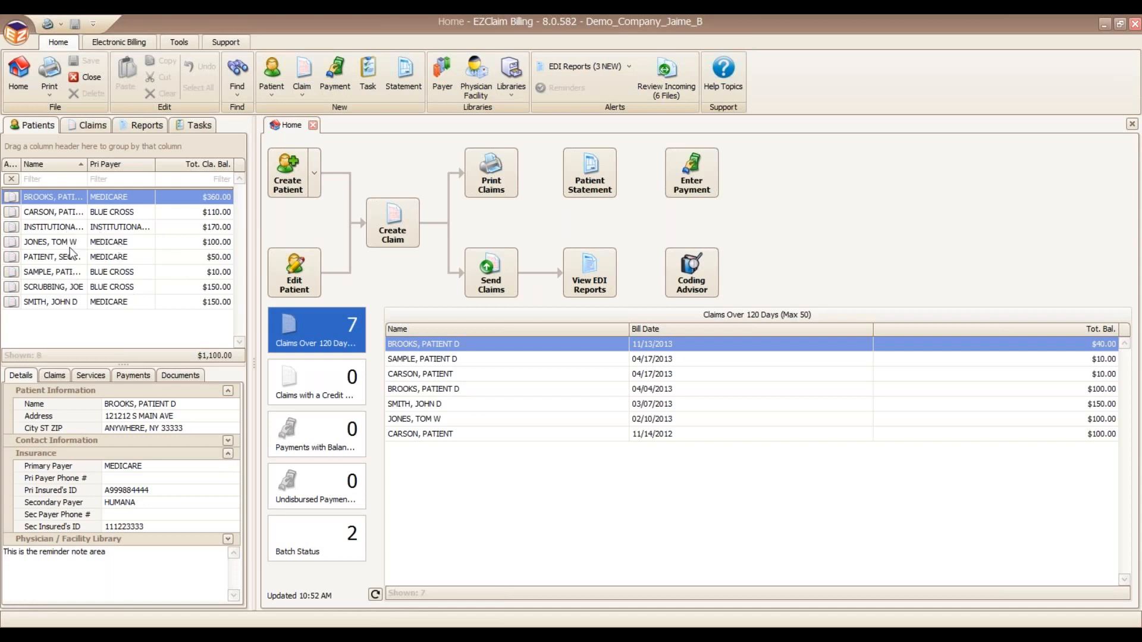
mouse_move(476, 73)
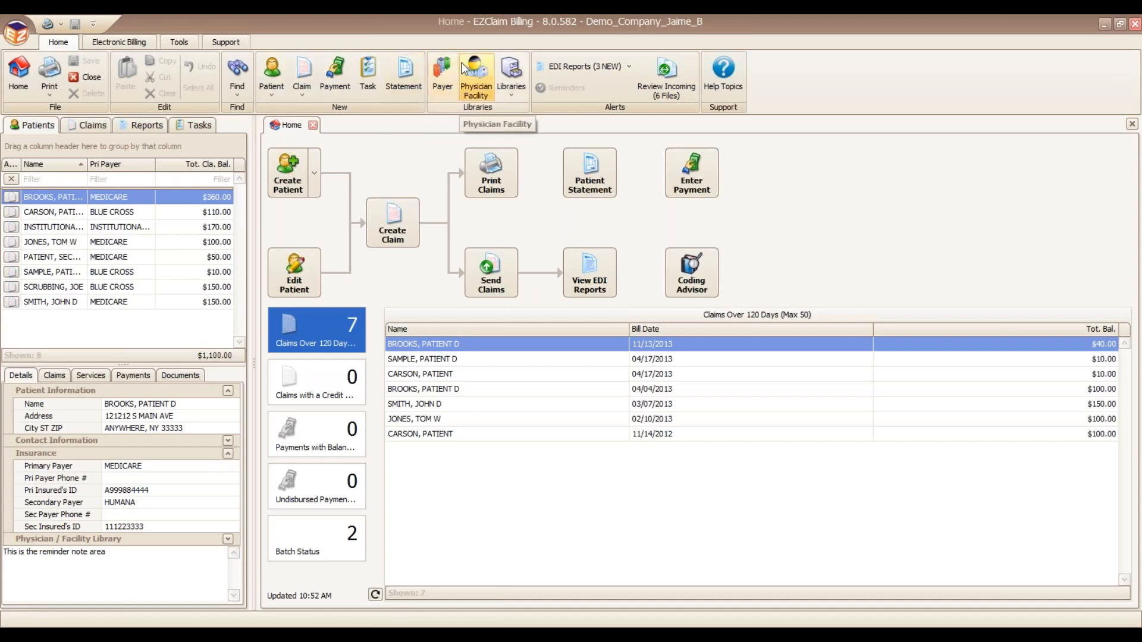
mouse_move(7, 202)
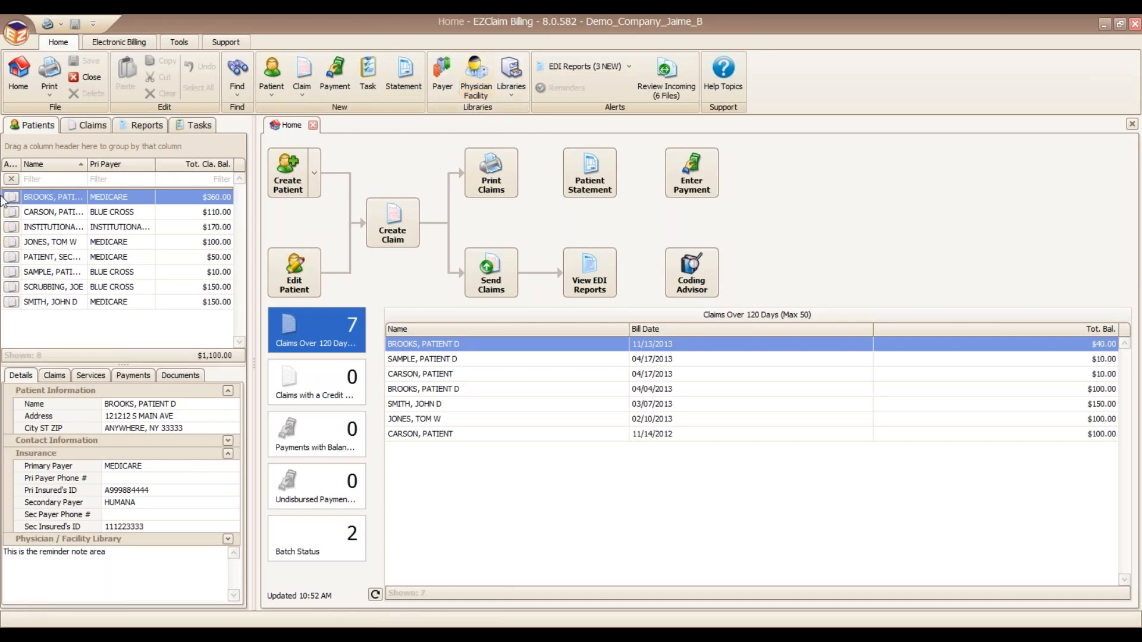
mouse_move(10, 197)
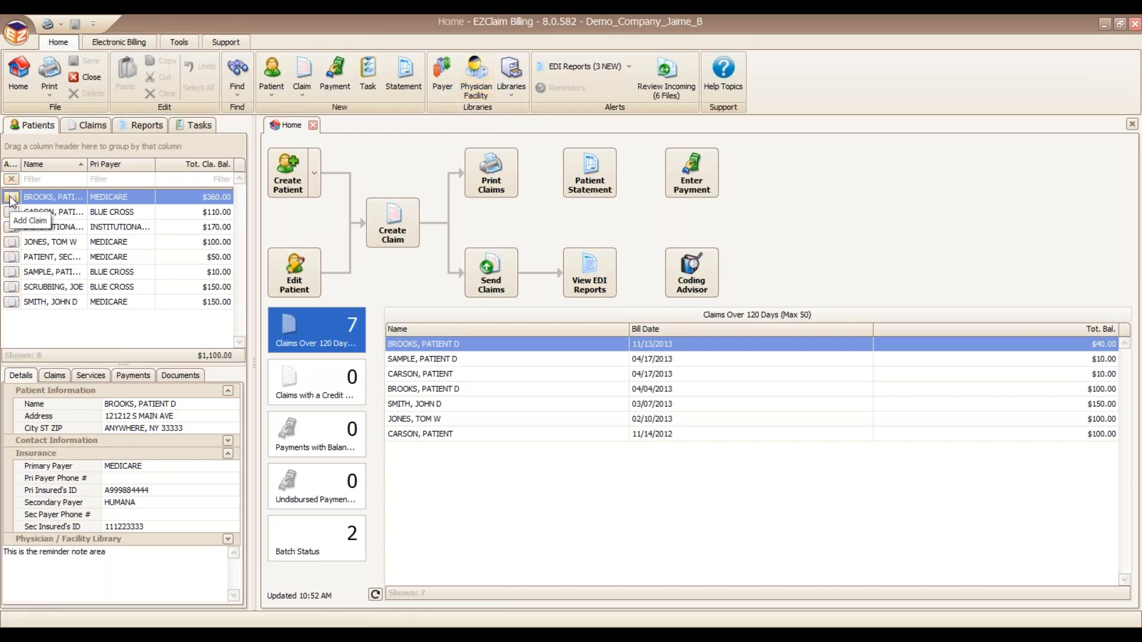
mouse_move(491, 272)
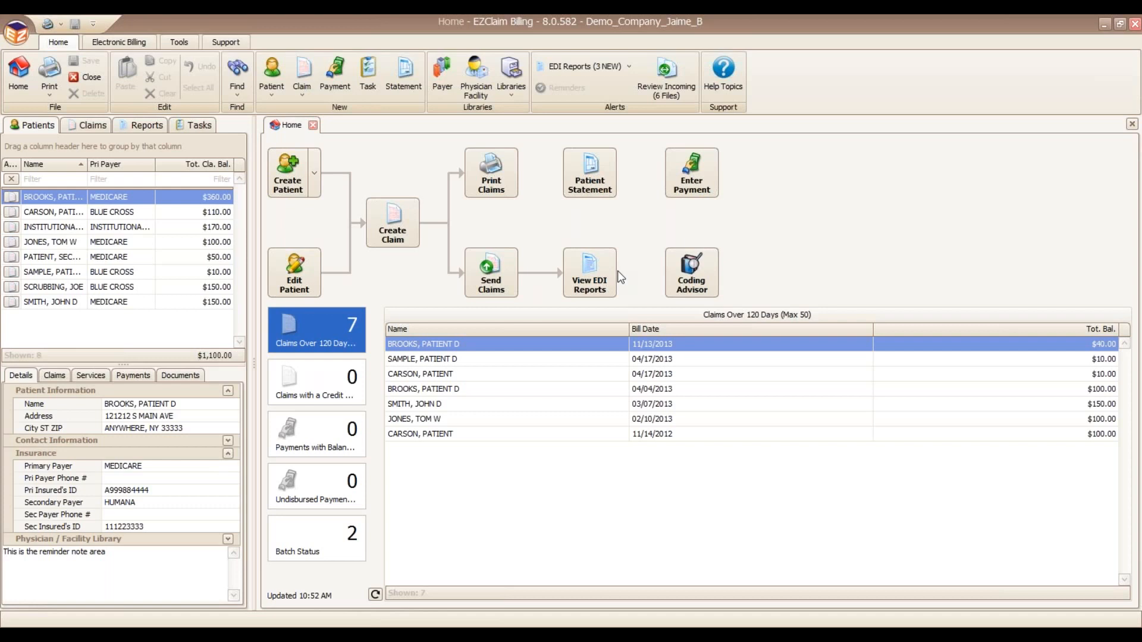
mouse_move(652, 250)
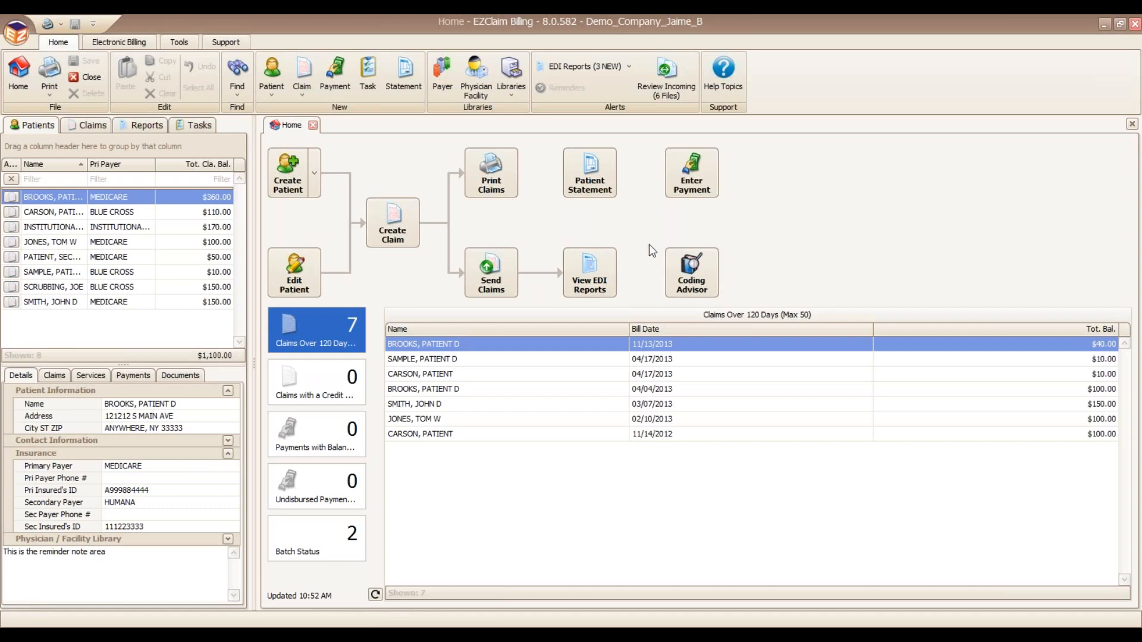